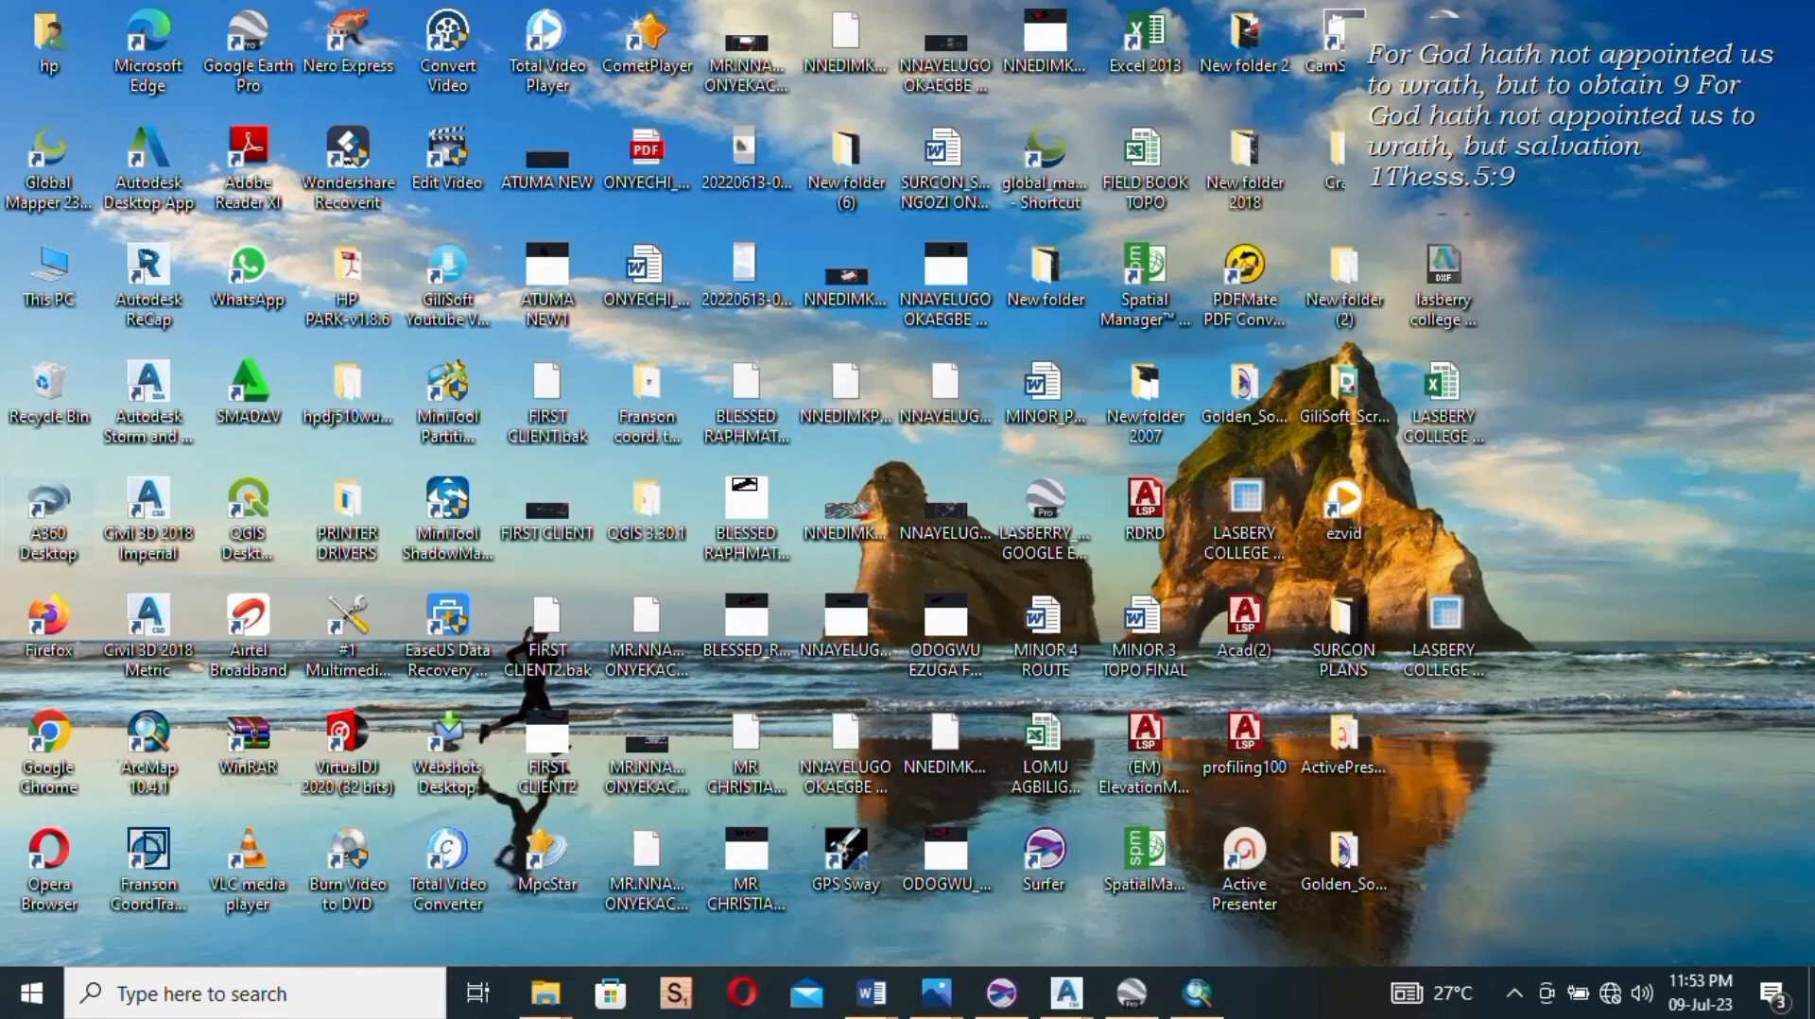
# Step: Open the NAU TOPO MAP 2023 map document in ArcMap
pyautogui.click(1196, 994)
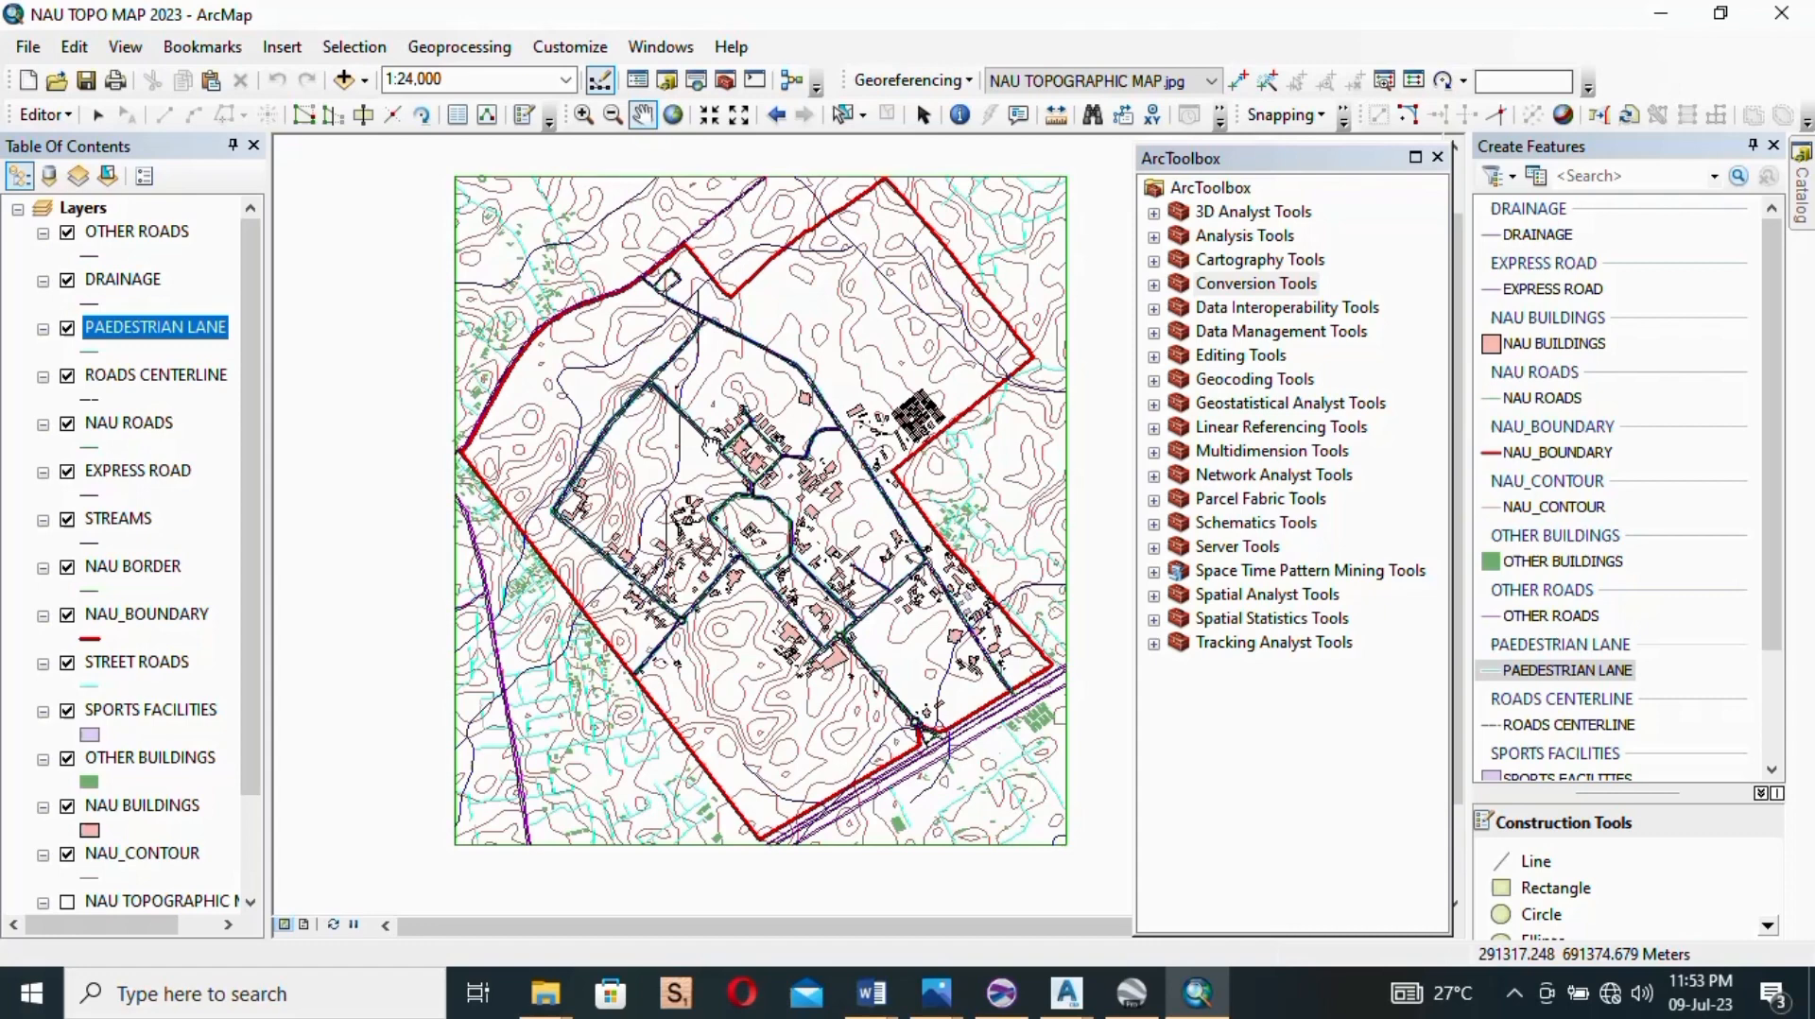
pyautogui.moveTo(378, 432)
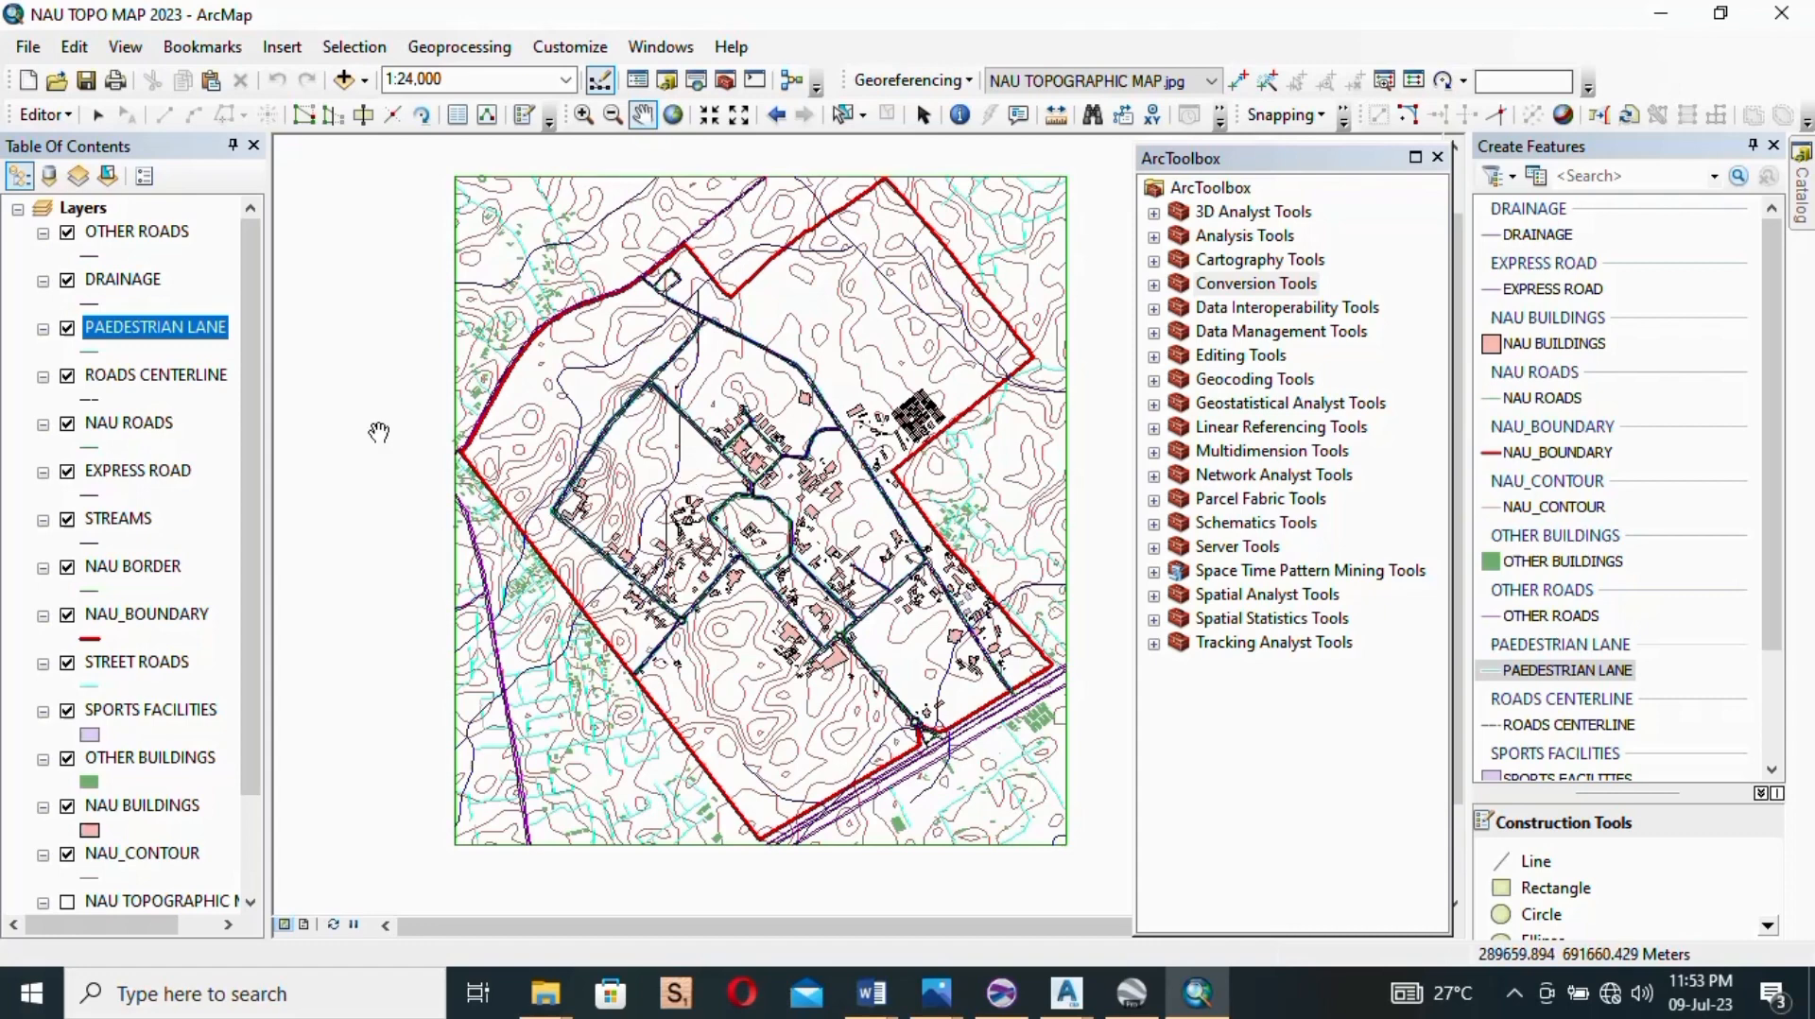
pyautogui.moveTo(396, 301)
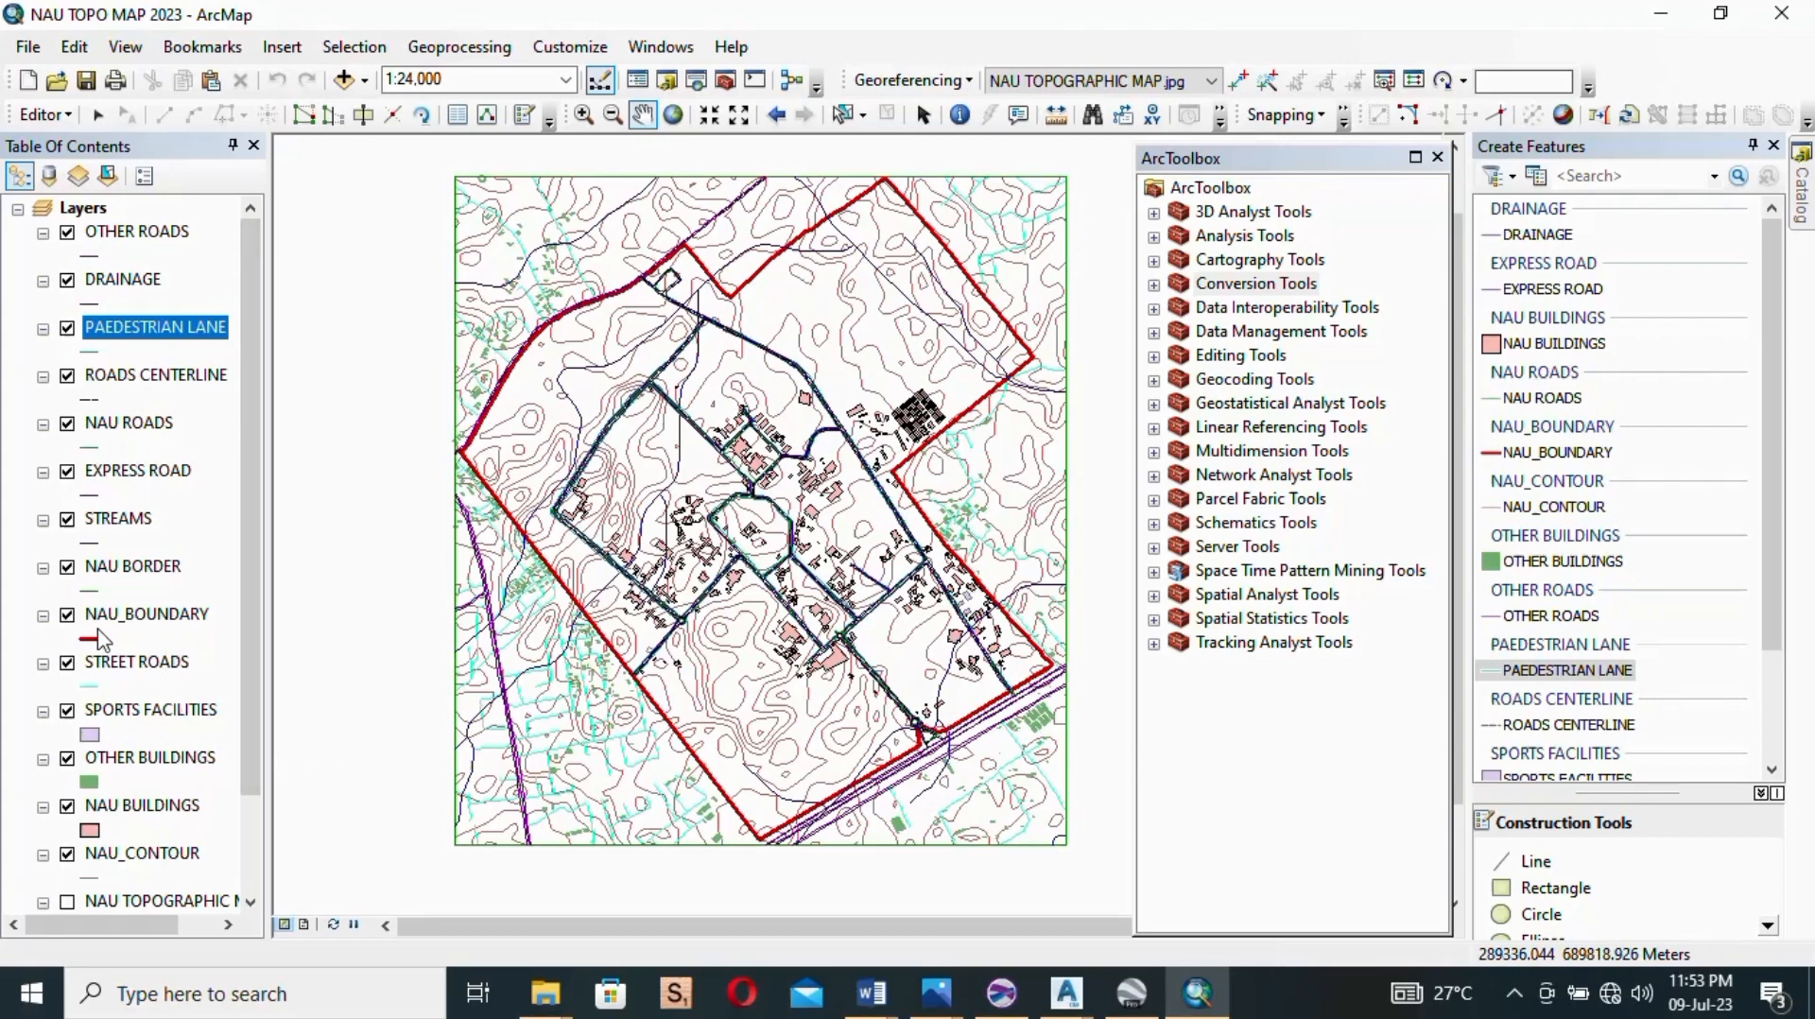
pyautogui.moveTo(222, 600)
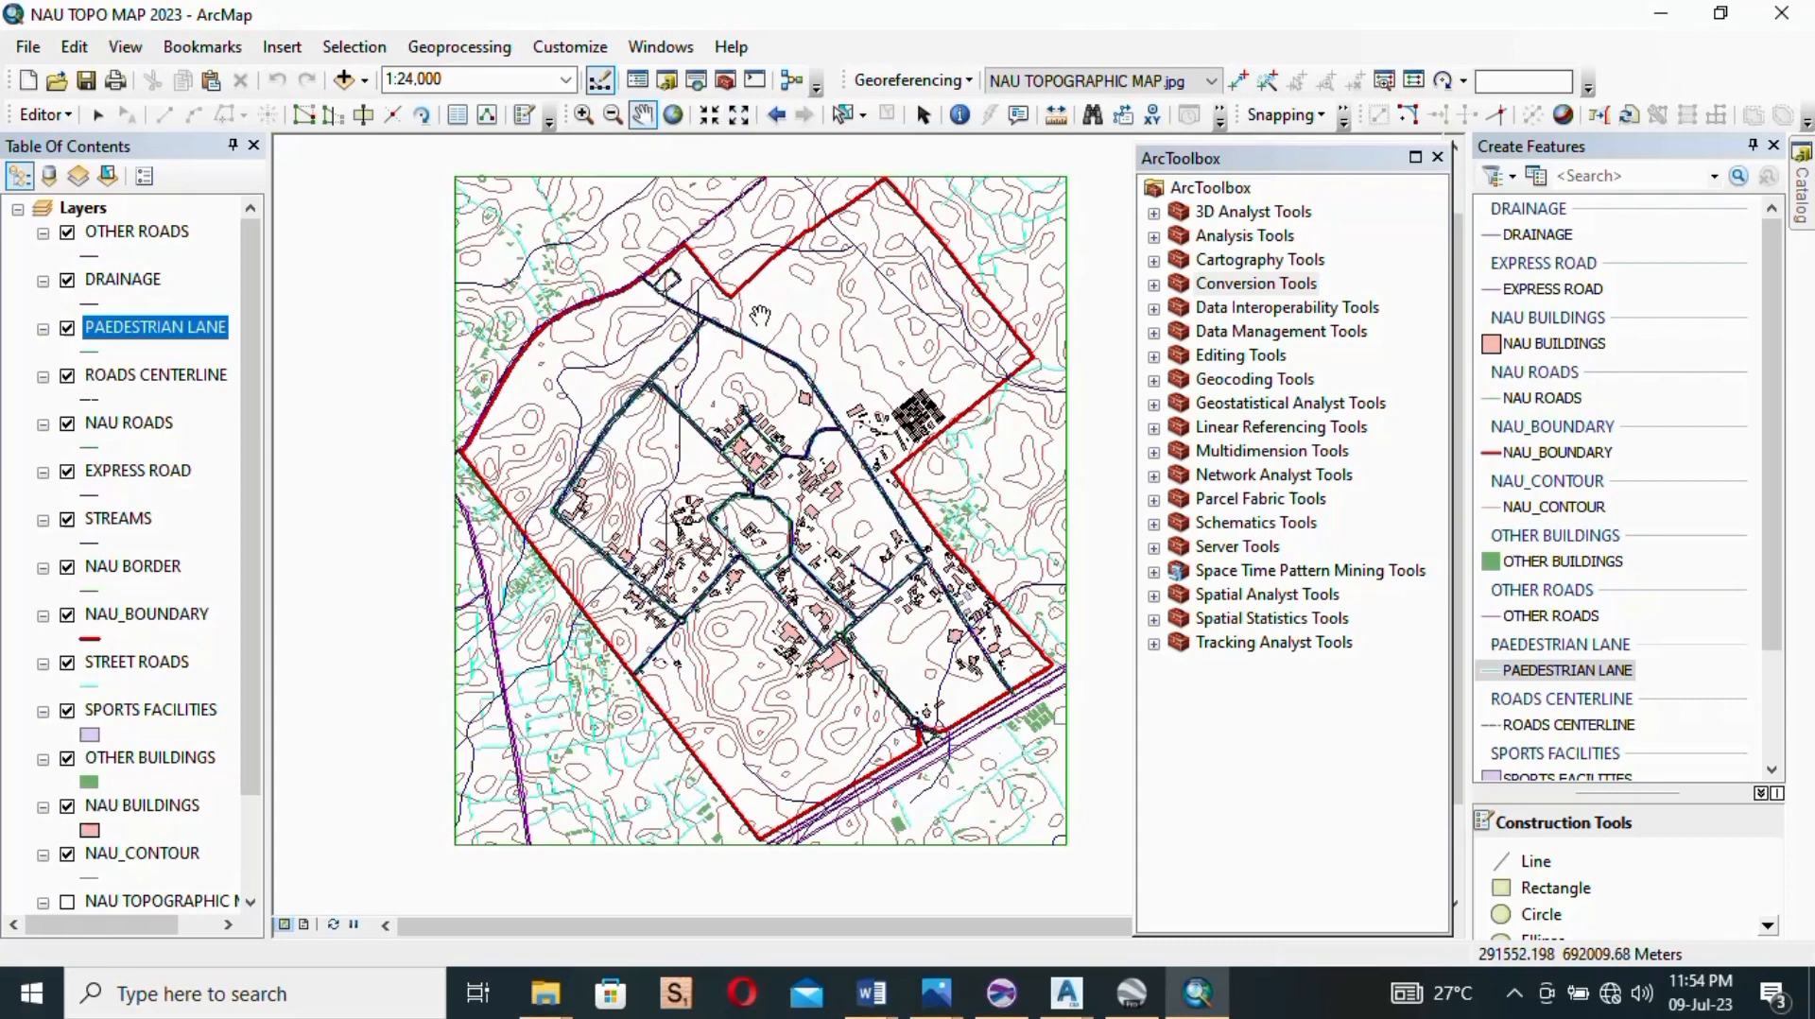
pyautogui.moveTo(1283, 489)
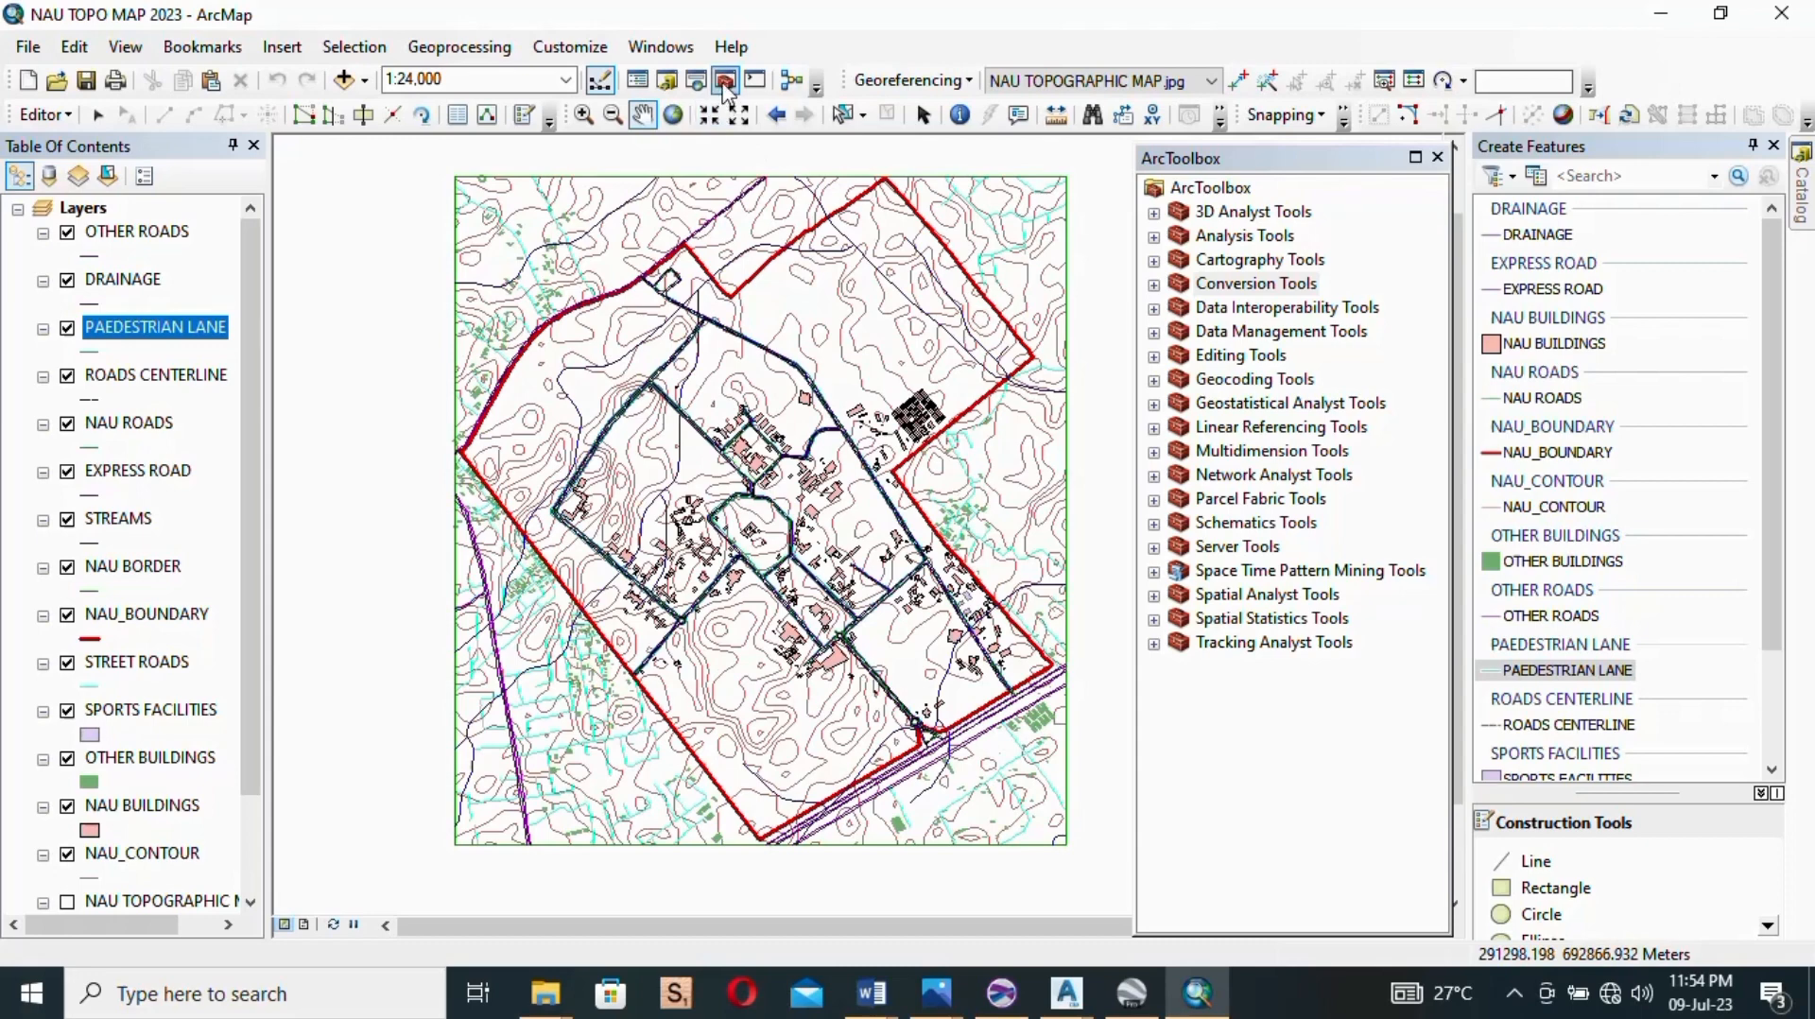
pyautogui.moveTo(726, 81)
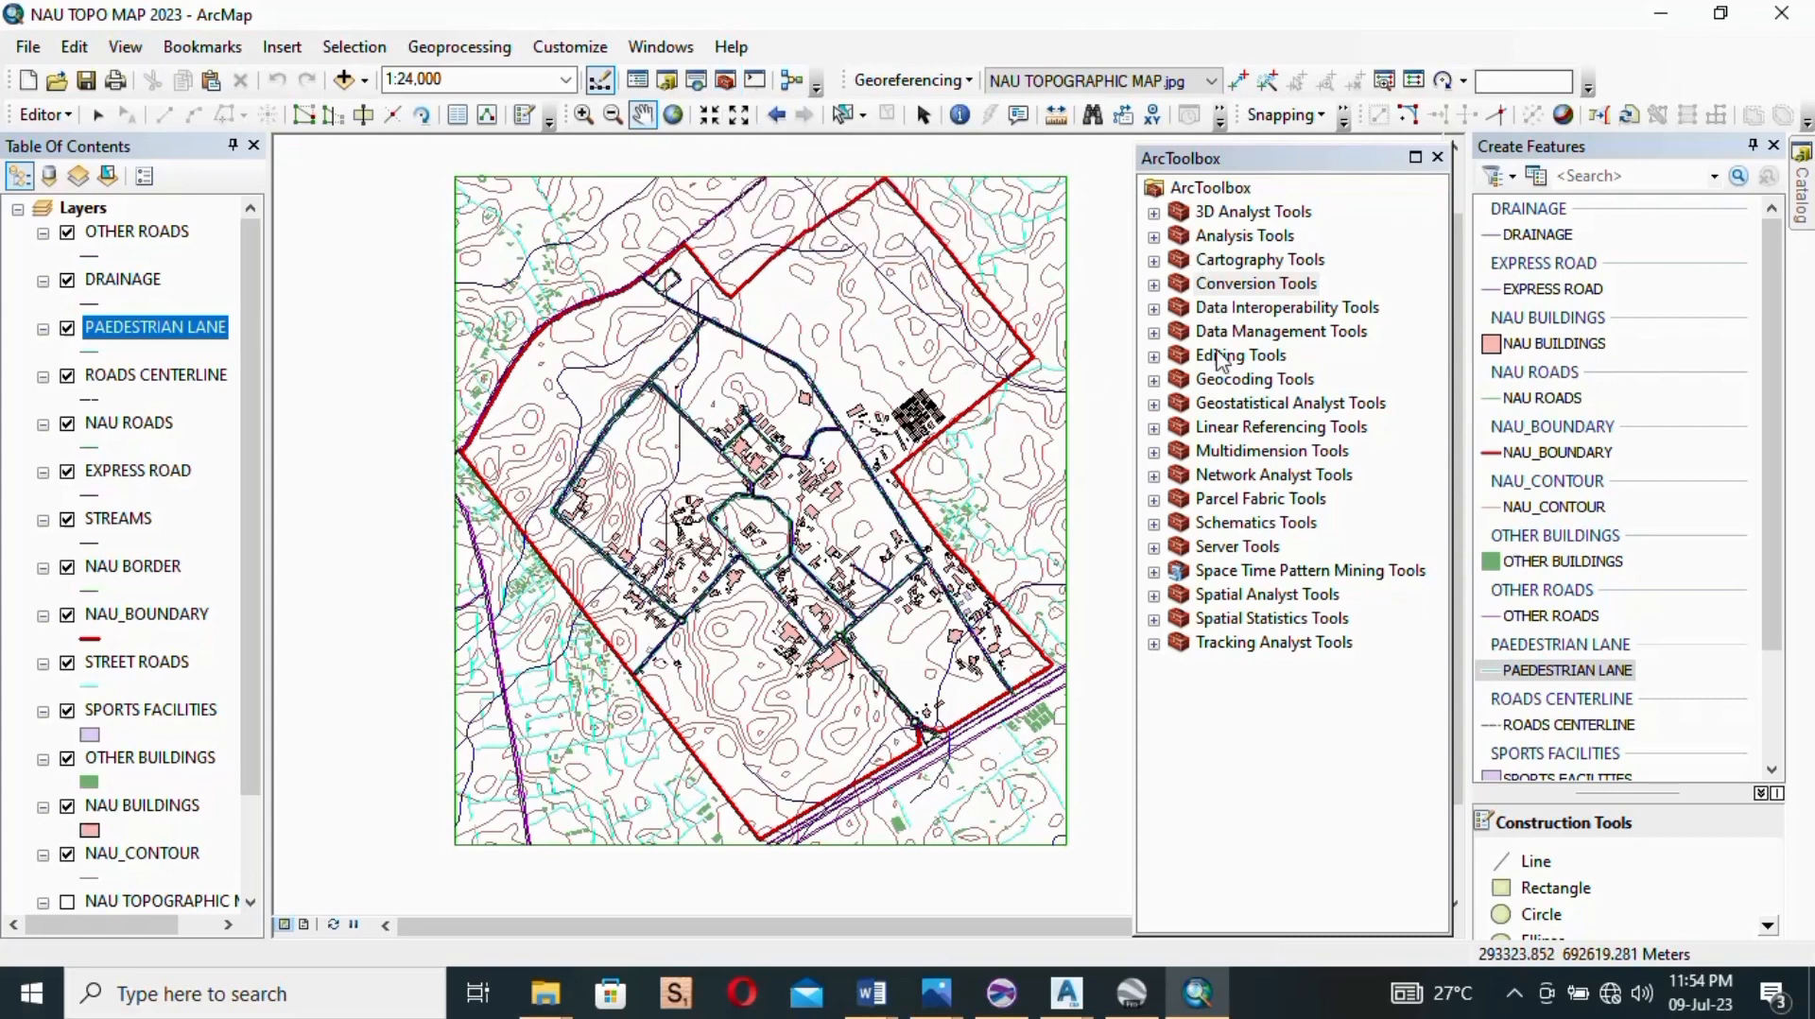
# Step: Expand ArcToolbox's Conversion Tools and its To KML toolset
pyautogui.click(1210, 187)
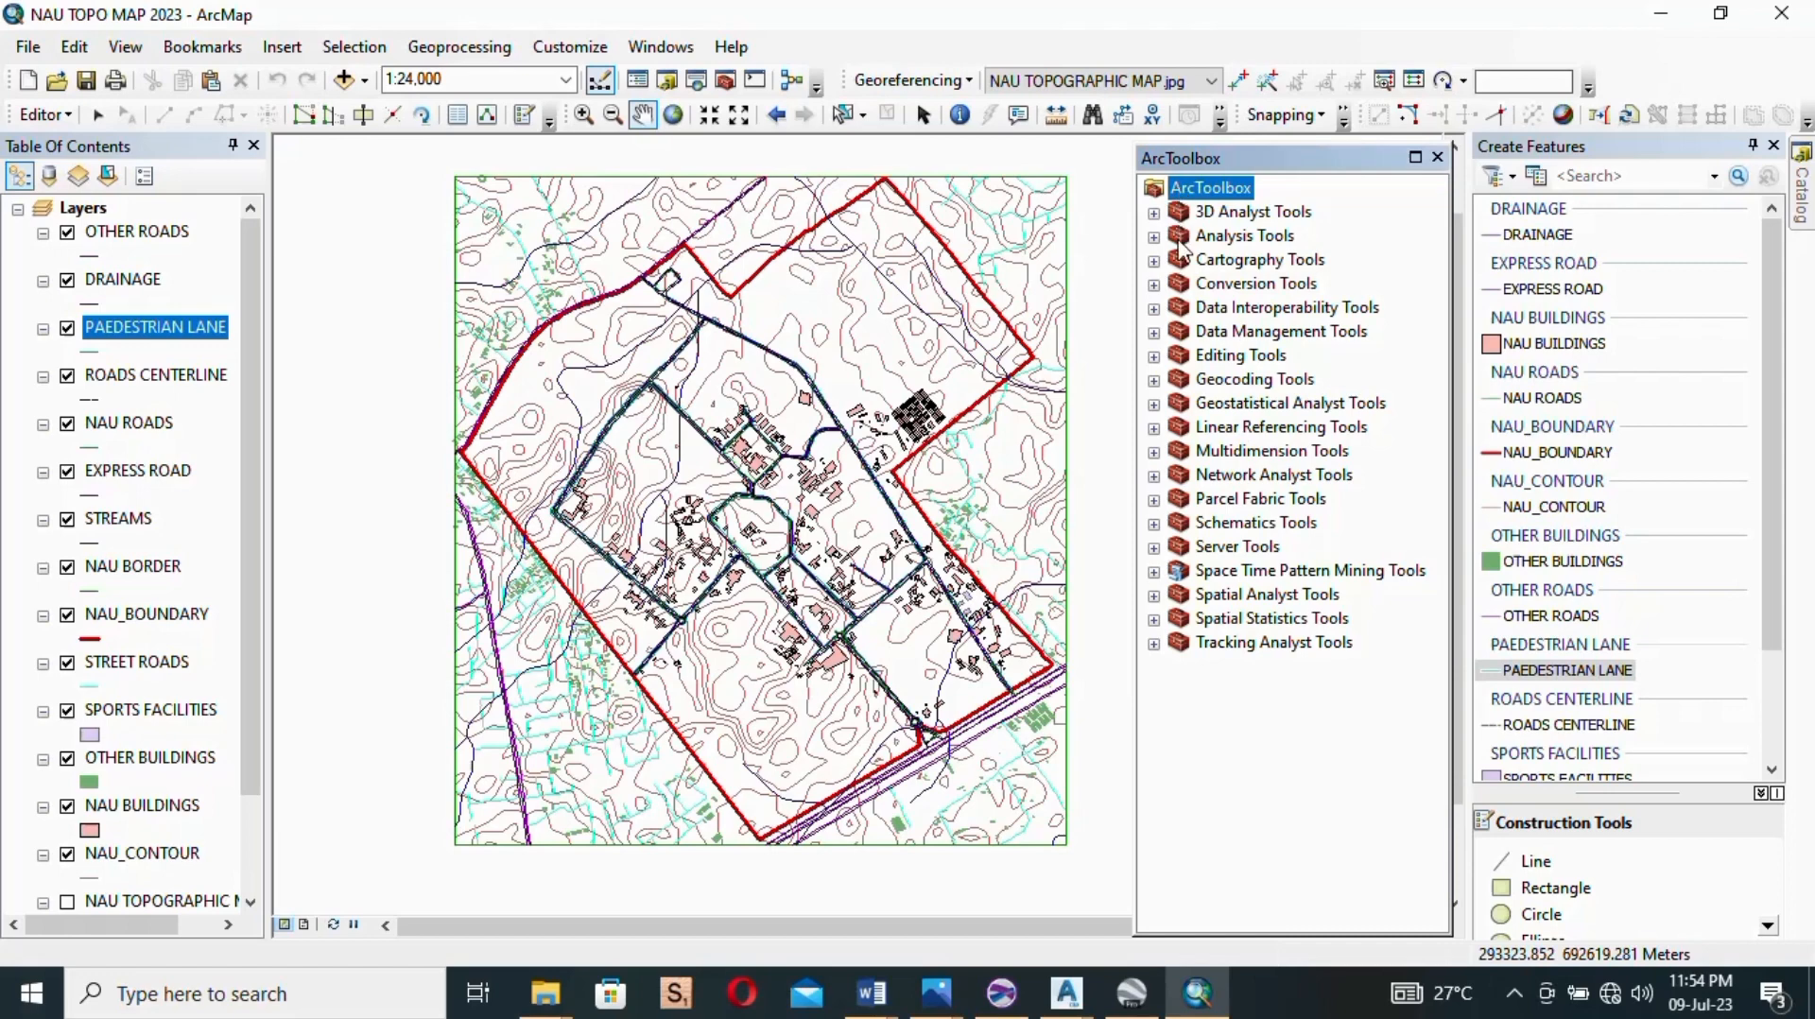
pyautogui.moveTo(1174, 294)
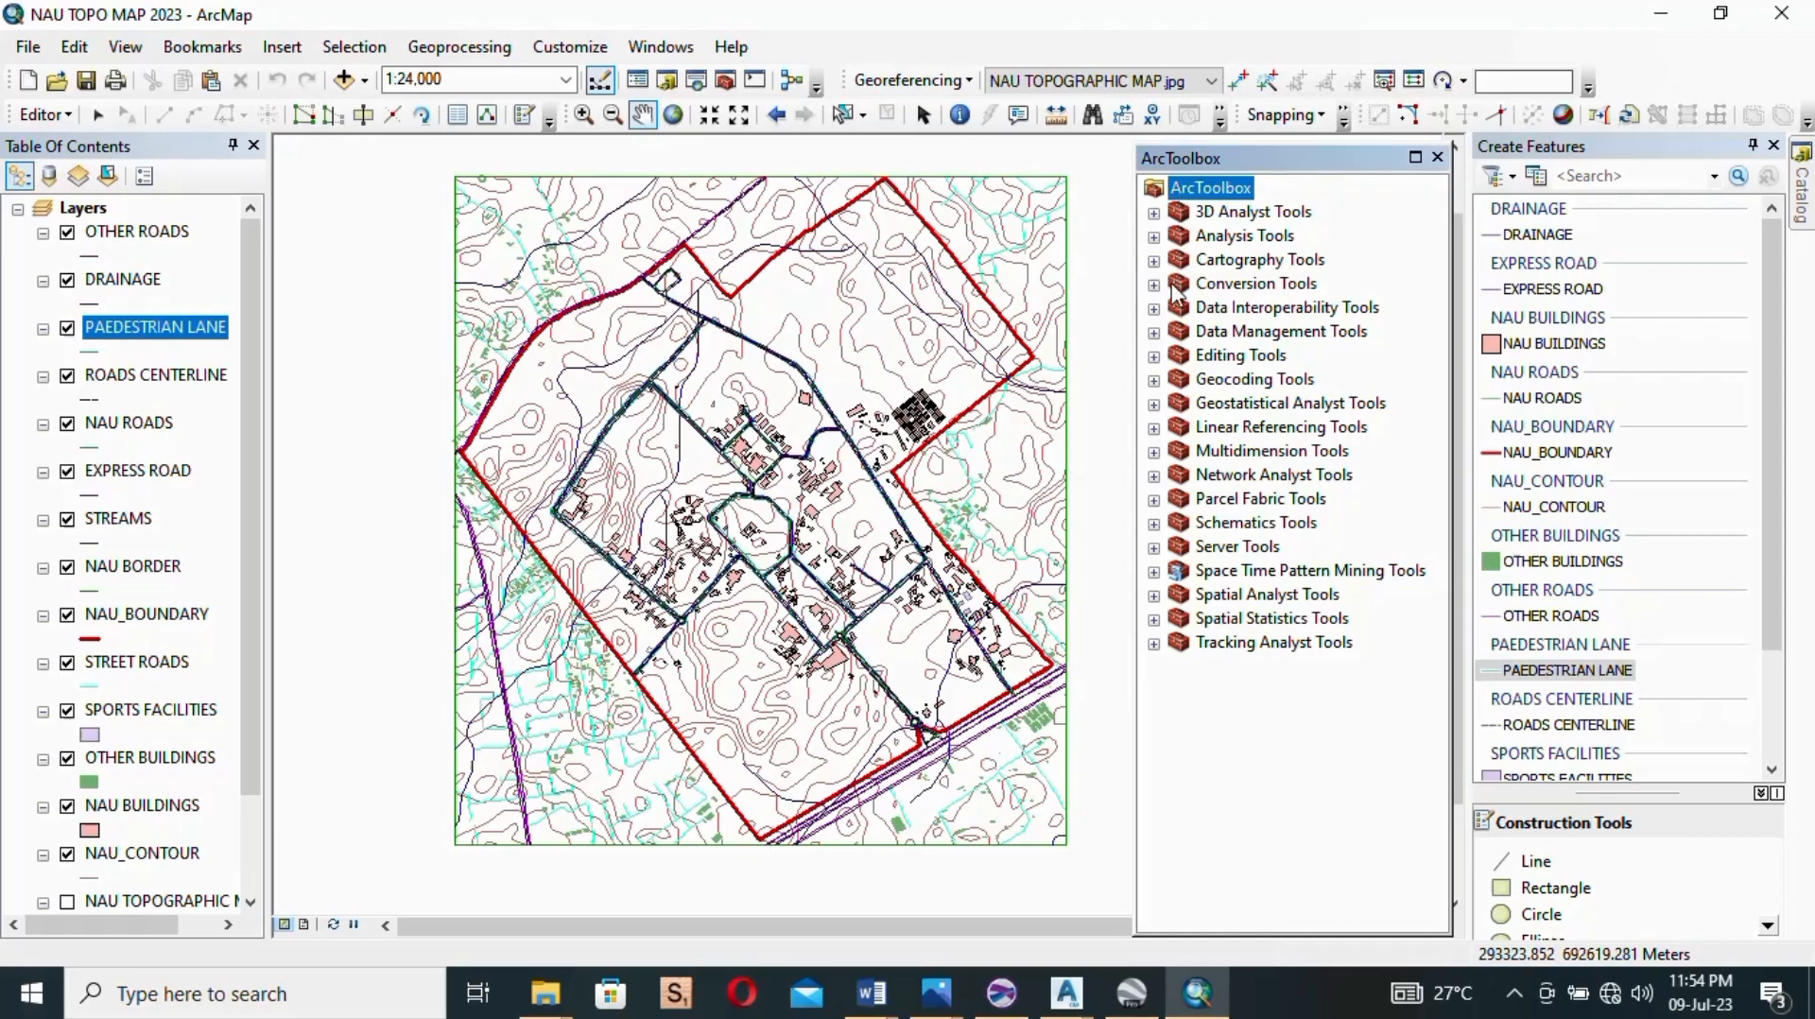
pyautogui.moveTo(1253, 299)
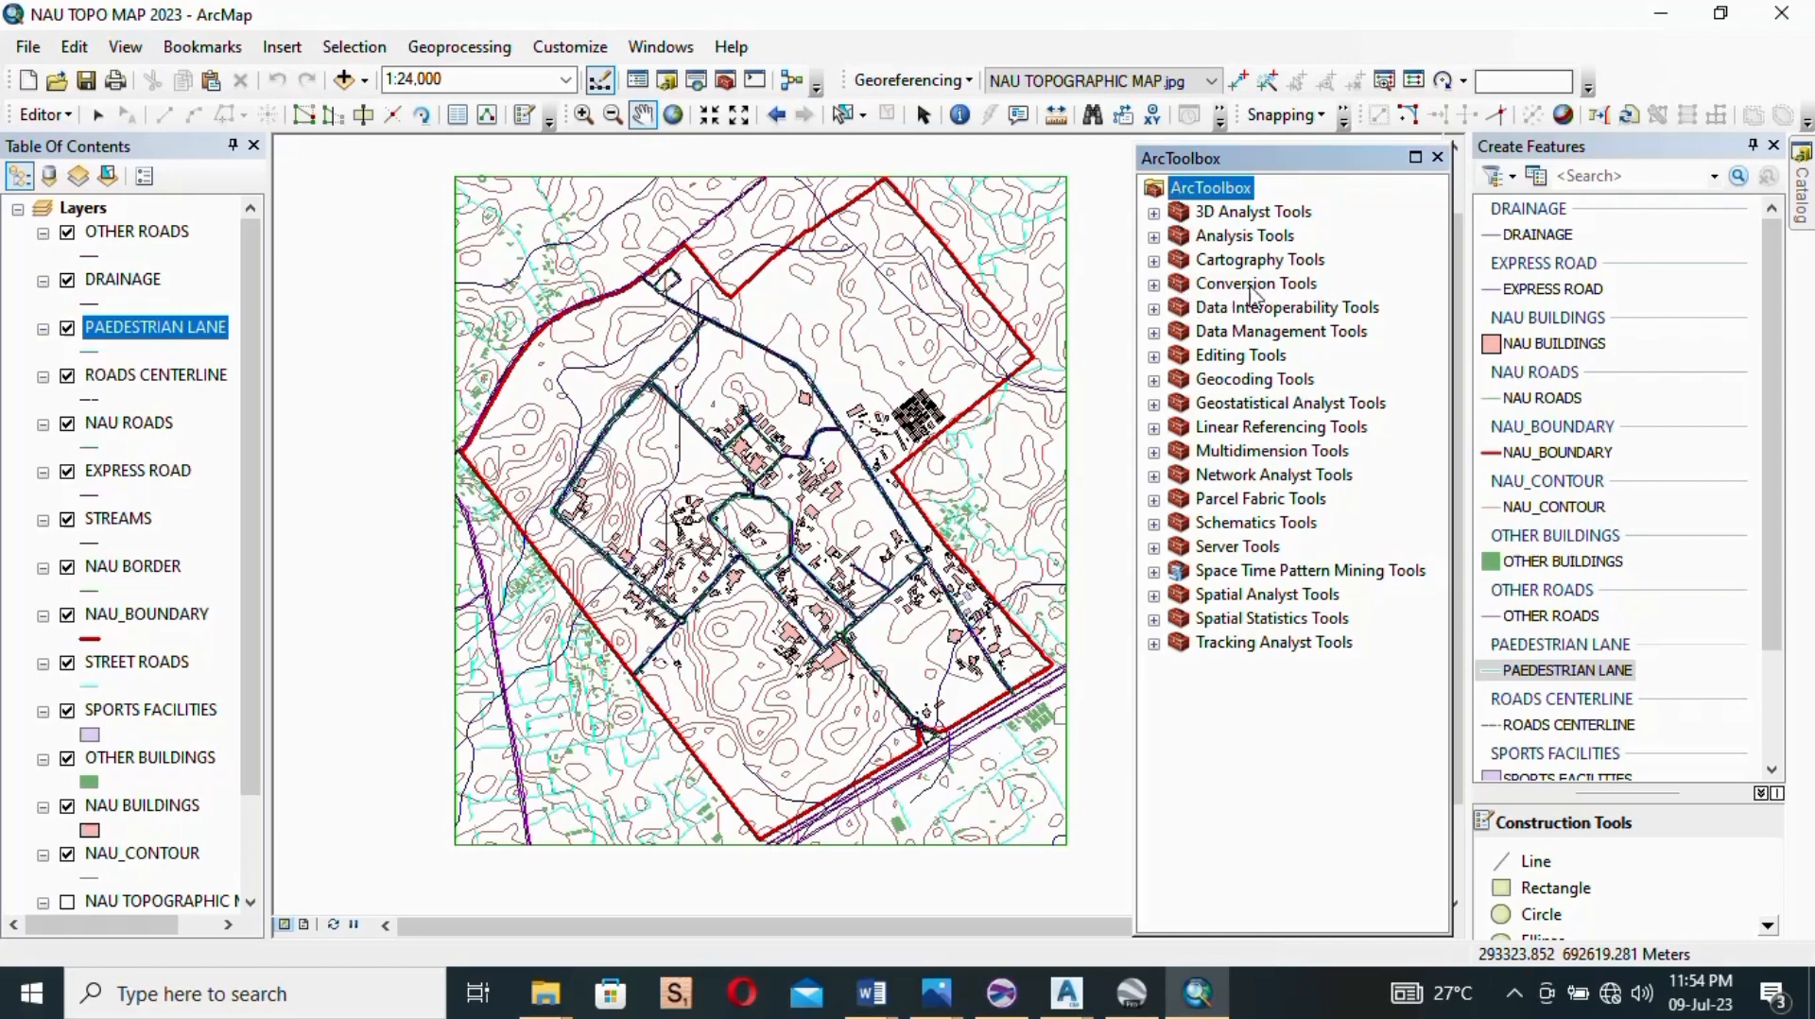
pyautogui.moveTo(1228, 299)
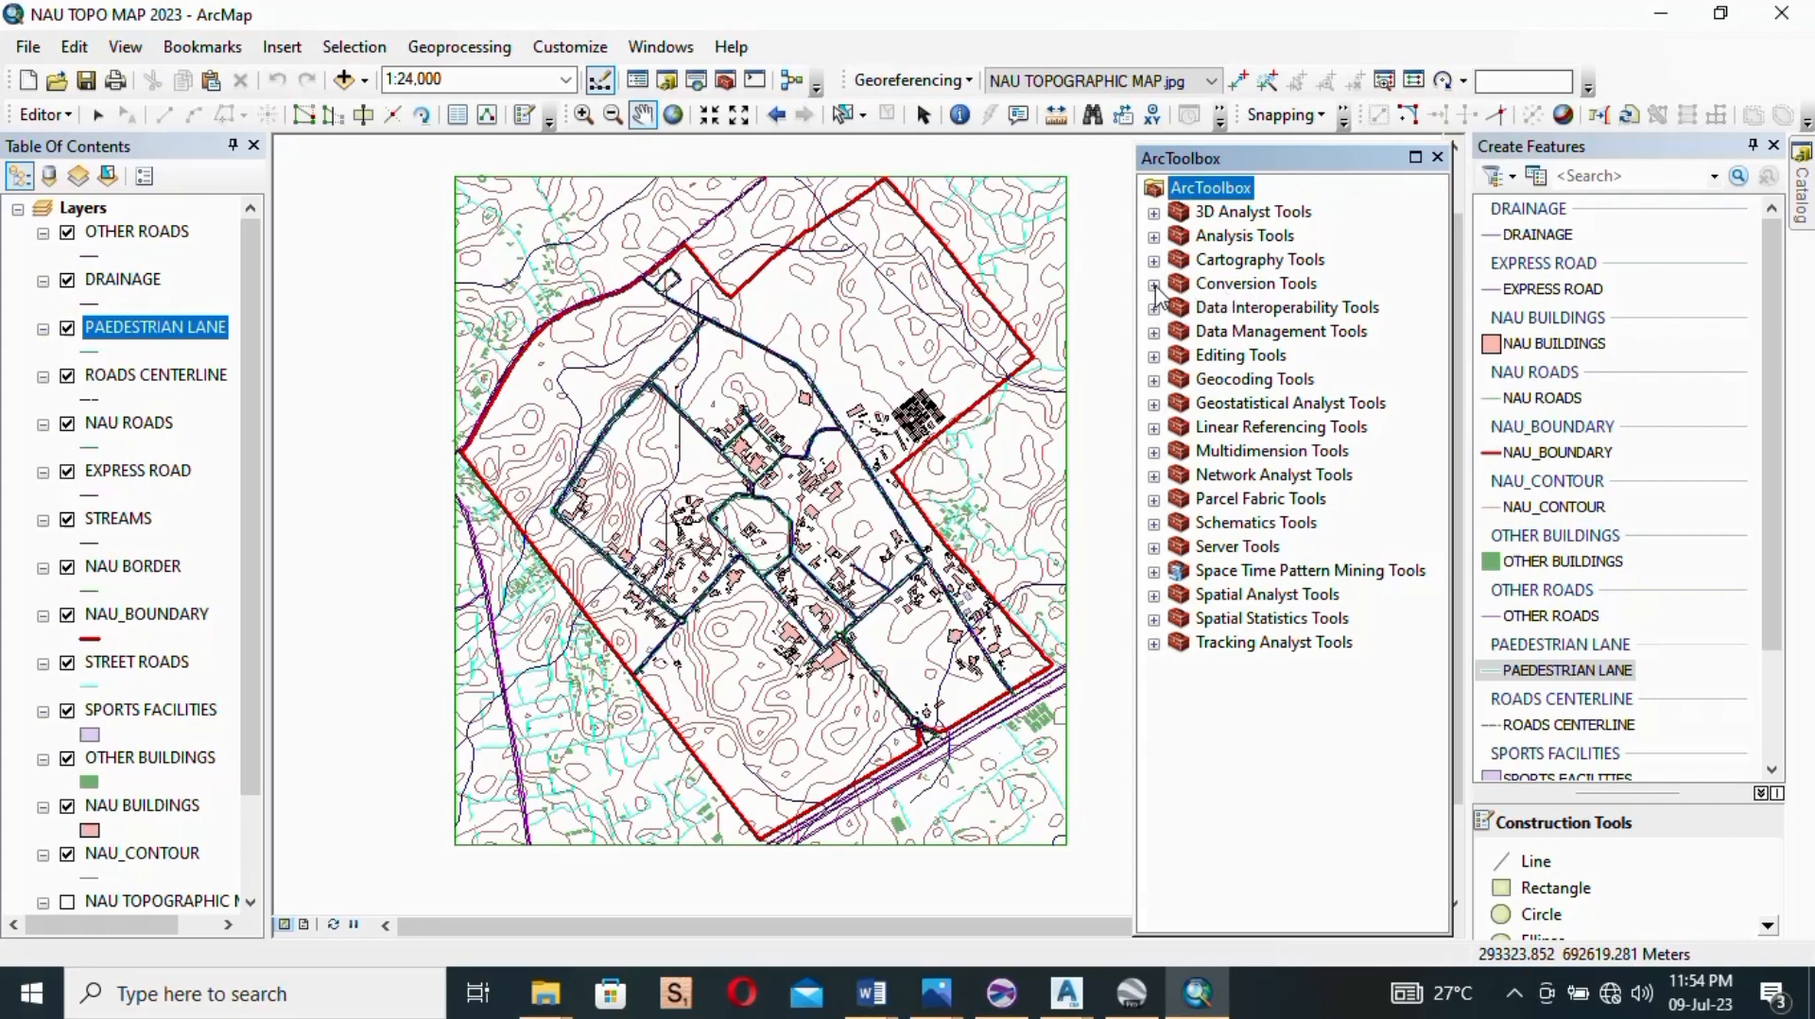
pyautogui.click(1154, 283)
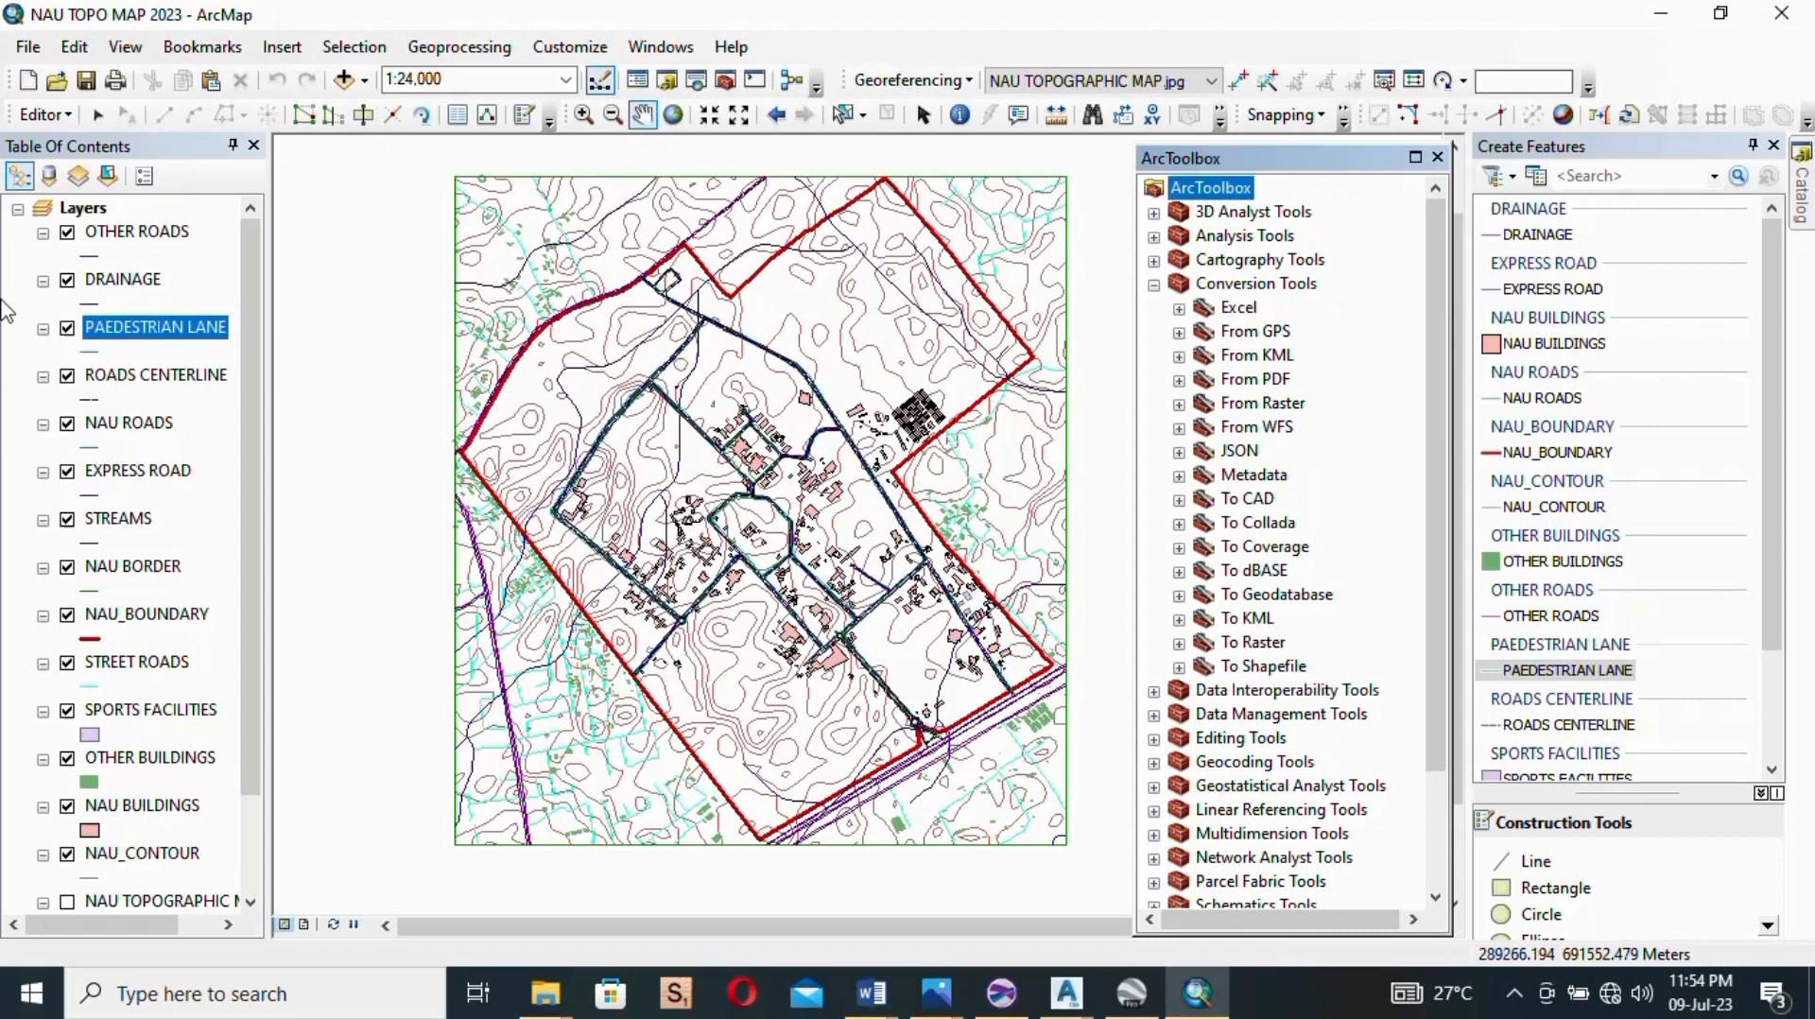
pyautogui.moveTo(281, 47)
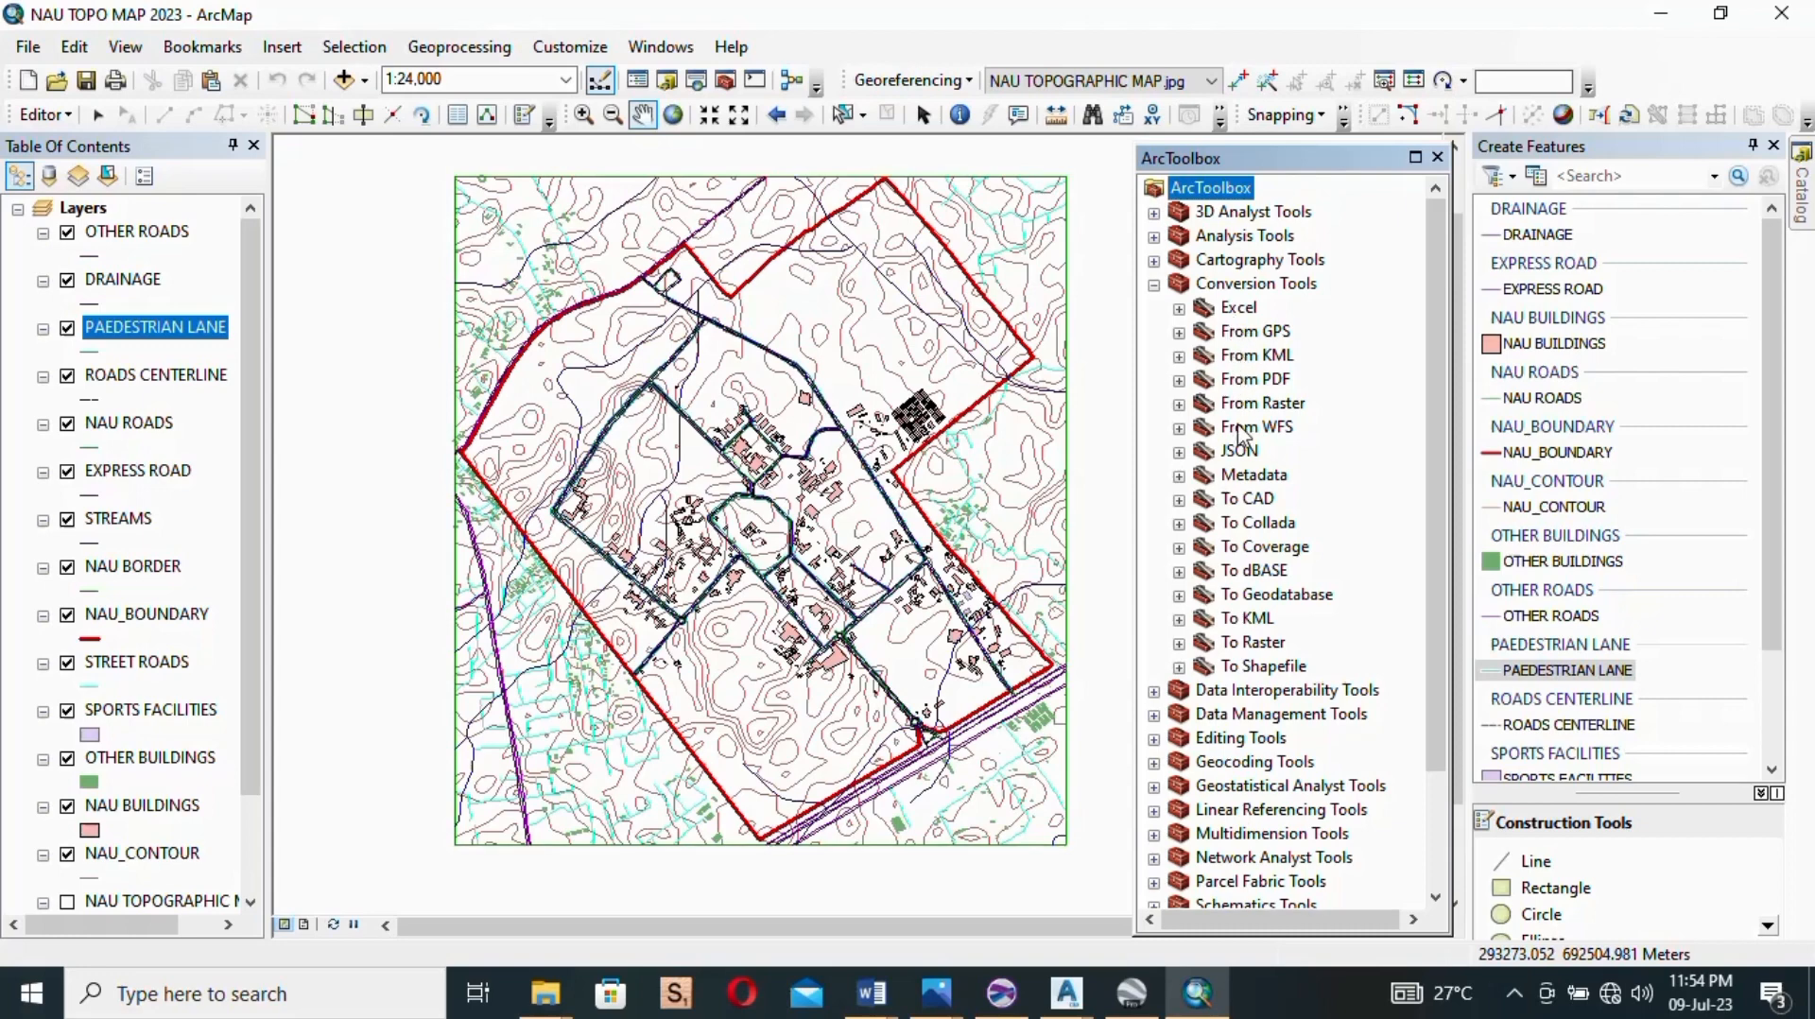
pyautogui.moveTo(1238, 634)
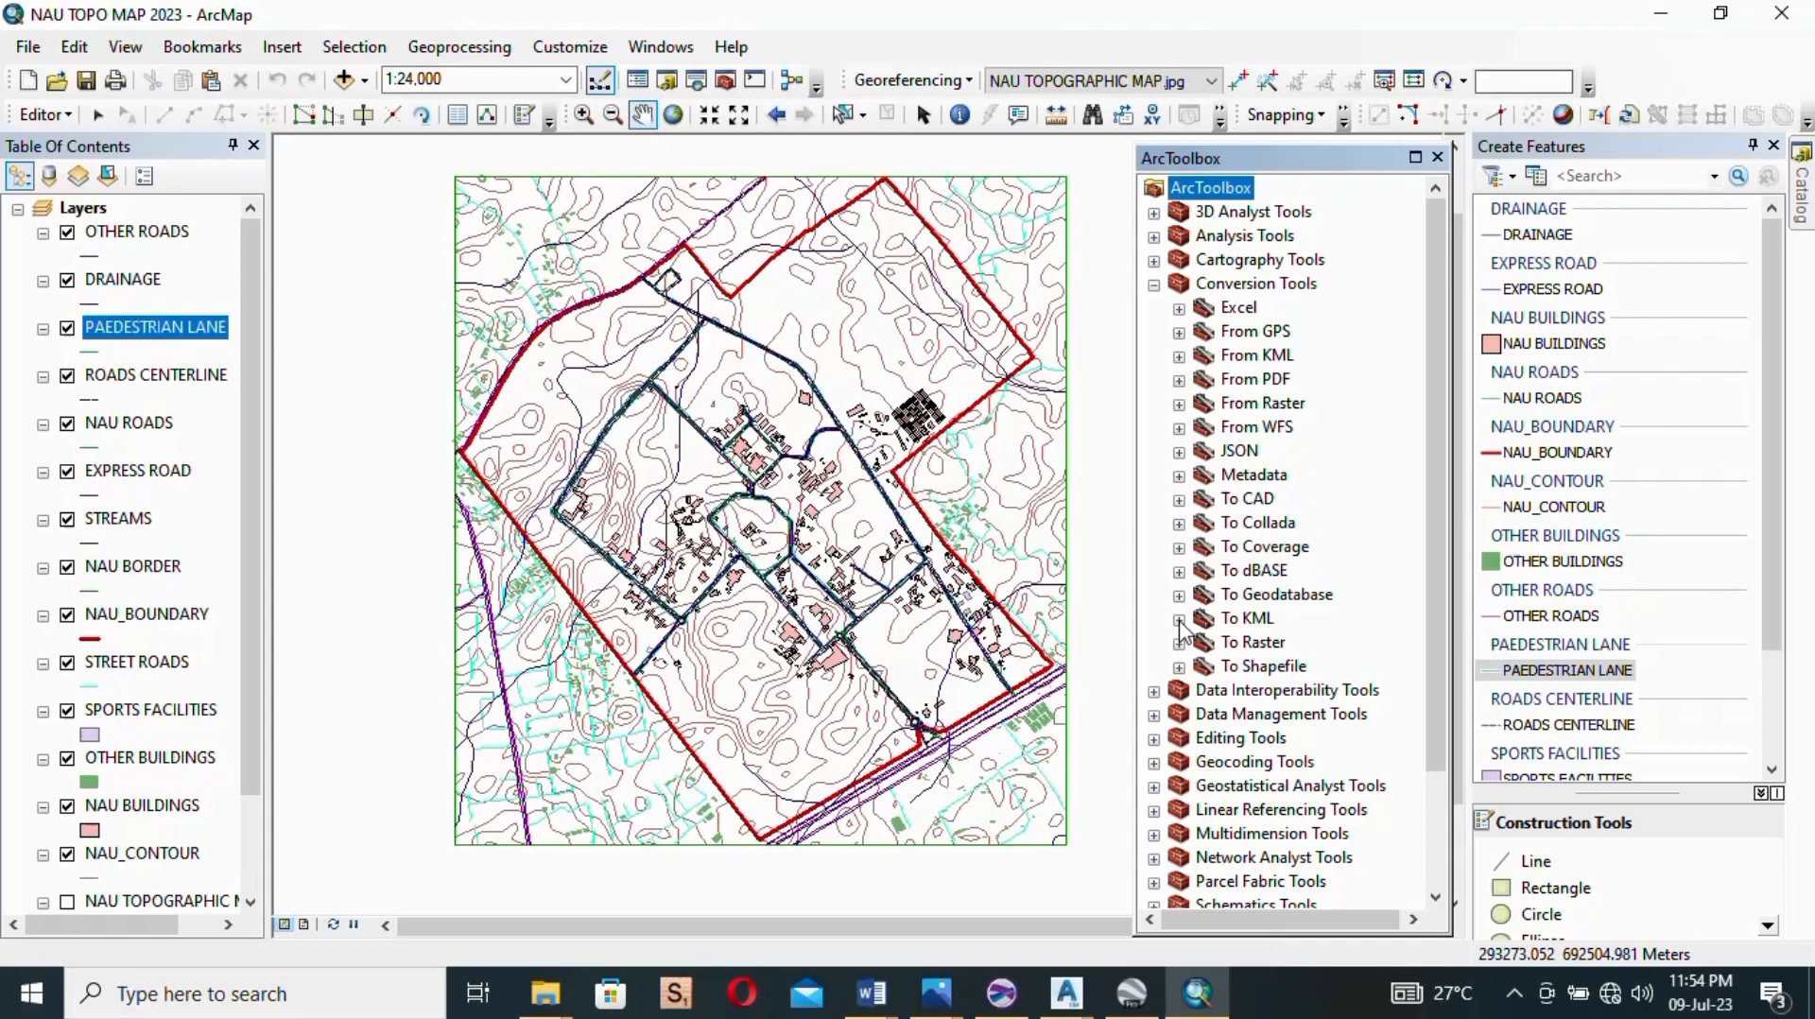
pyautogui.click(1178, 617)
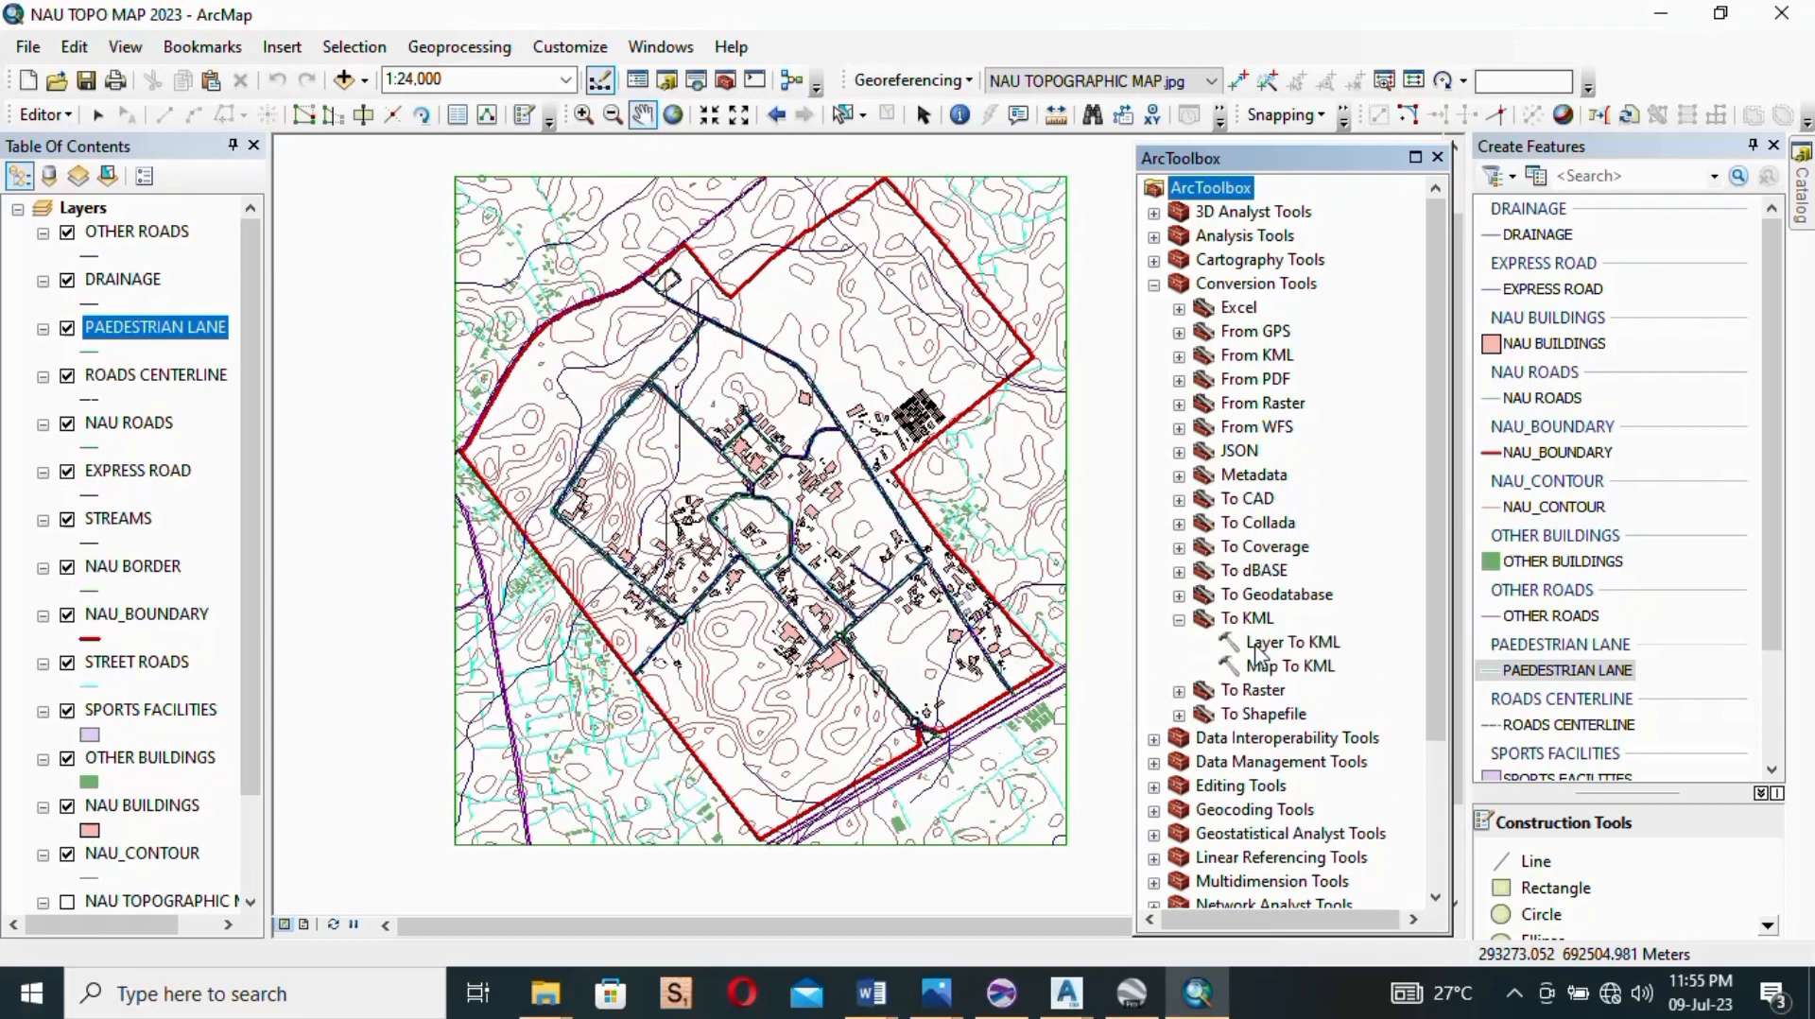
pyautogui.moveTo(1305, 674)
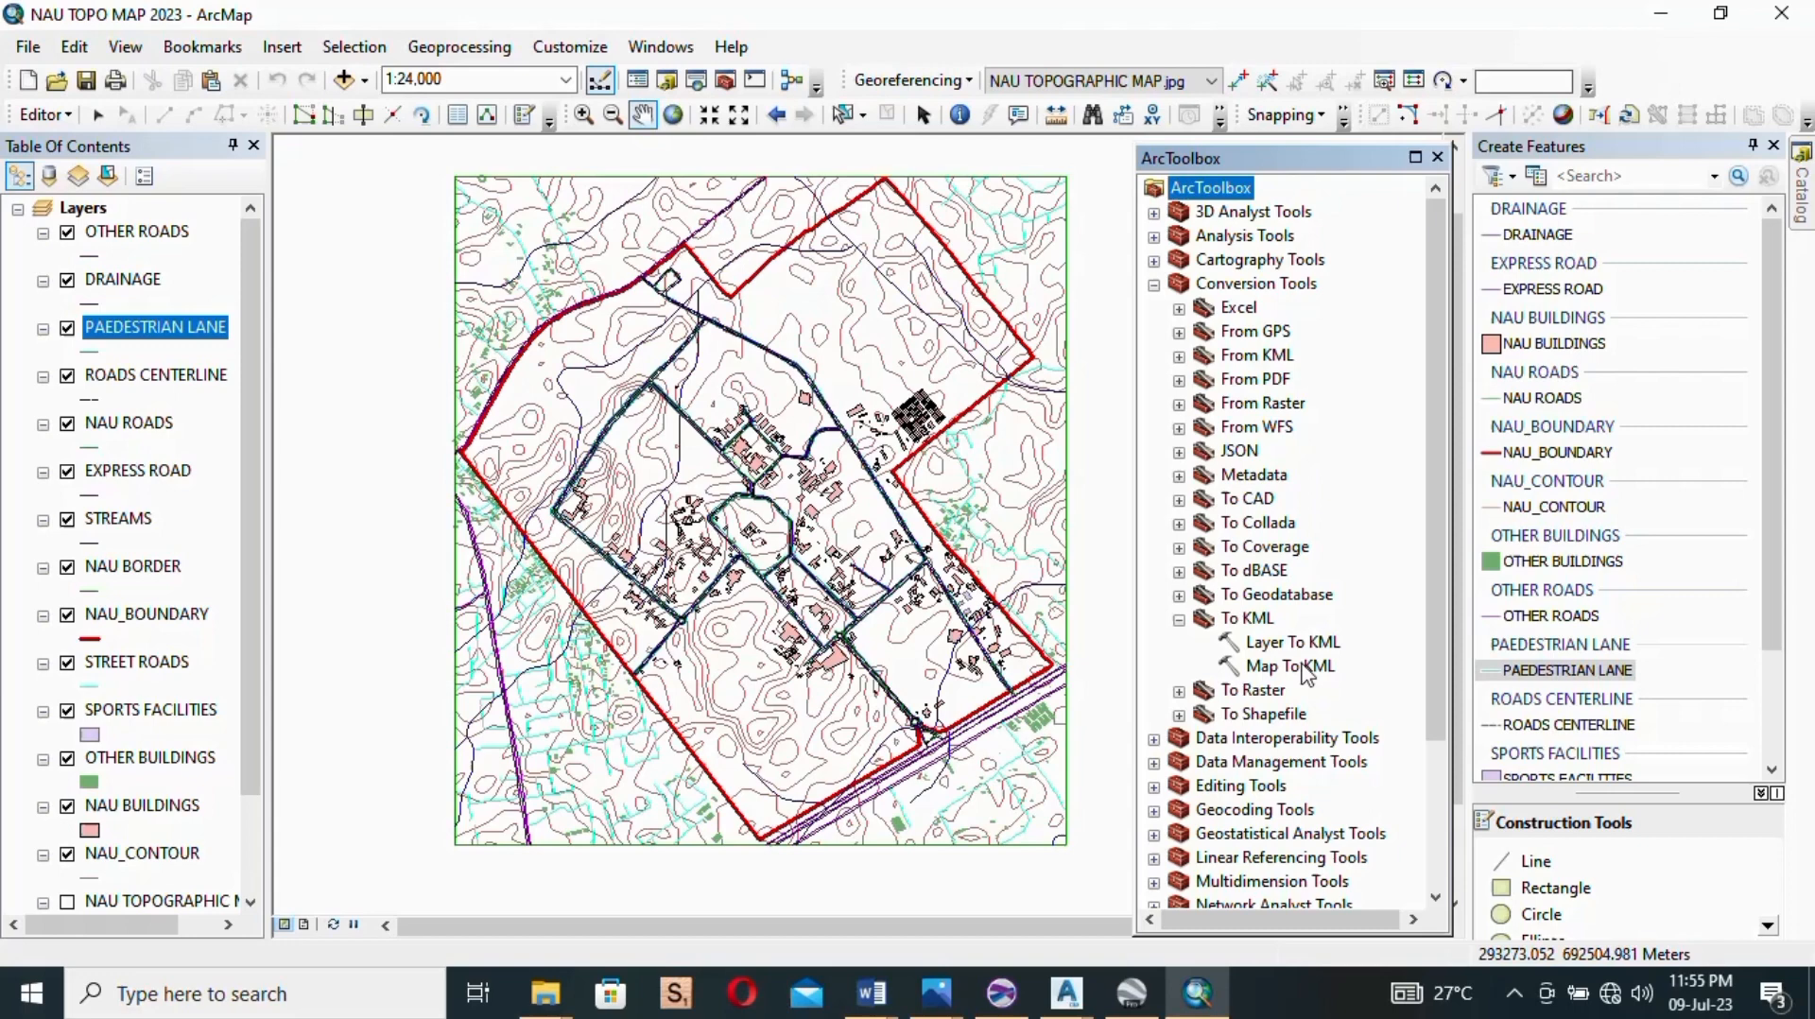
pyautogui.moveTo(1346, 669)
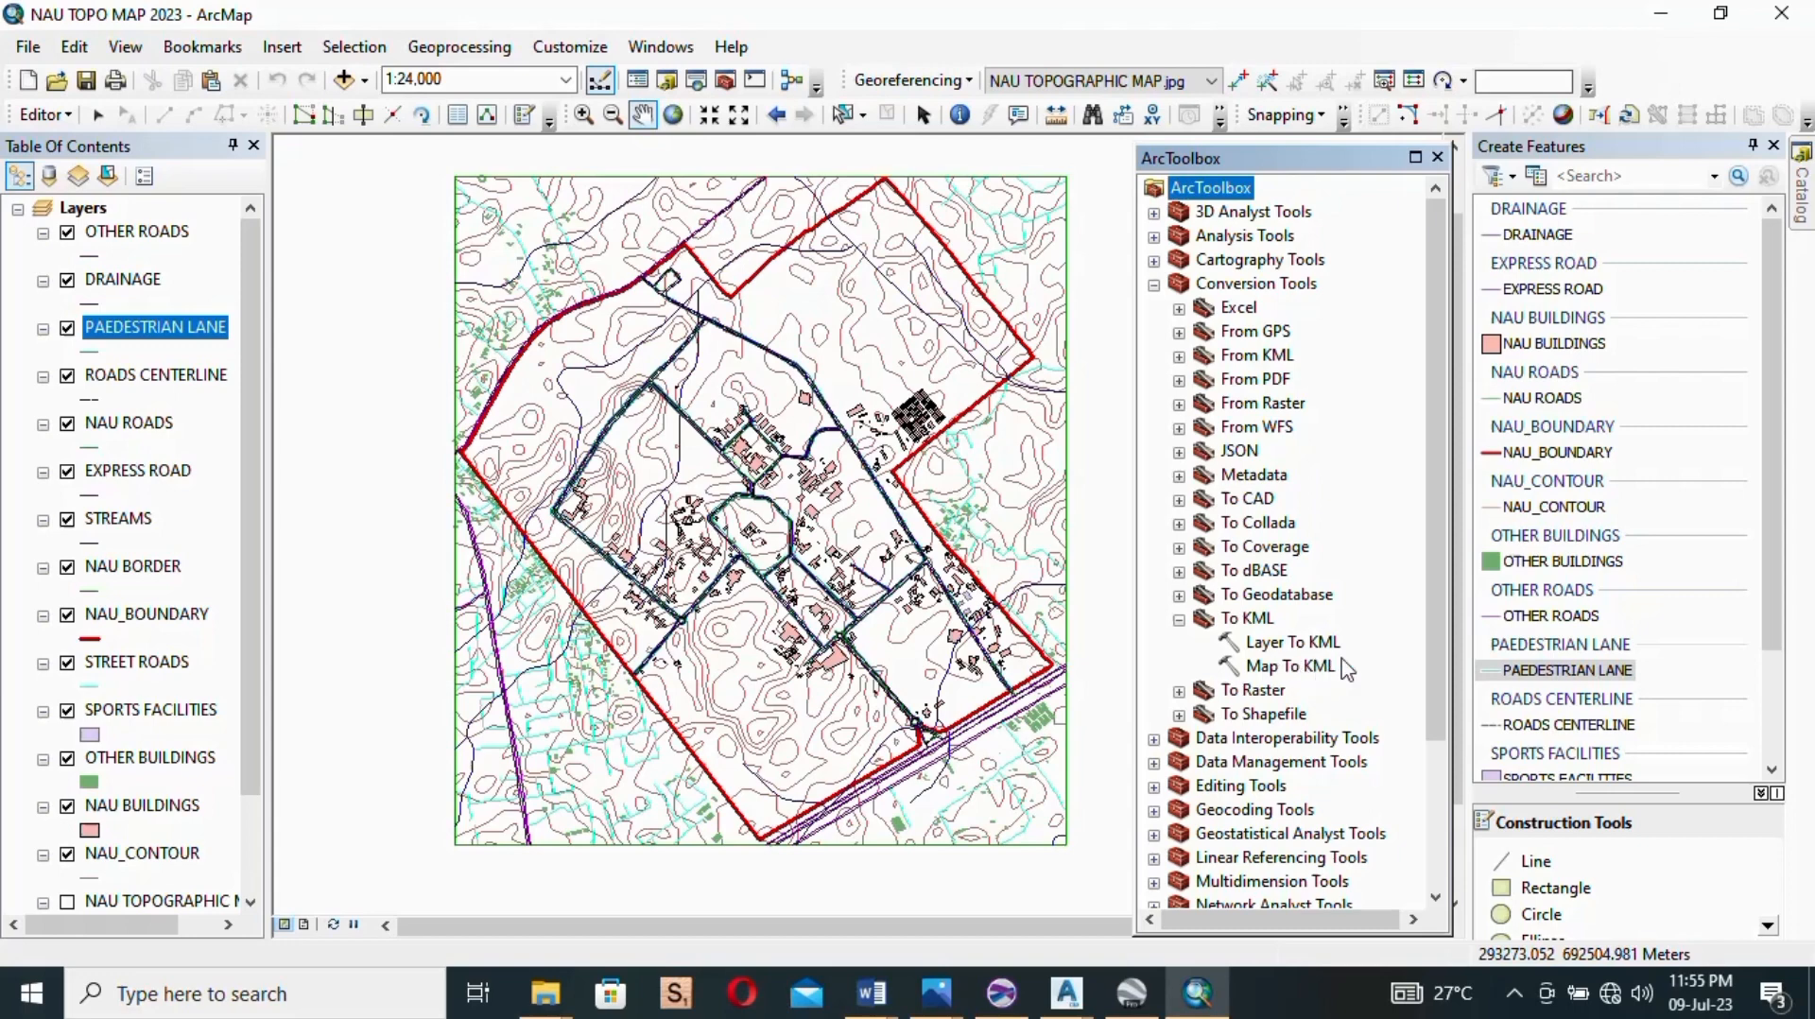
pyautogui.moveTo(1305, 650)
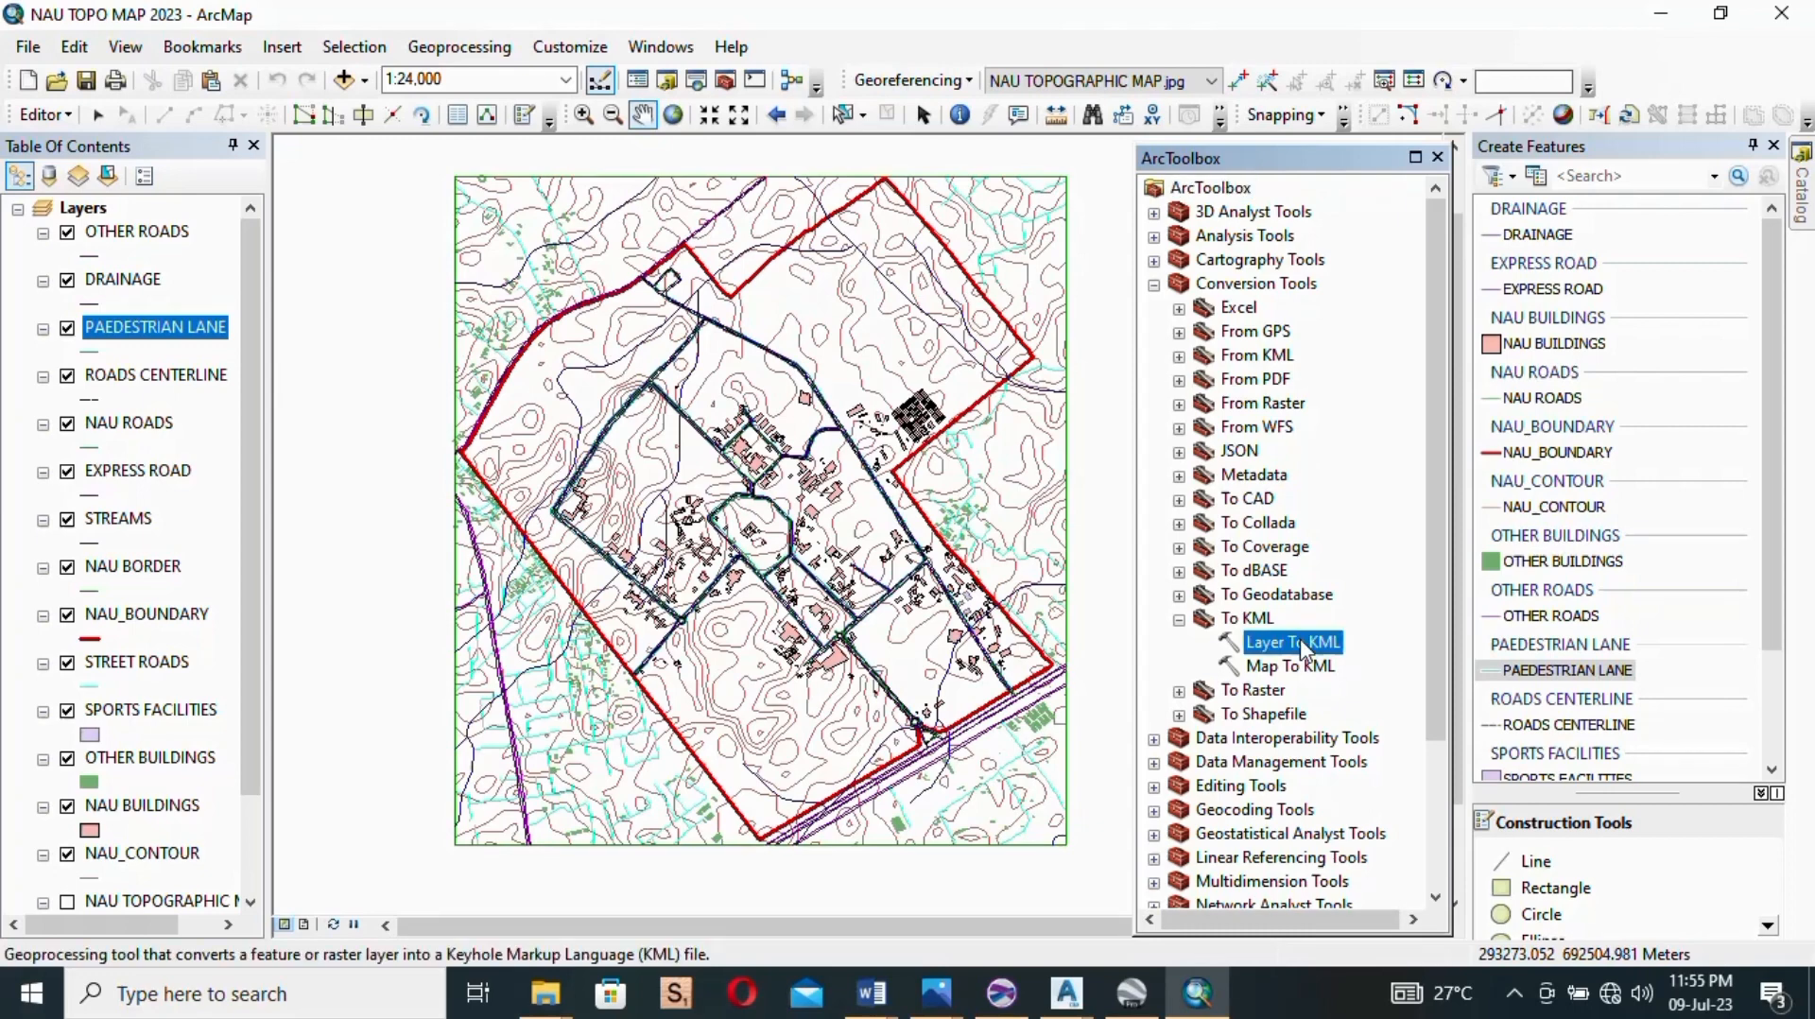
# Step: Open Layer To KML and choose NAU_BOUNDARY as the input layer
pyautogui.doubleClick(1292, 642)
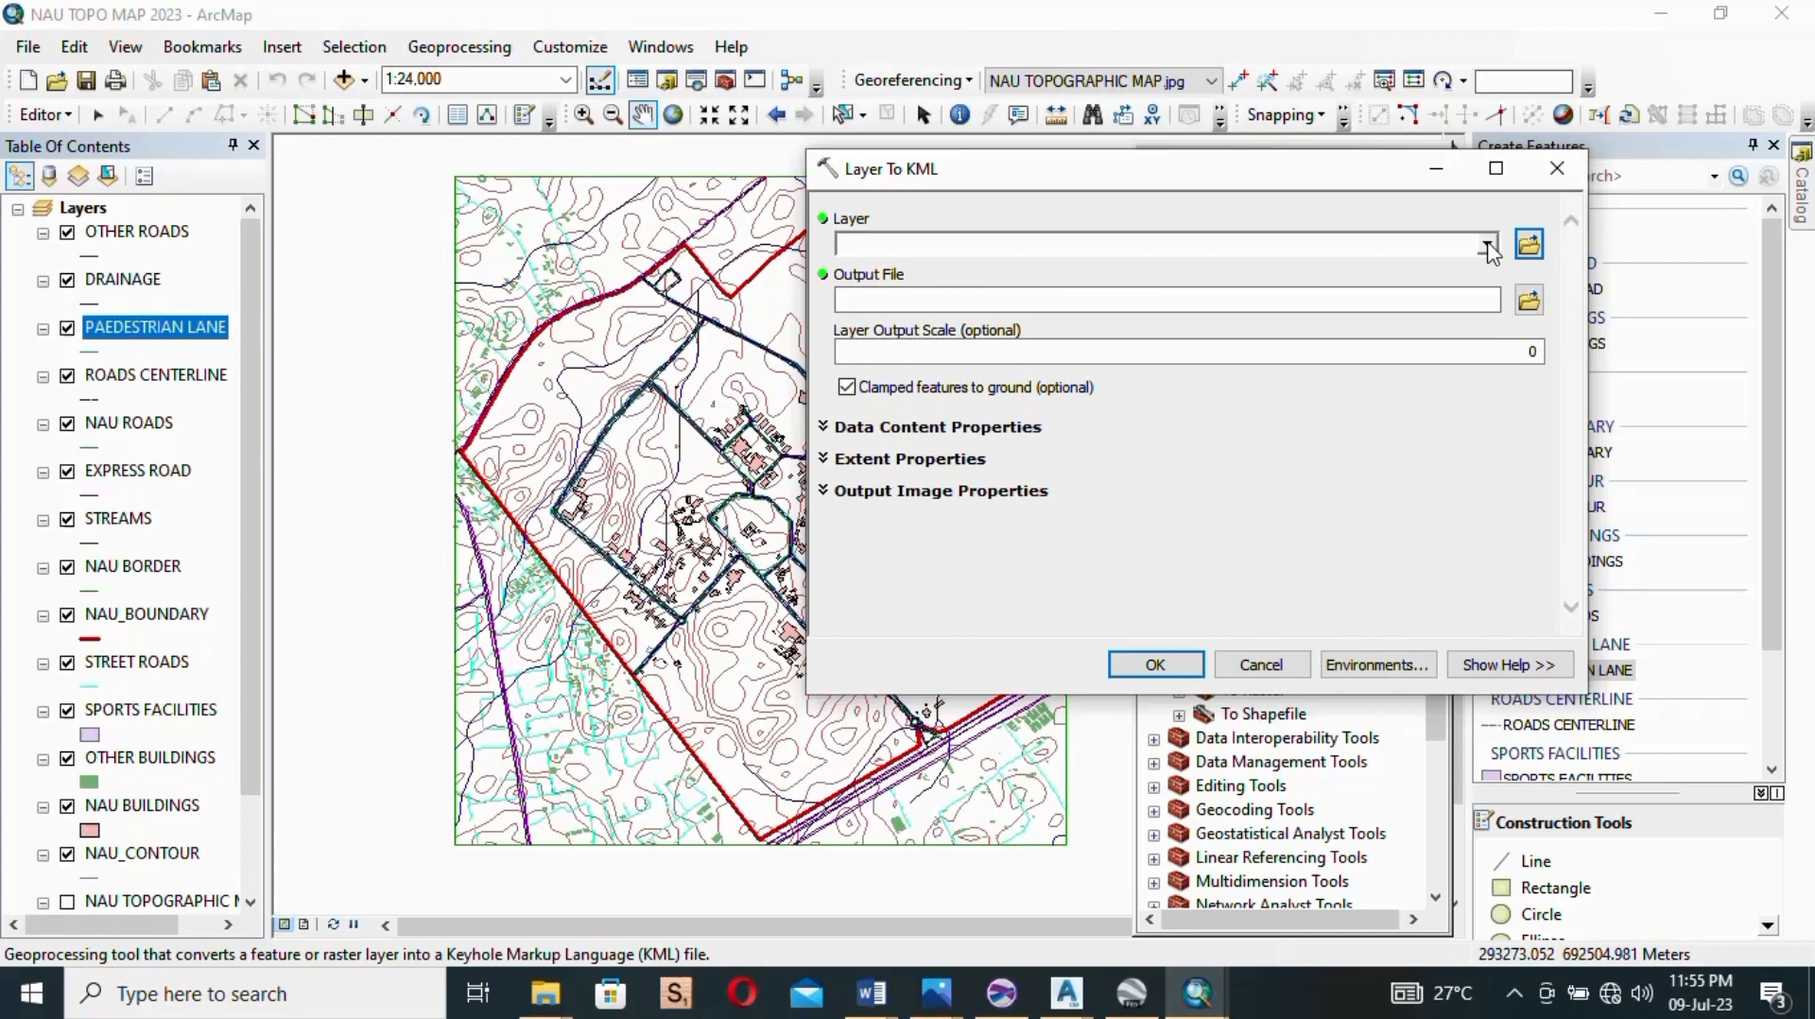
pyautogui.click(1486, 244)
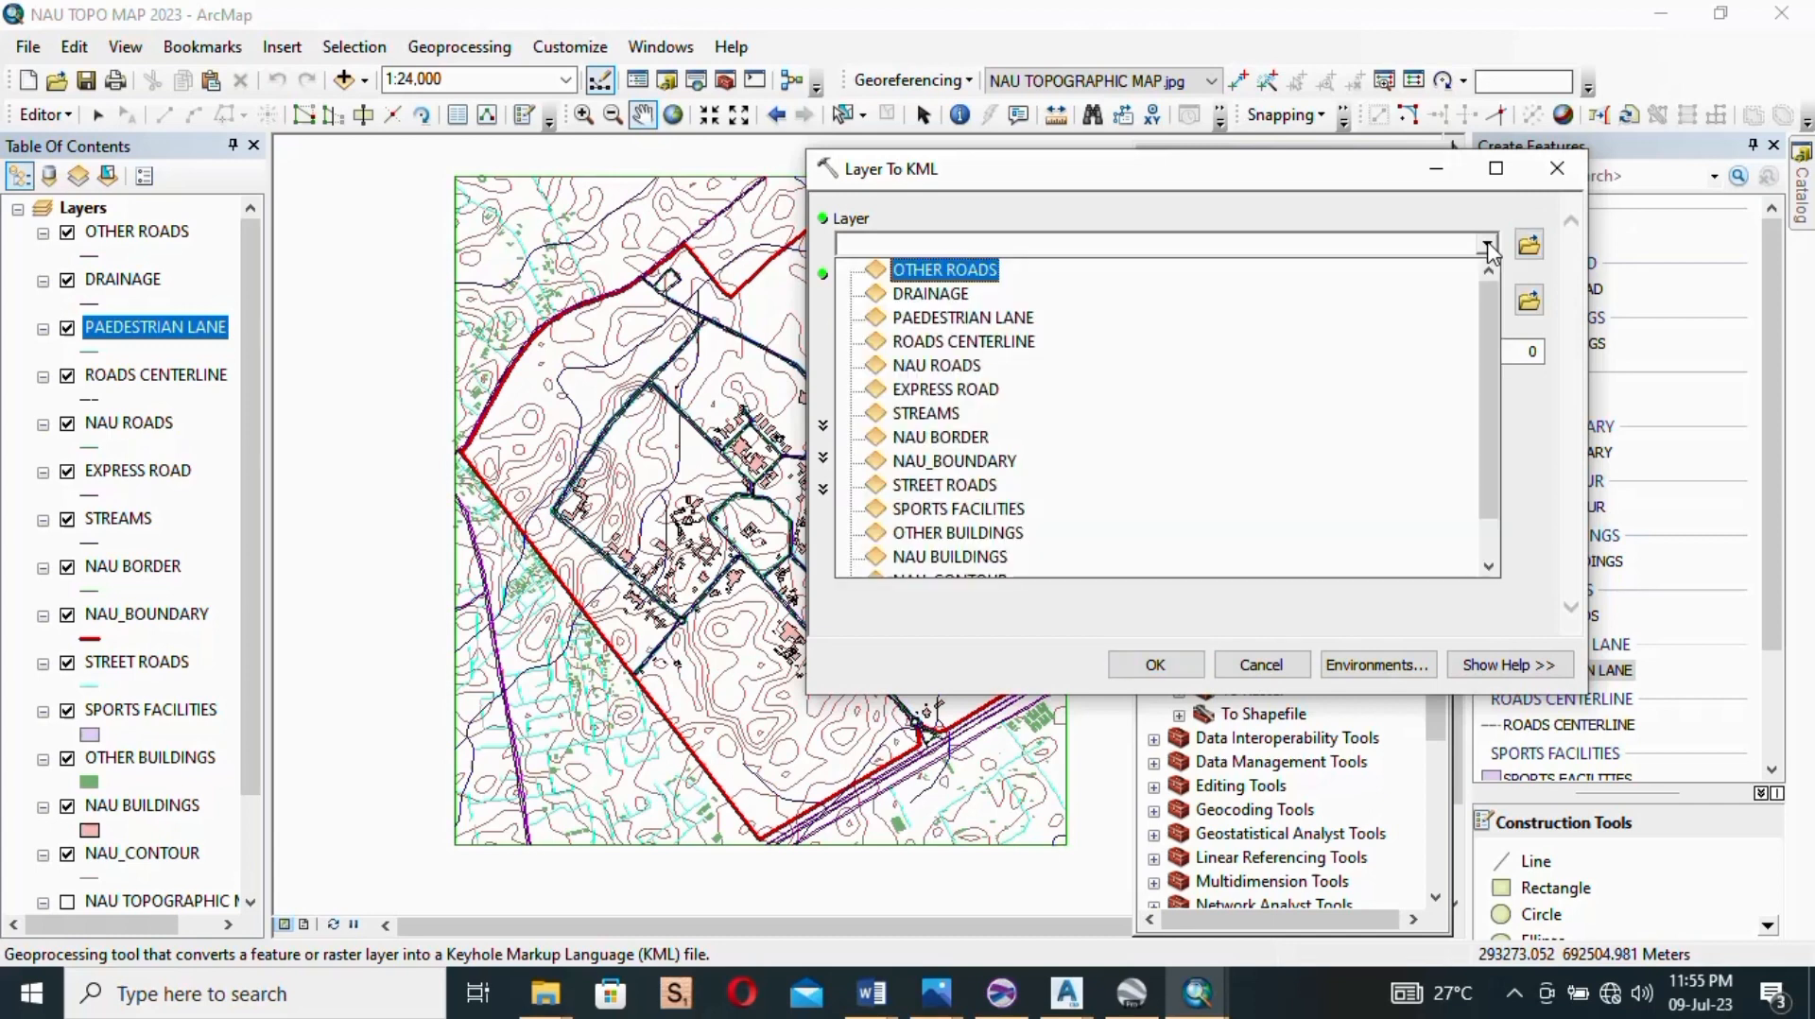
pyautogui.click(935, 365)
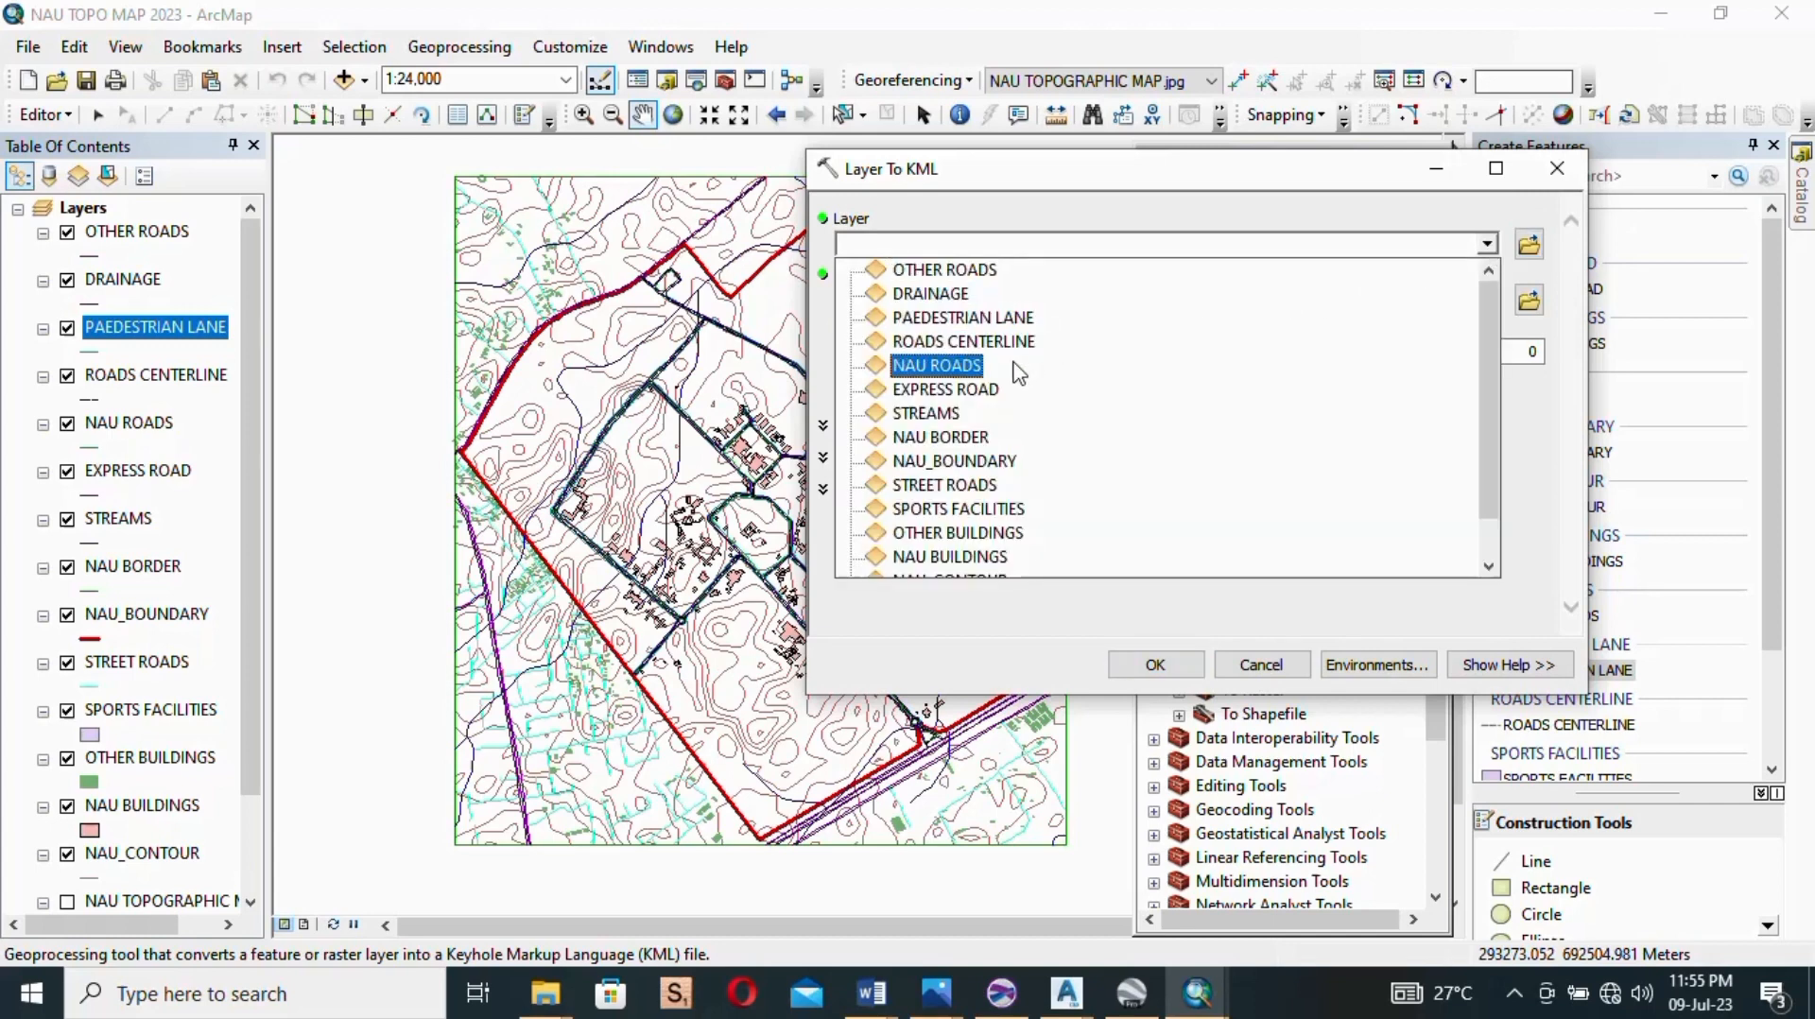
pyautogui.click(952, 459)
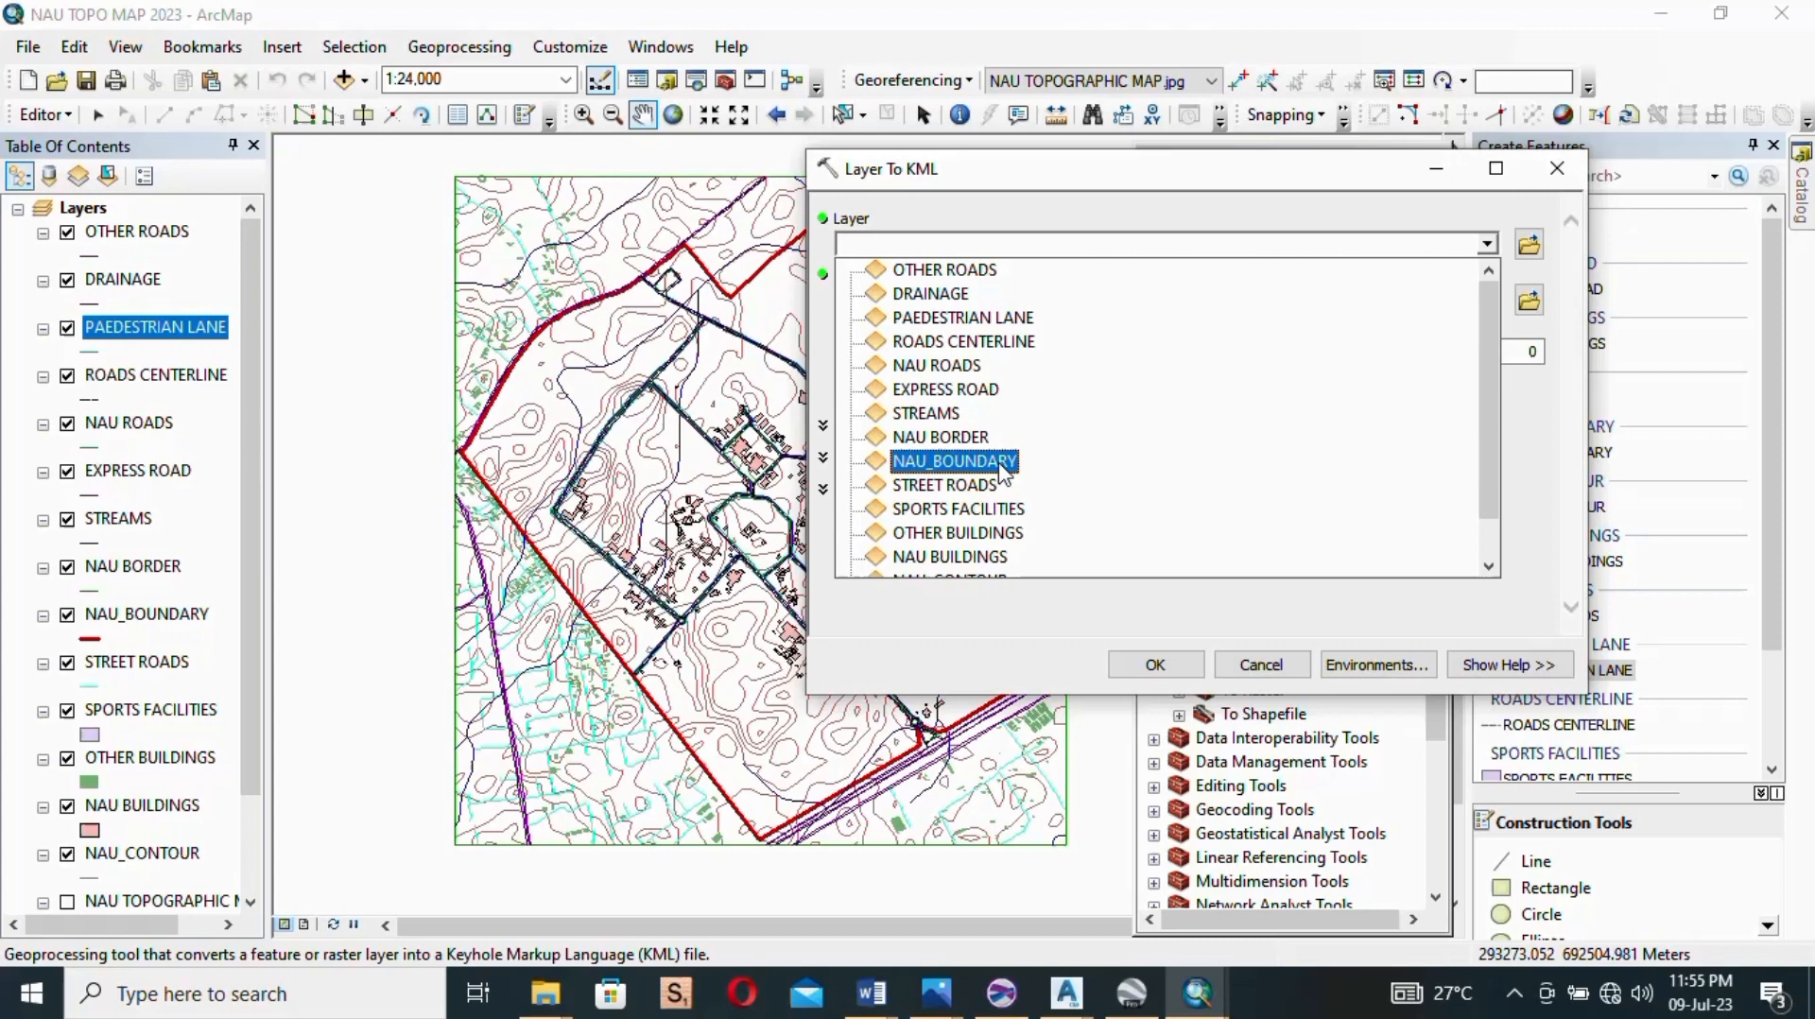
pyautogui.click(951, 461)
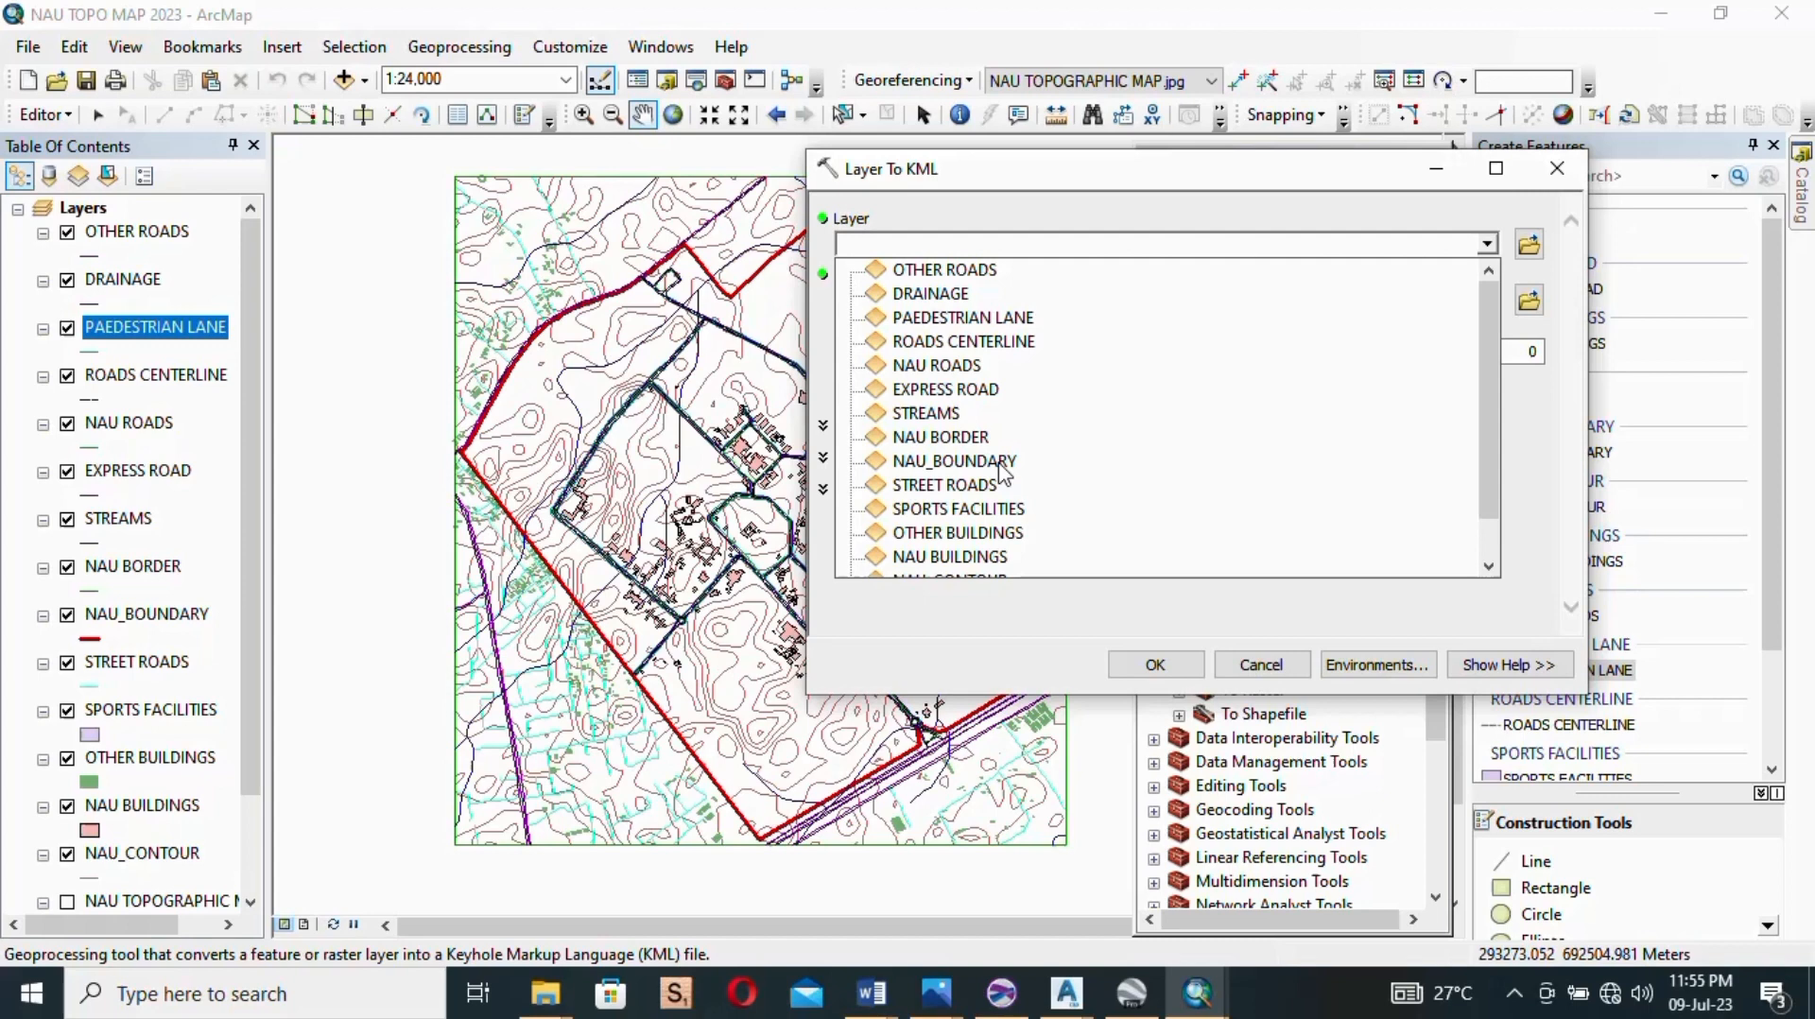
pyautogui.click(953, 461)
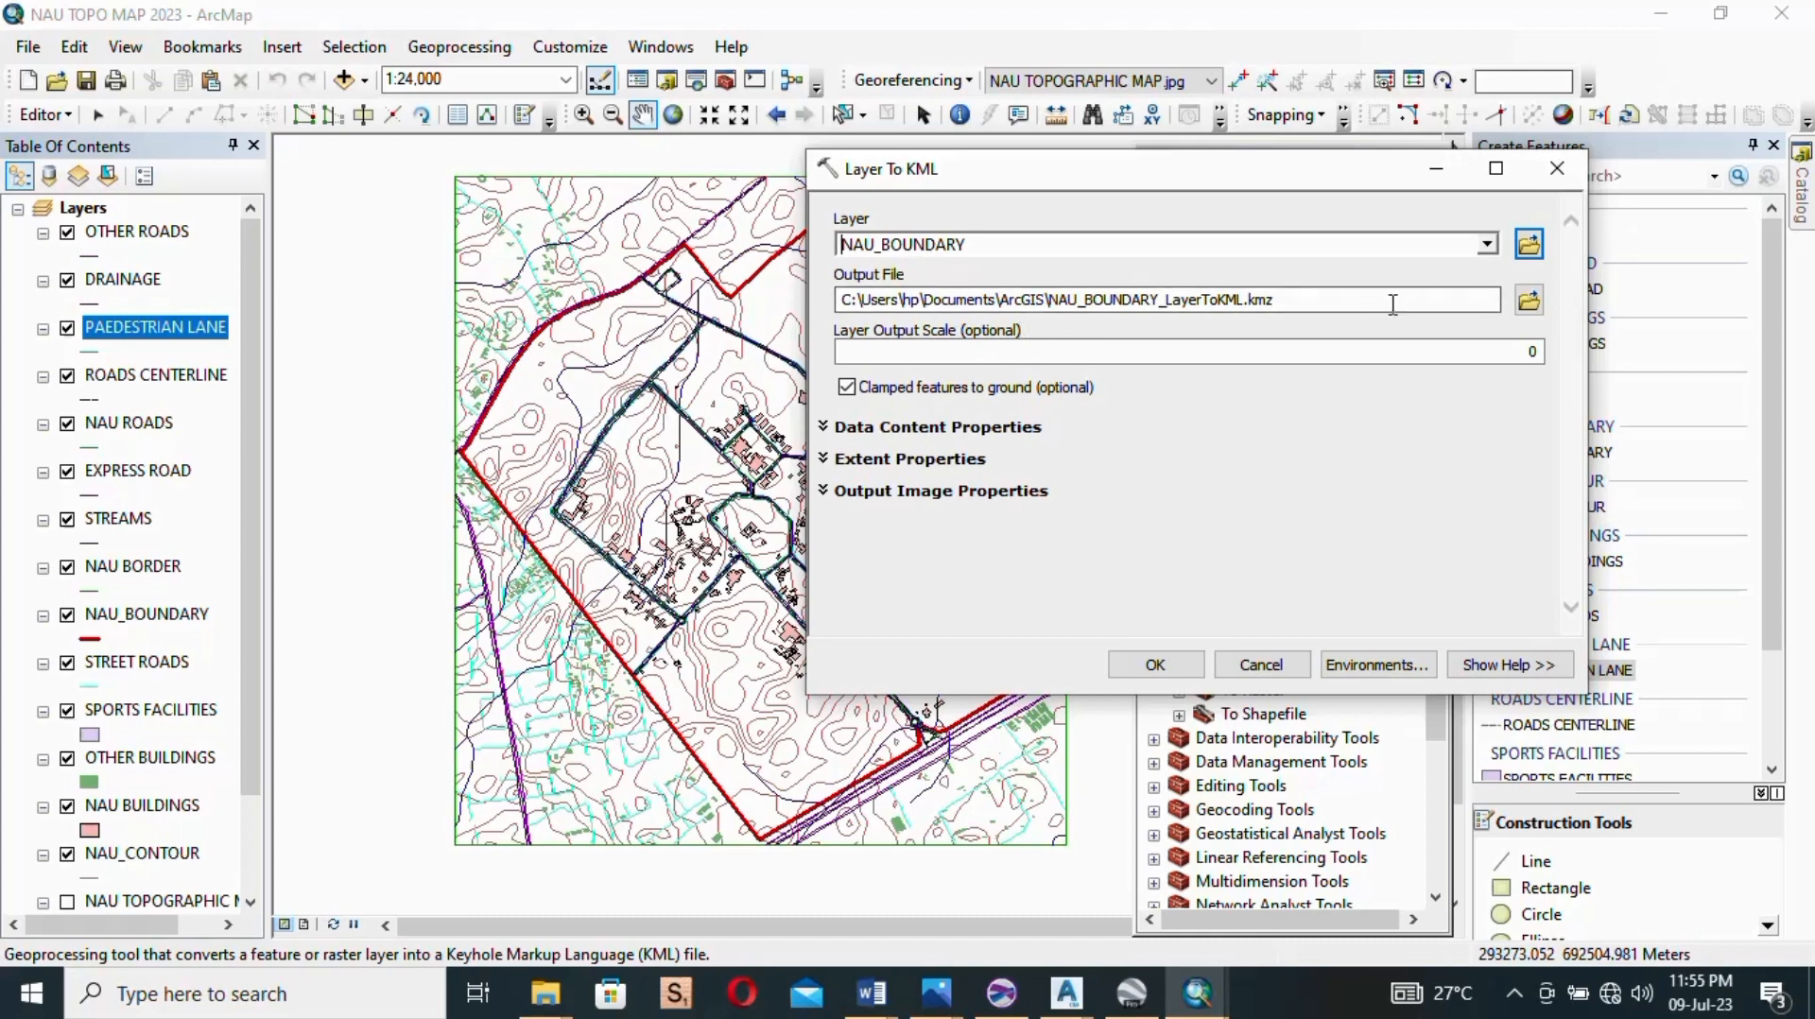
pyautogui.moveTo(926, 287)
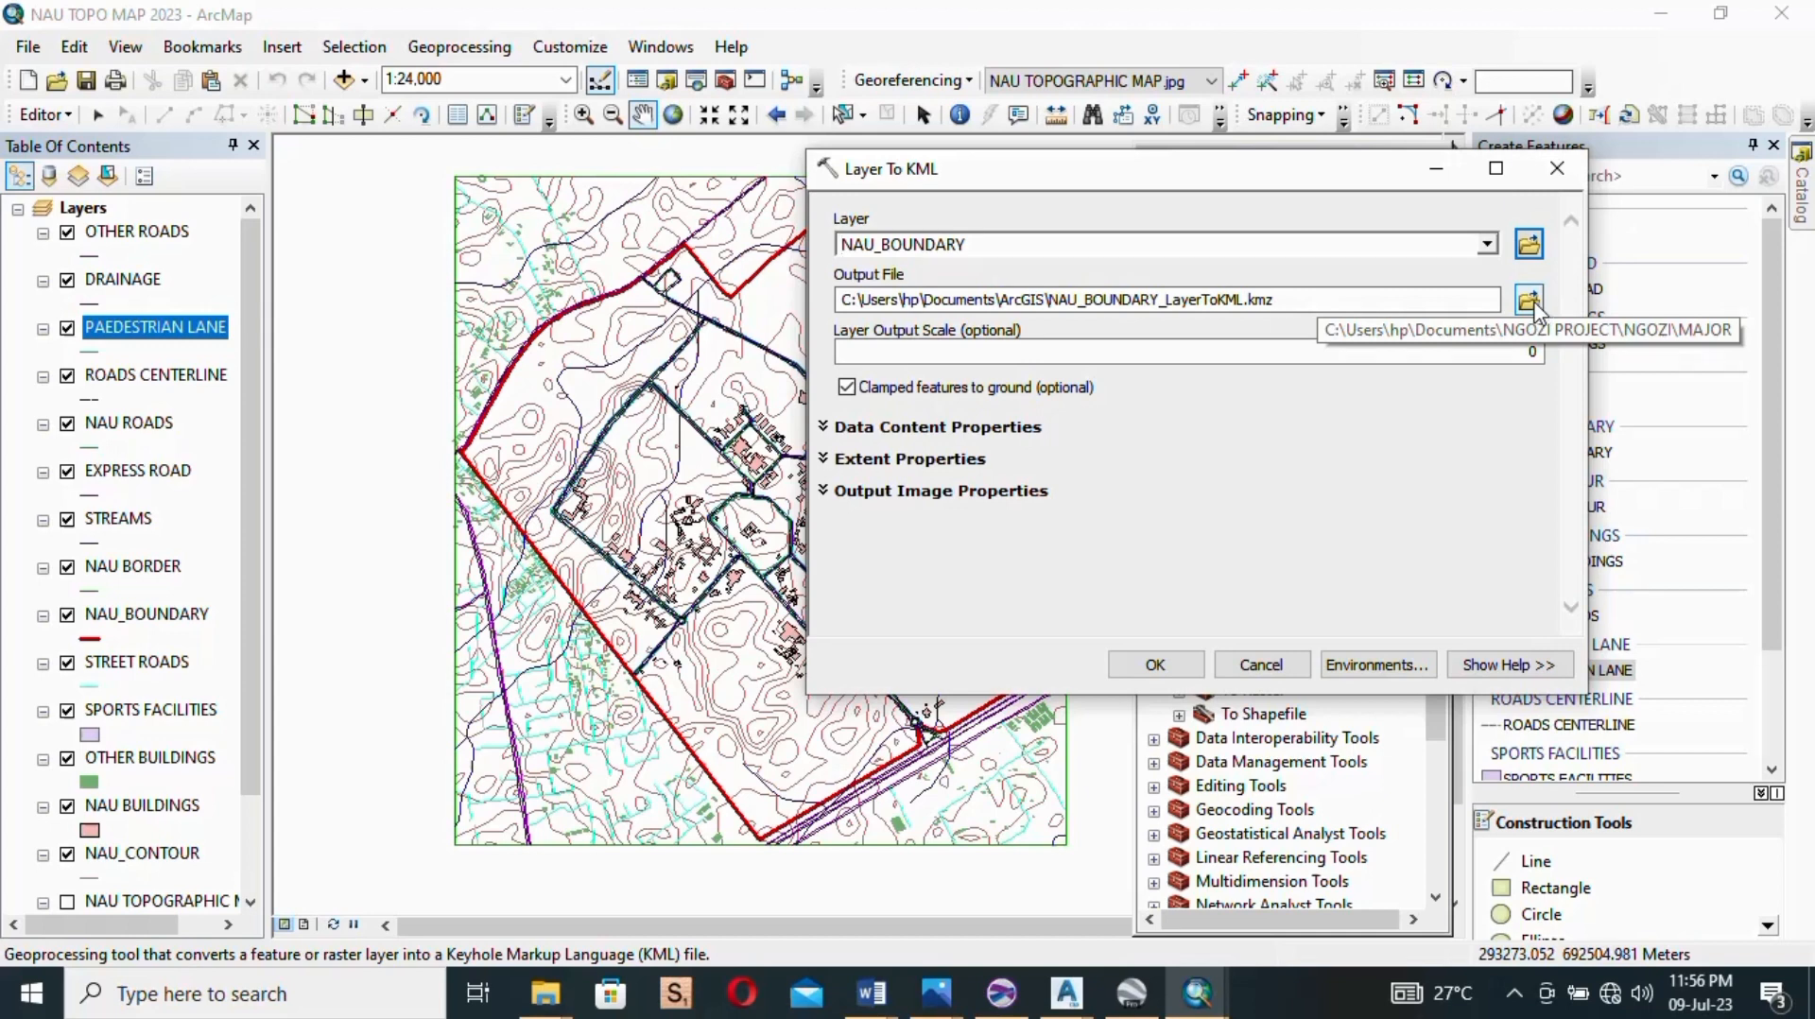
# Step: Save the output as NAU BOUNDARY.kmz on the Desktop
pyautogui.click(1527, 299)
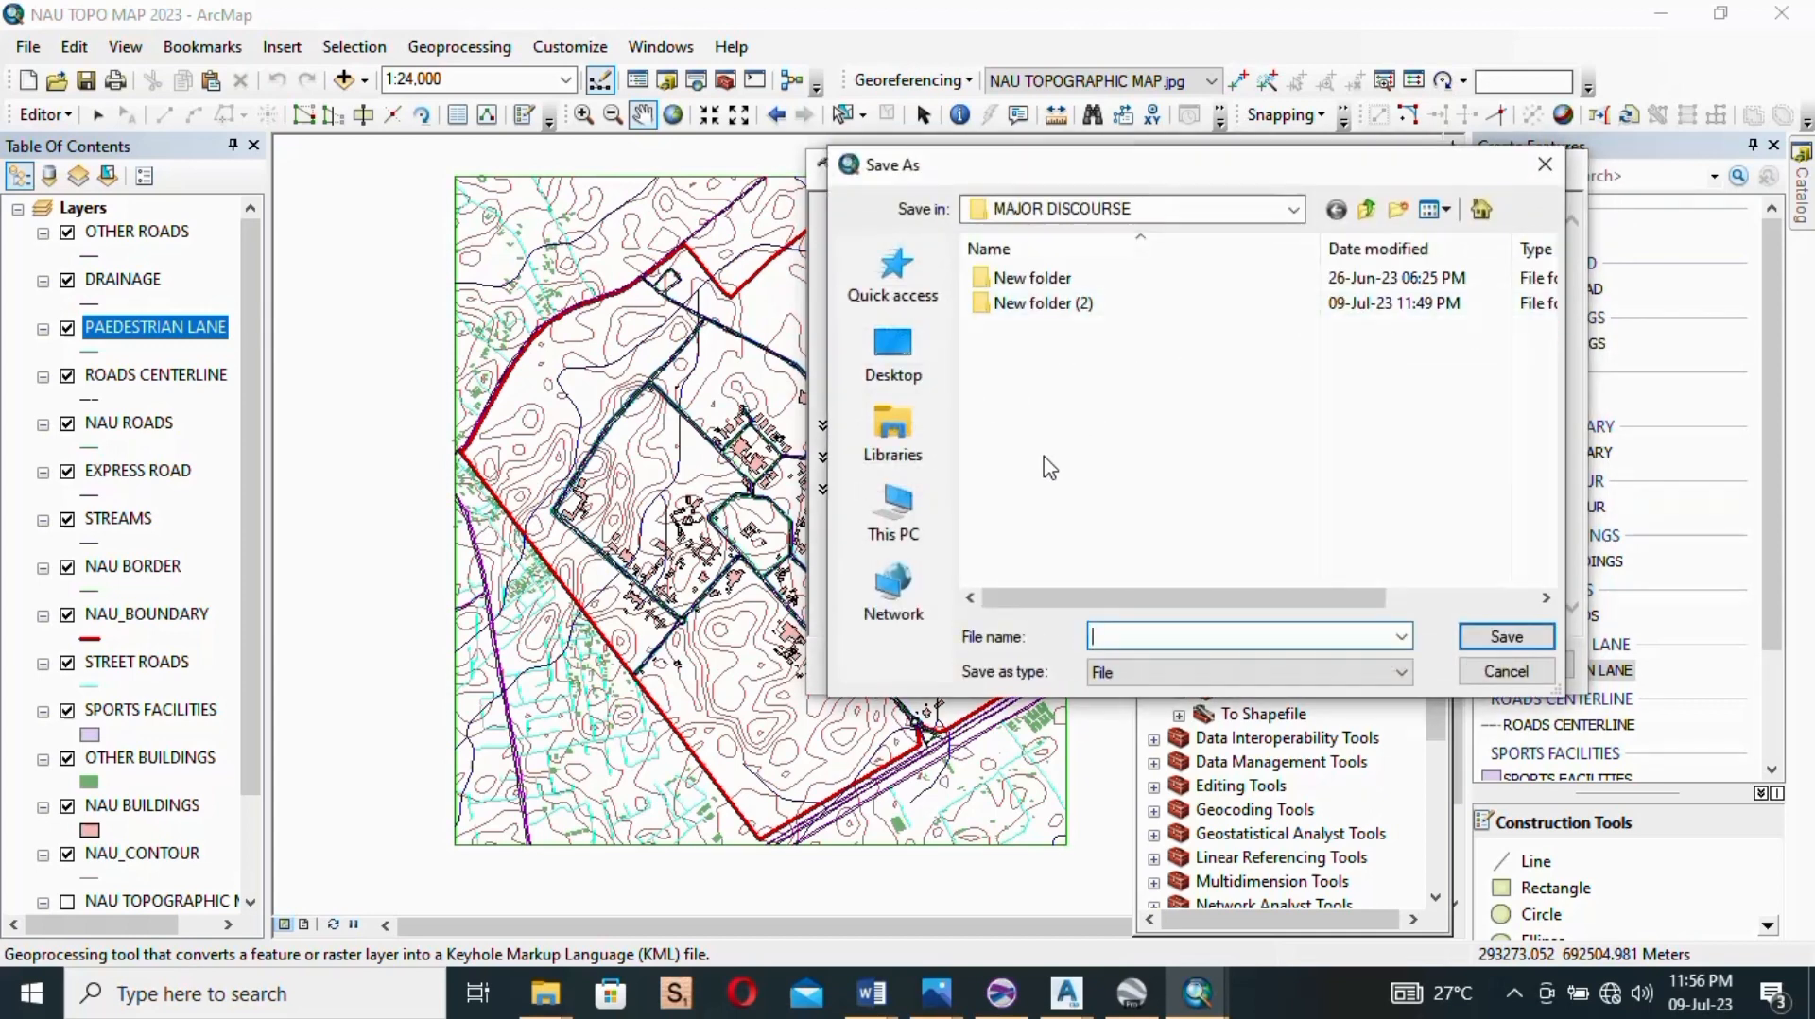
pyautogui.click(892, 354)
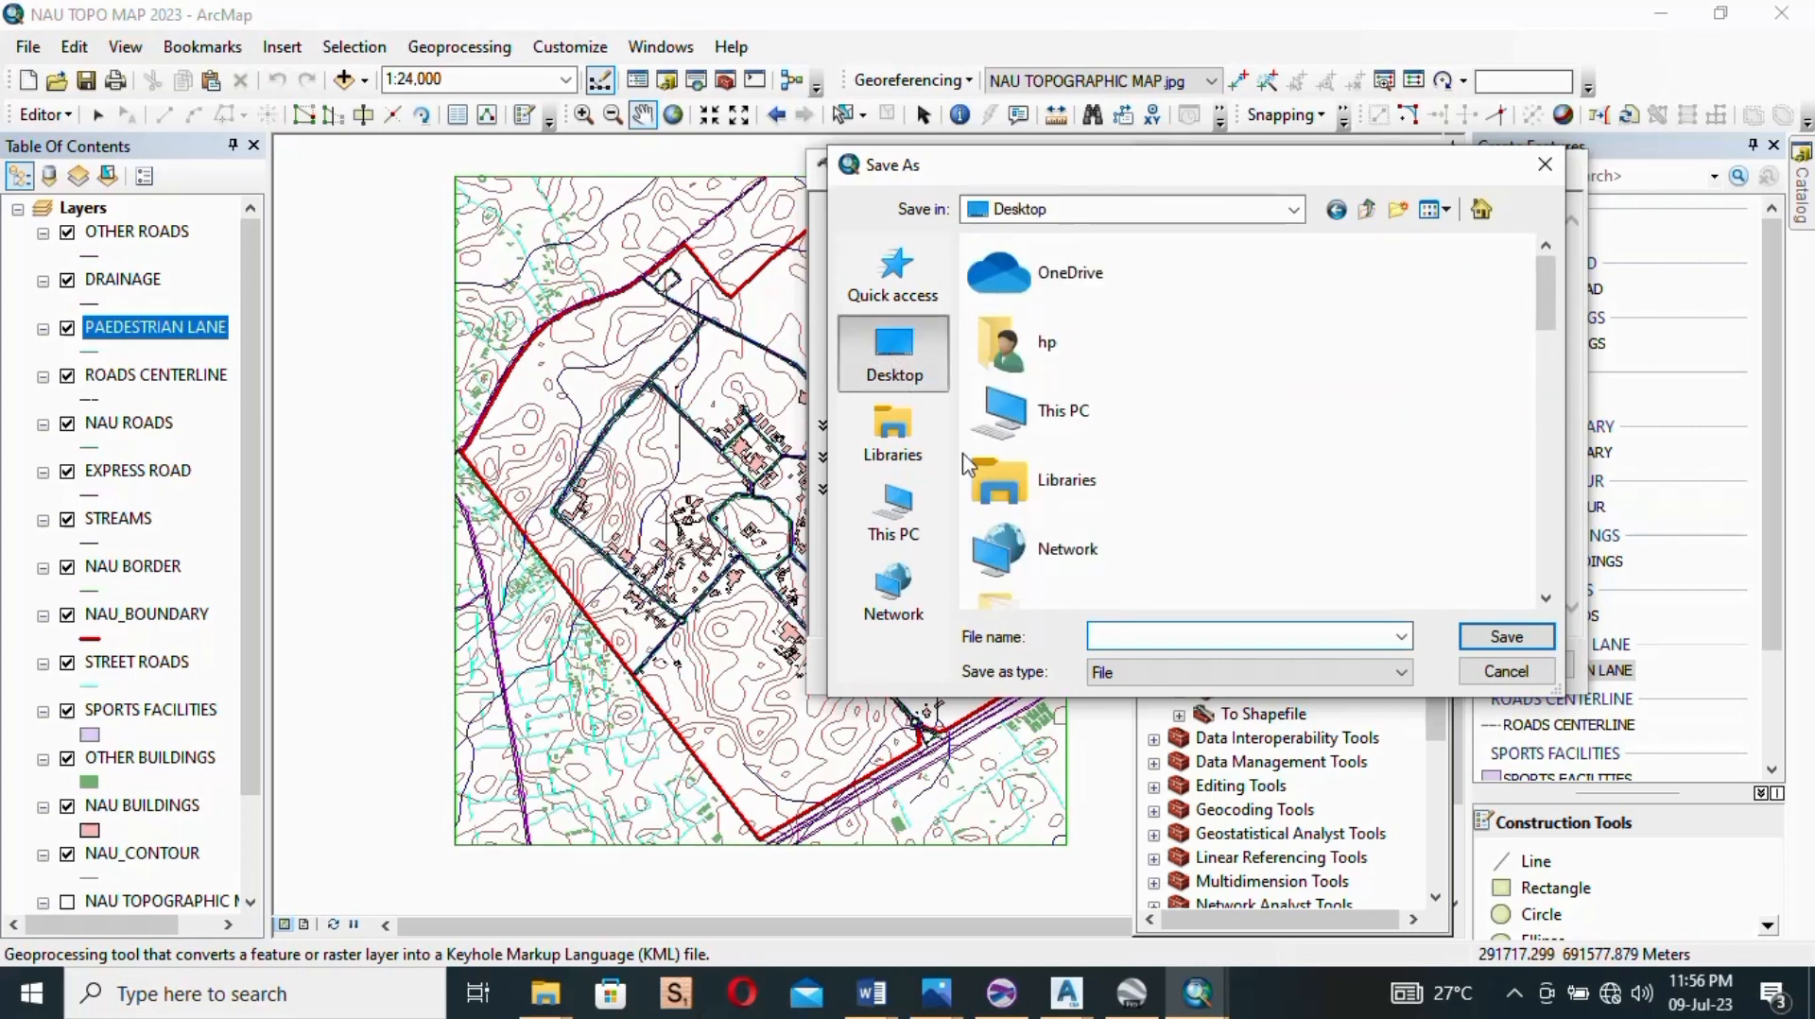
pyautogui.moveTo(1166, 634)
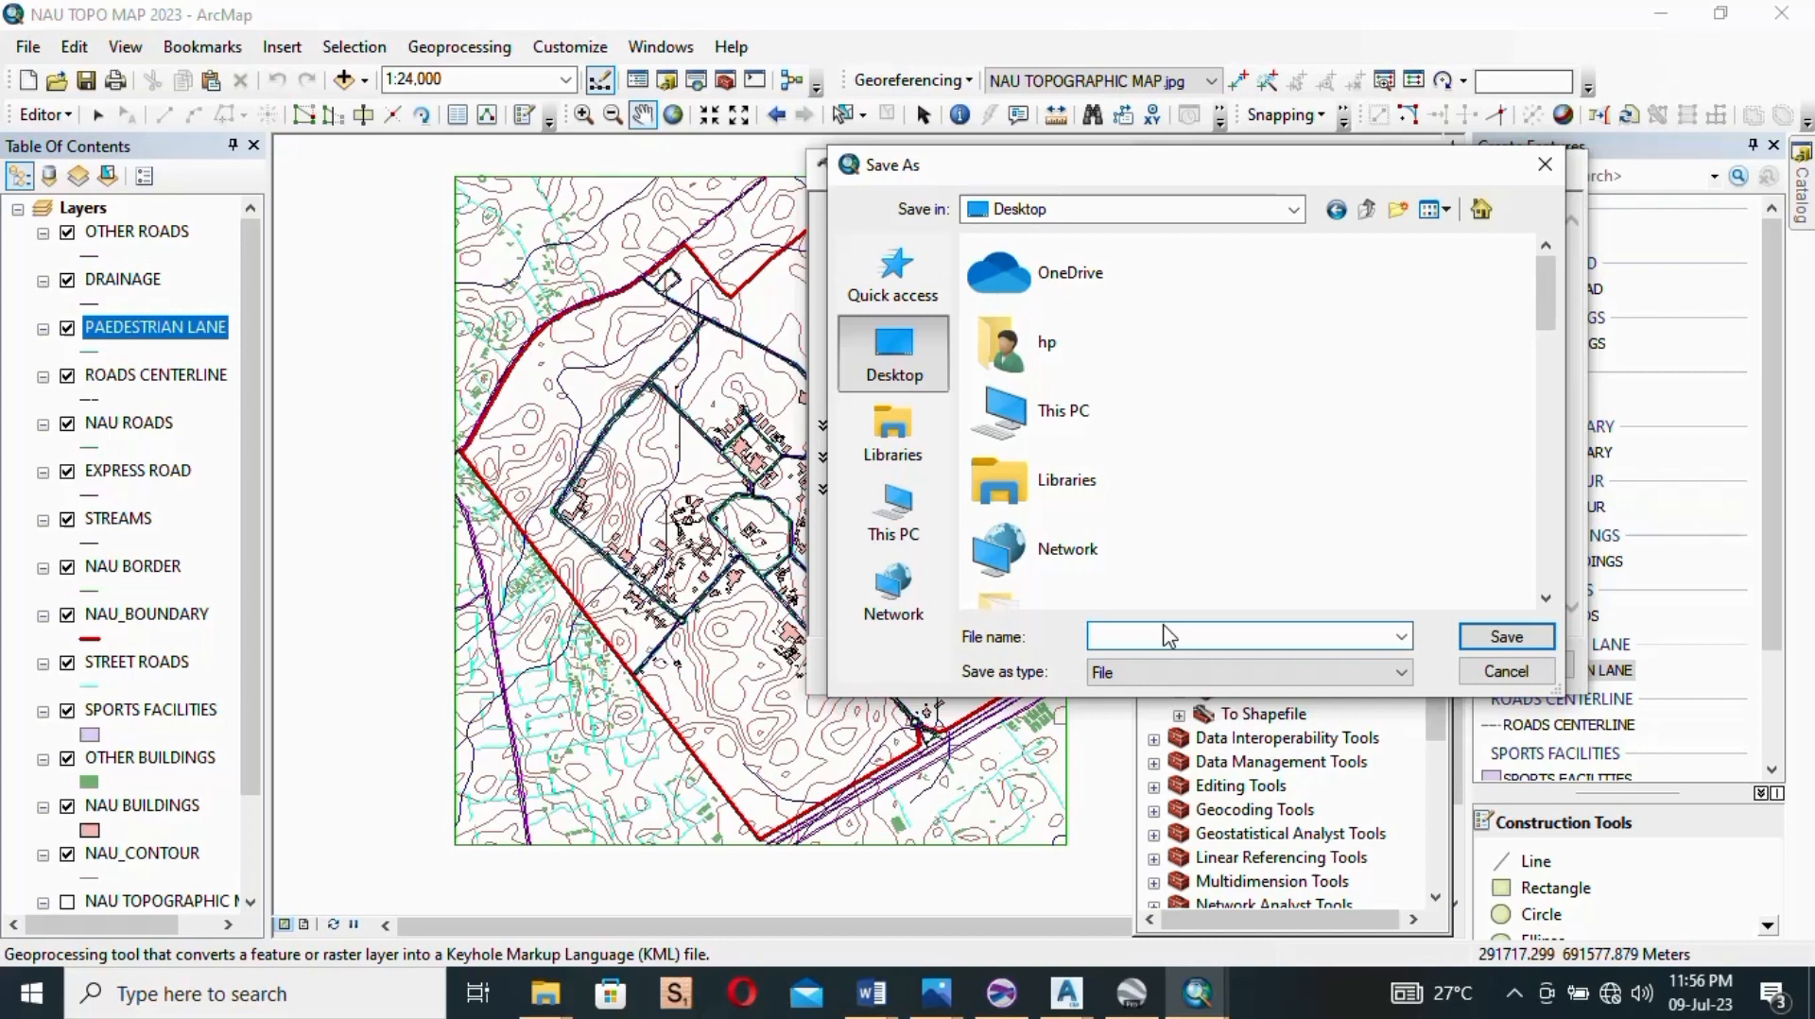
pyautogui.write('NAU BOUN')
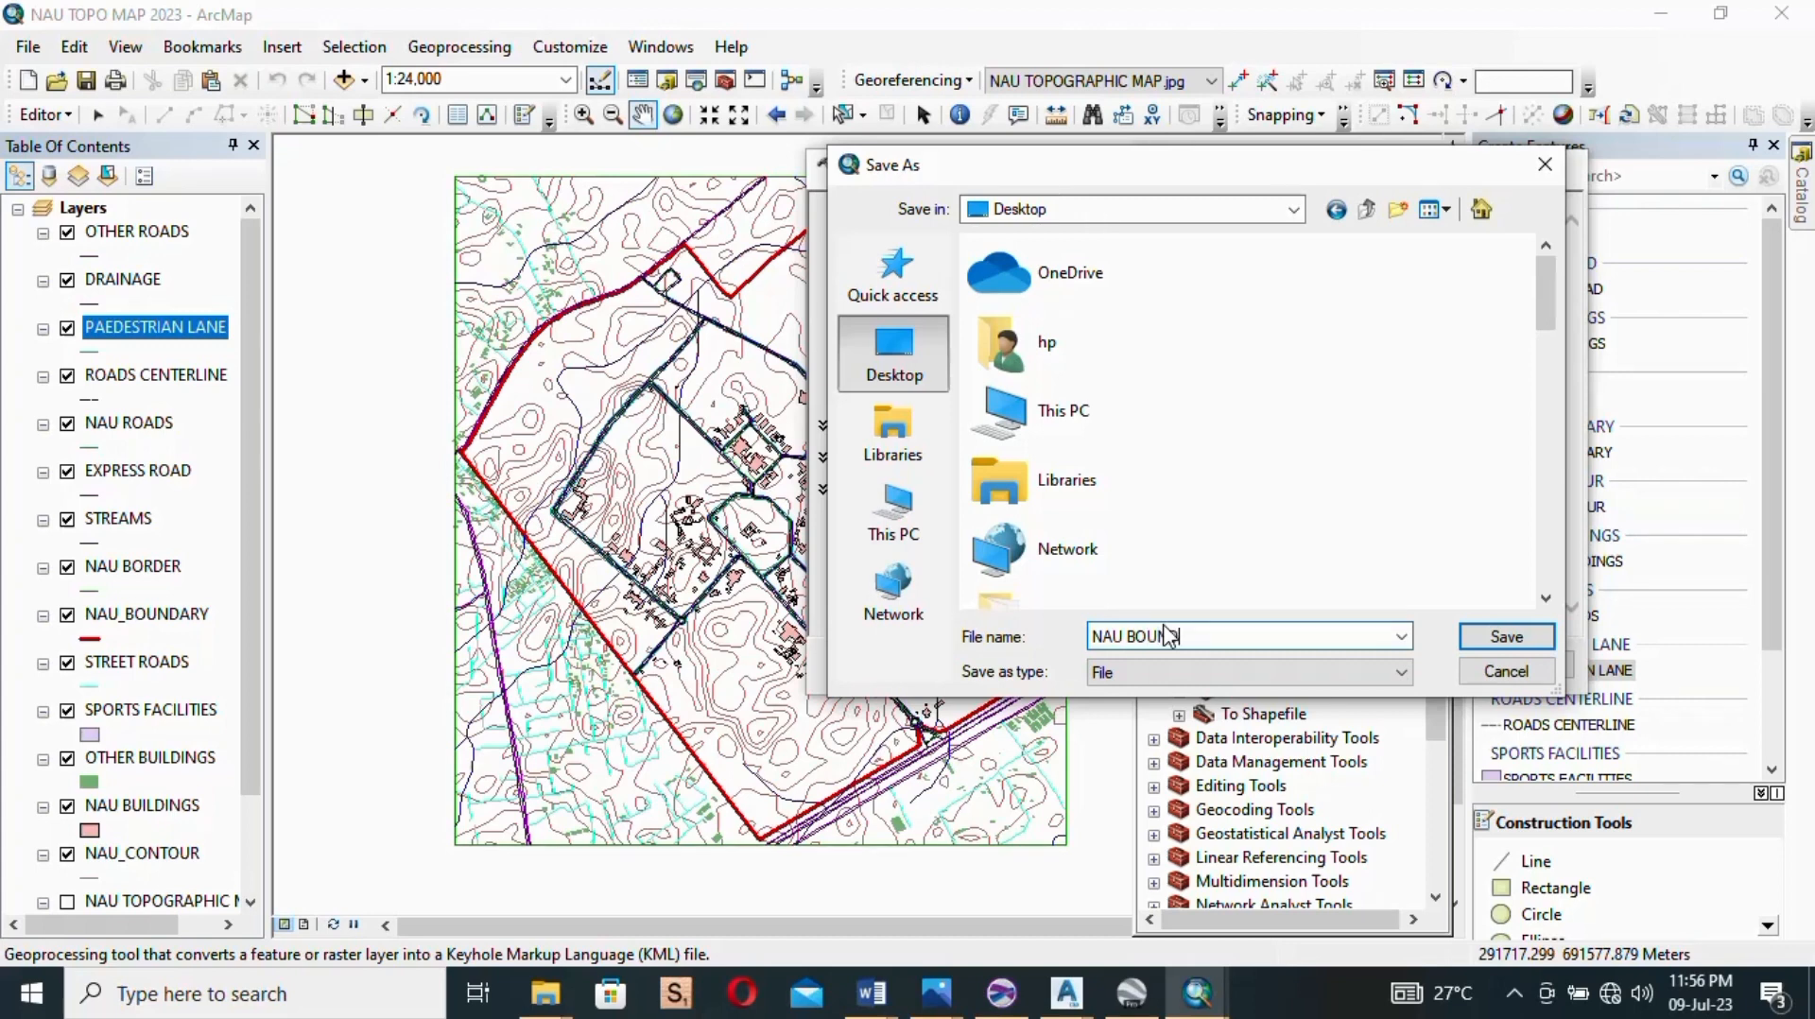
pyautogui.write('DARY')
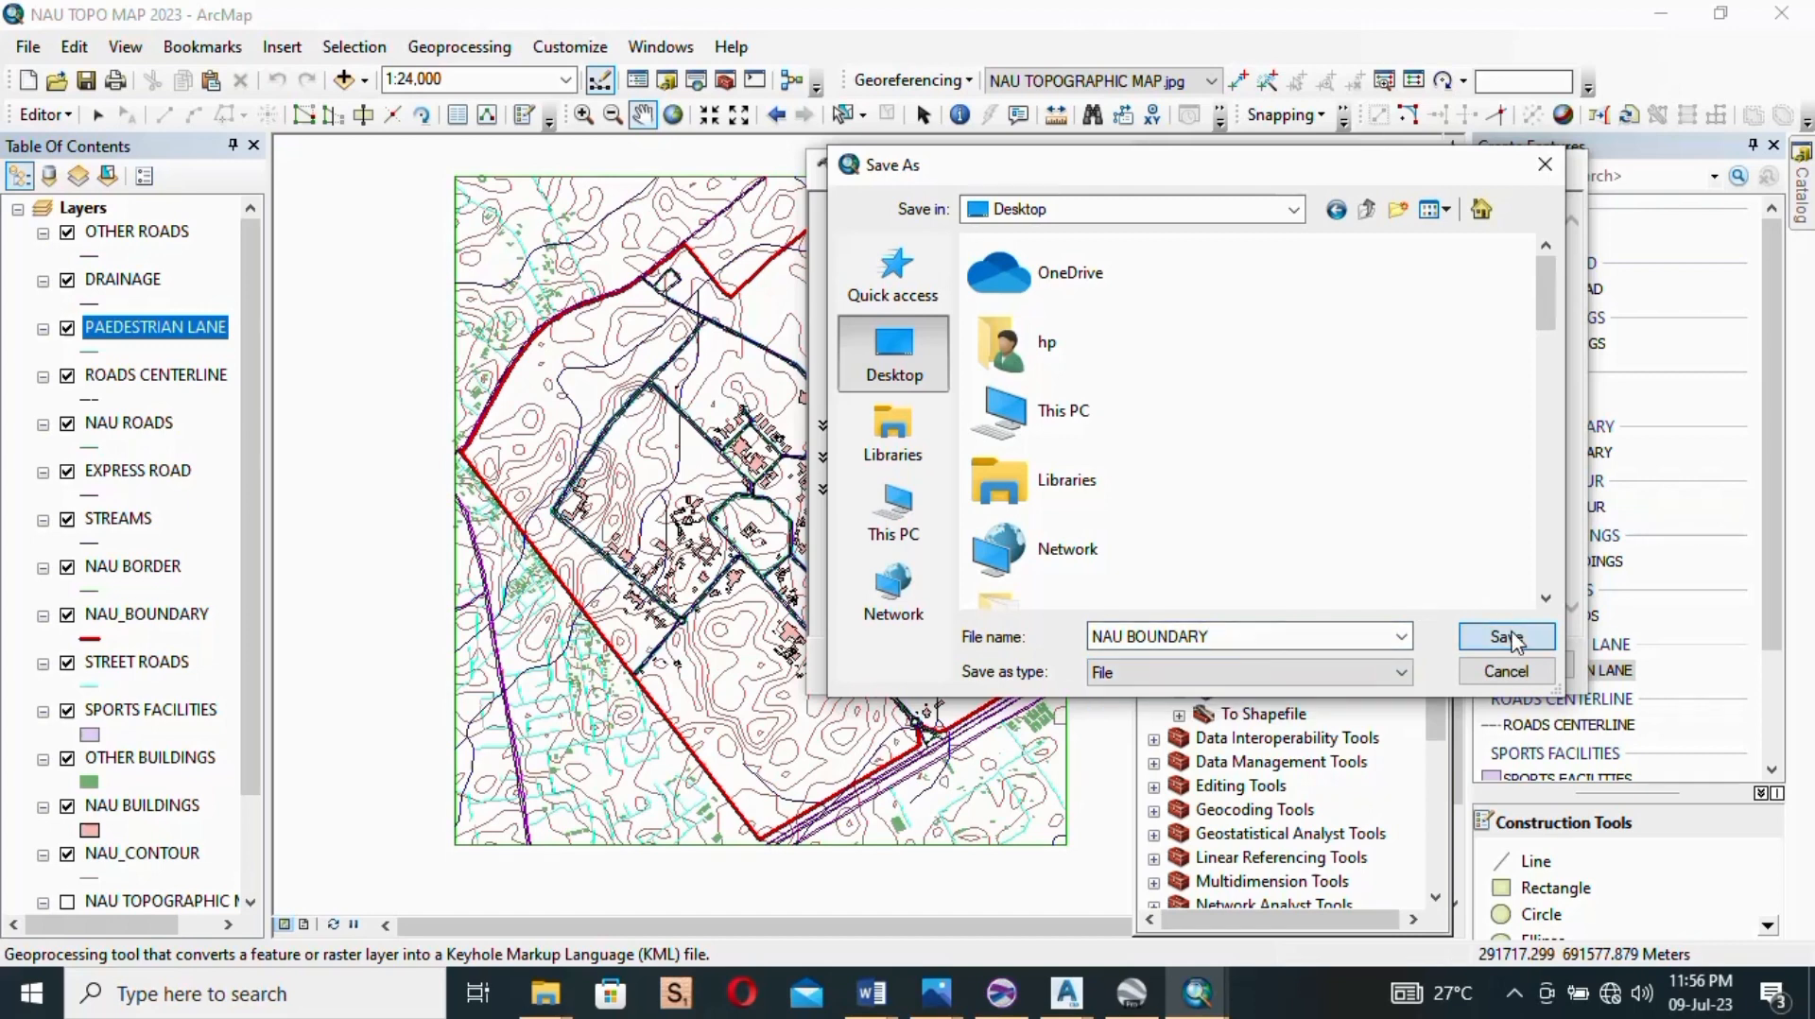
pyautogui.click(1506, 637)
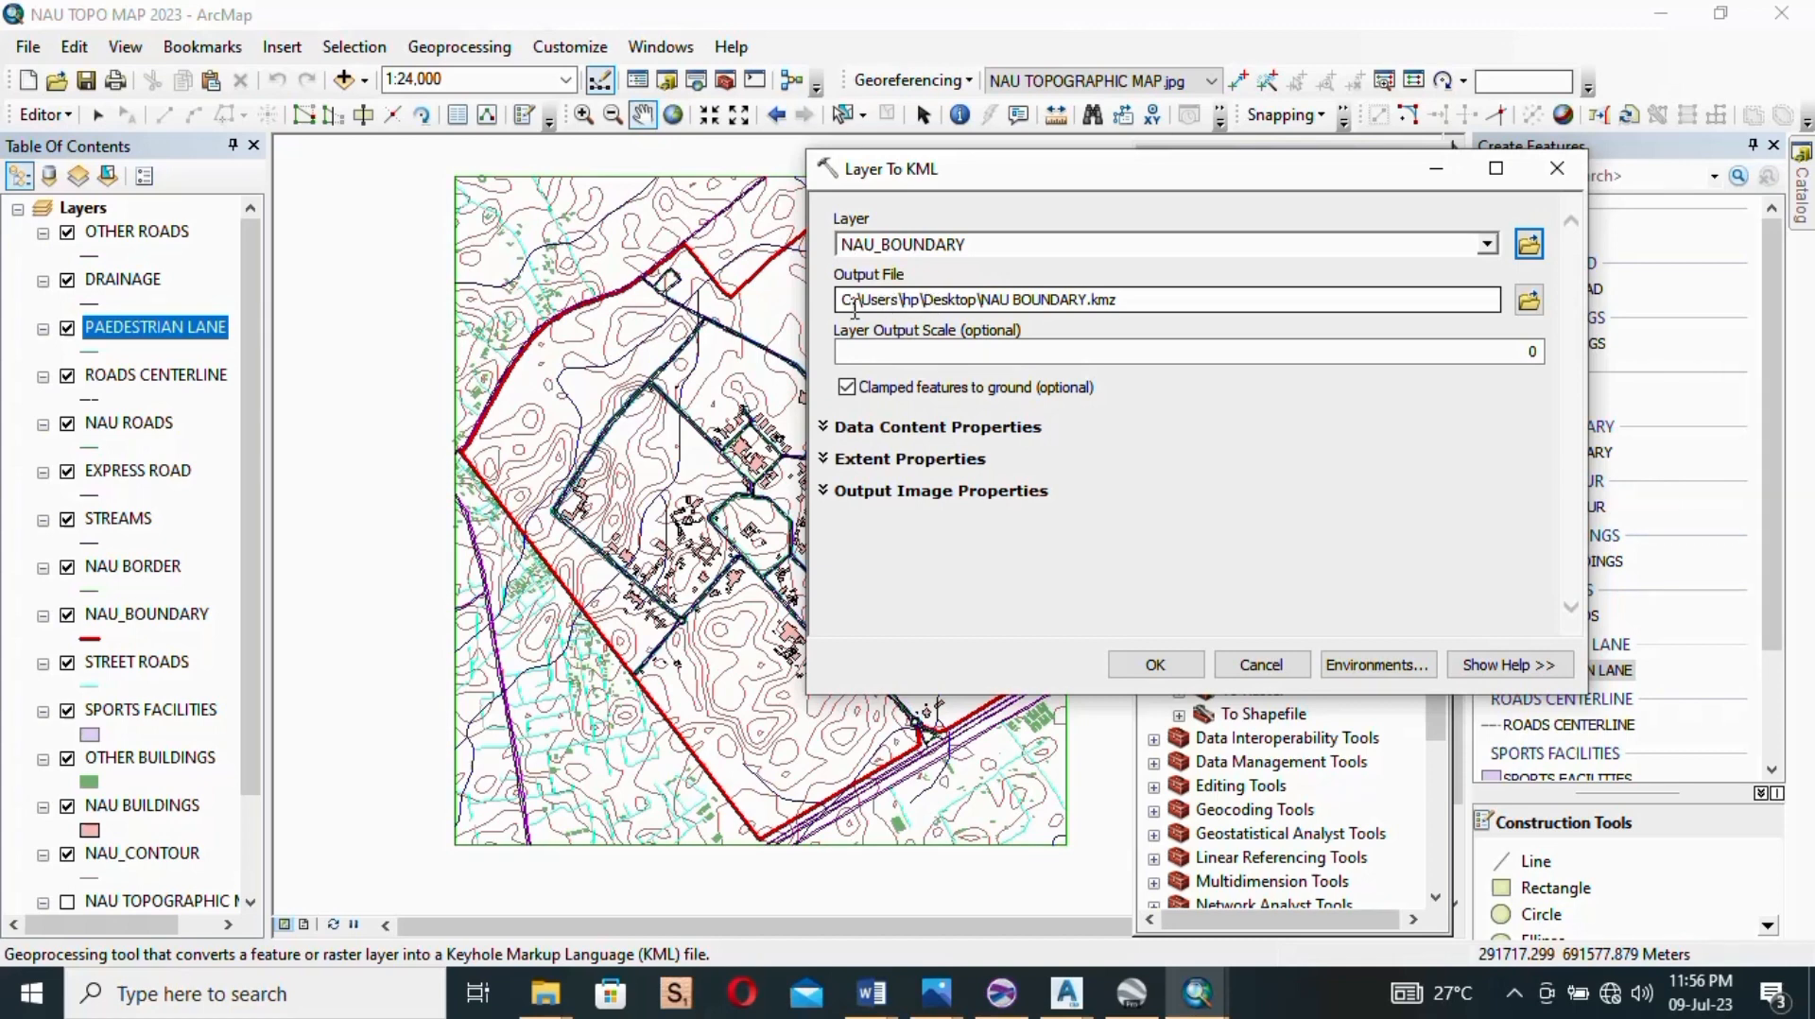
pyautogui.moveTo(934, 299)
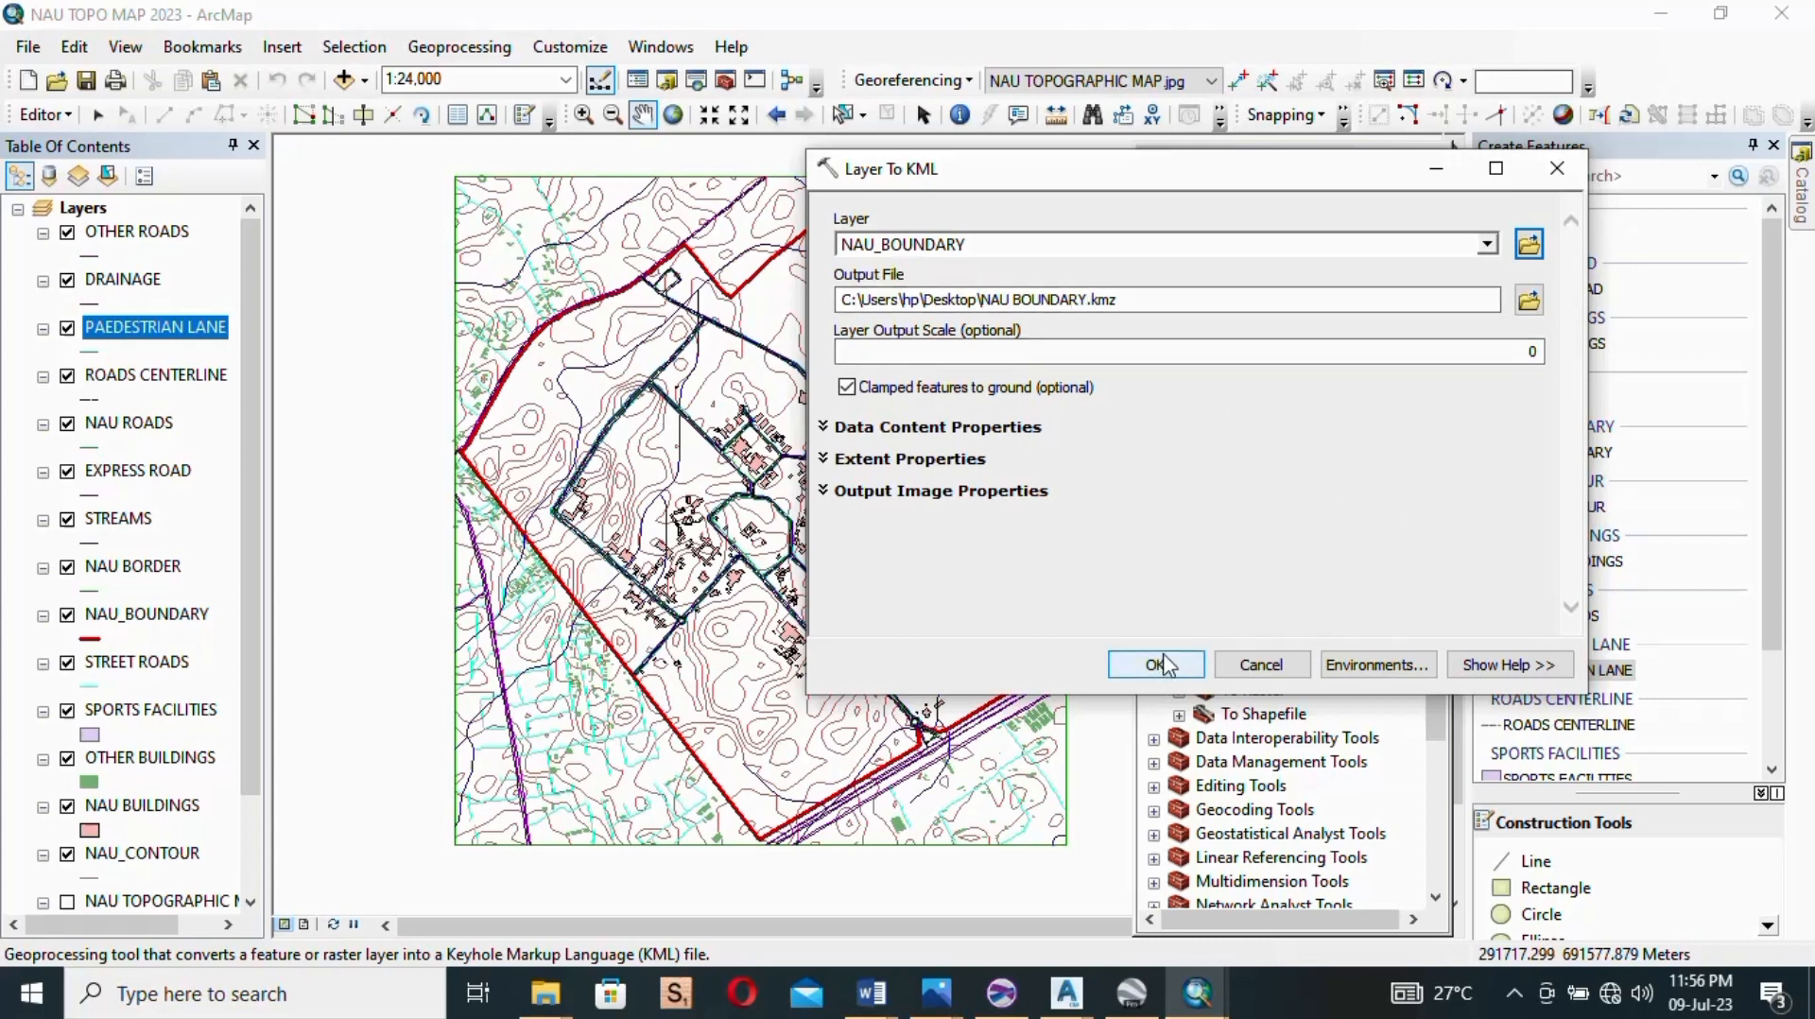
# Step: Run Layer To KML and close the Completed dialog
pyautogui.click(1155, 663)
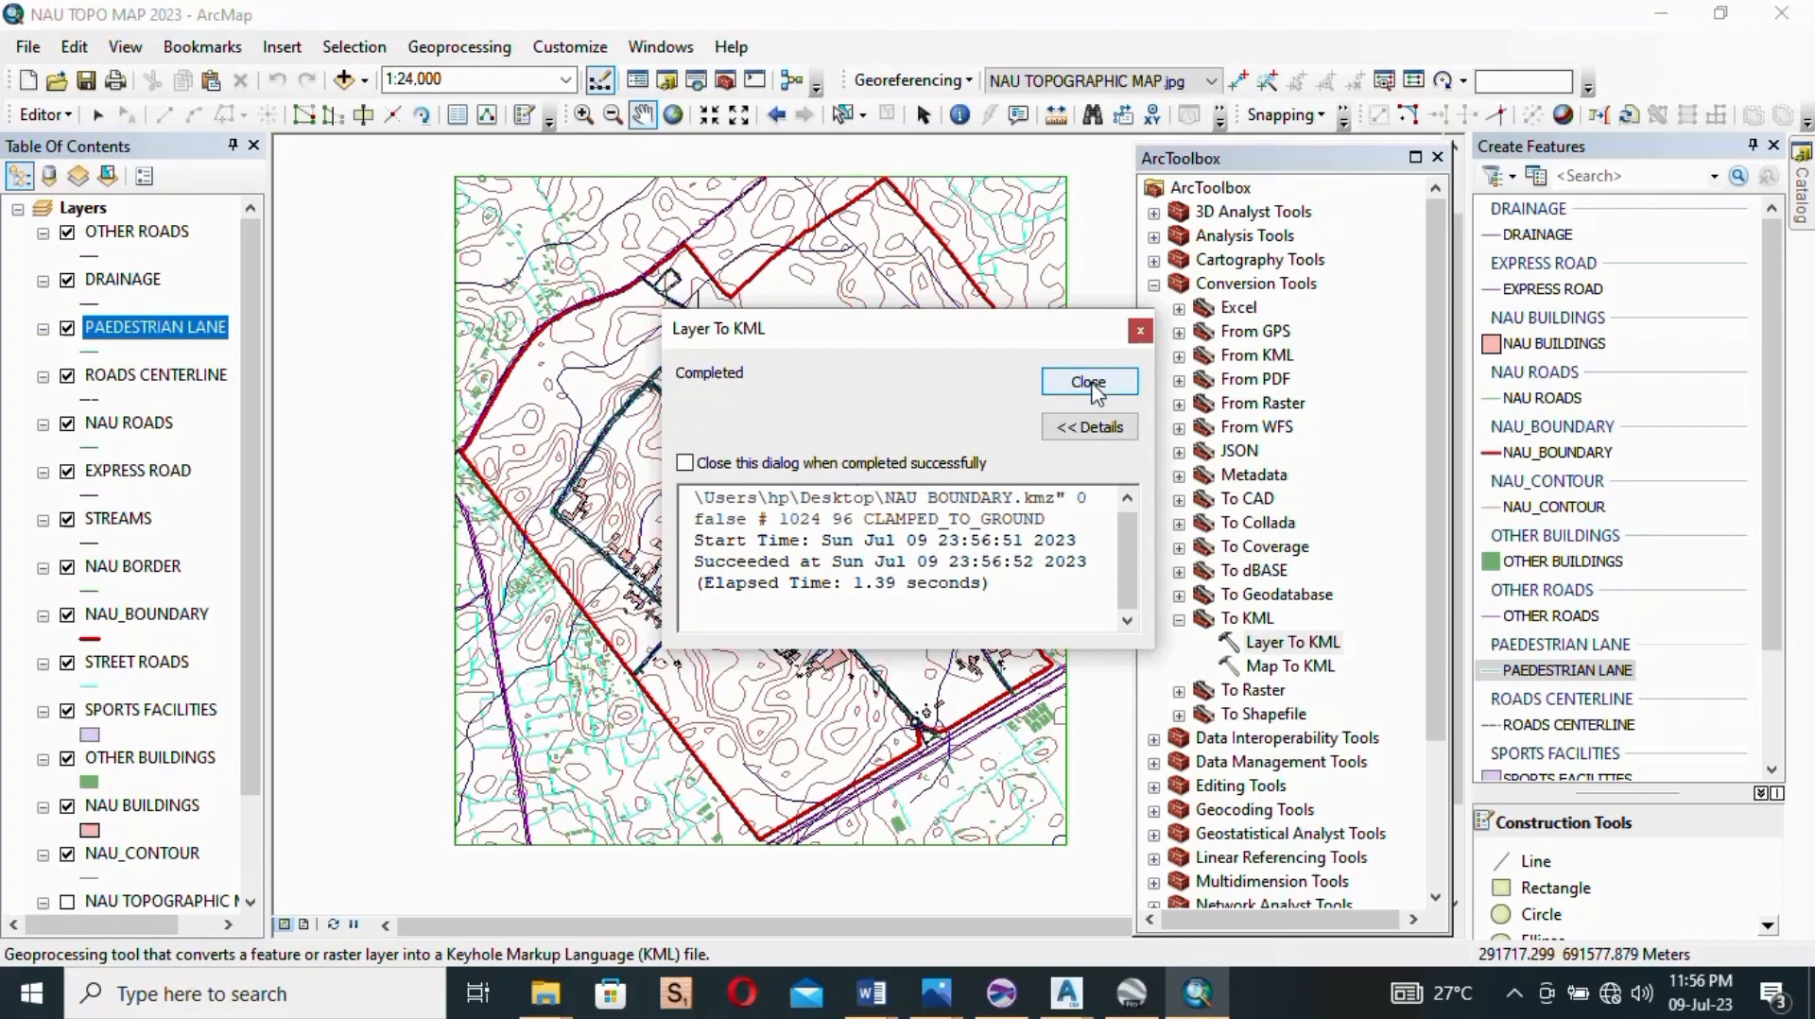
pyautogui.click(1084, 381)
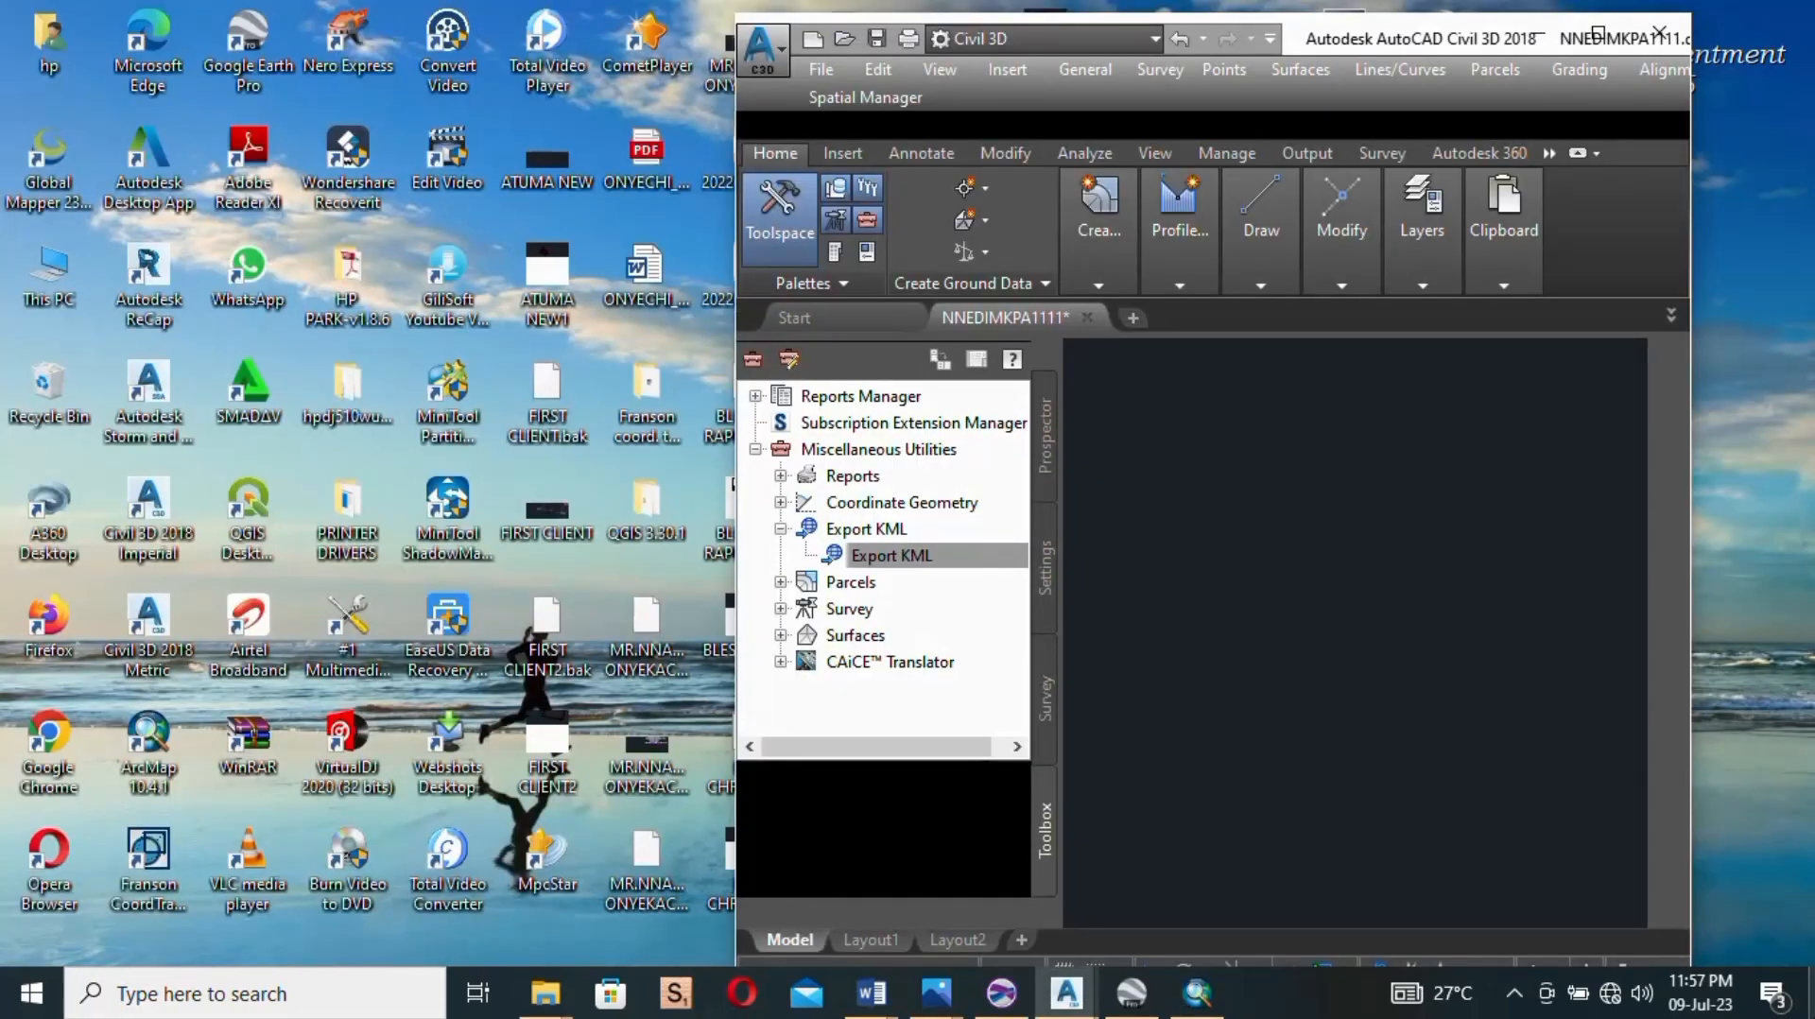
# Step: Minimize Civil 3D and select the NAU BOUNDARY file on the desktop
pyautogui.click(1625, 35)
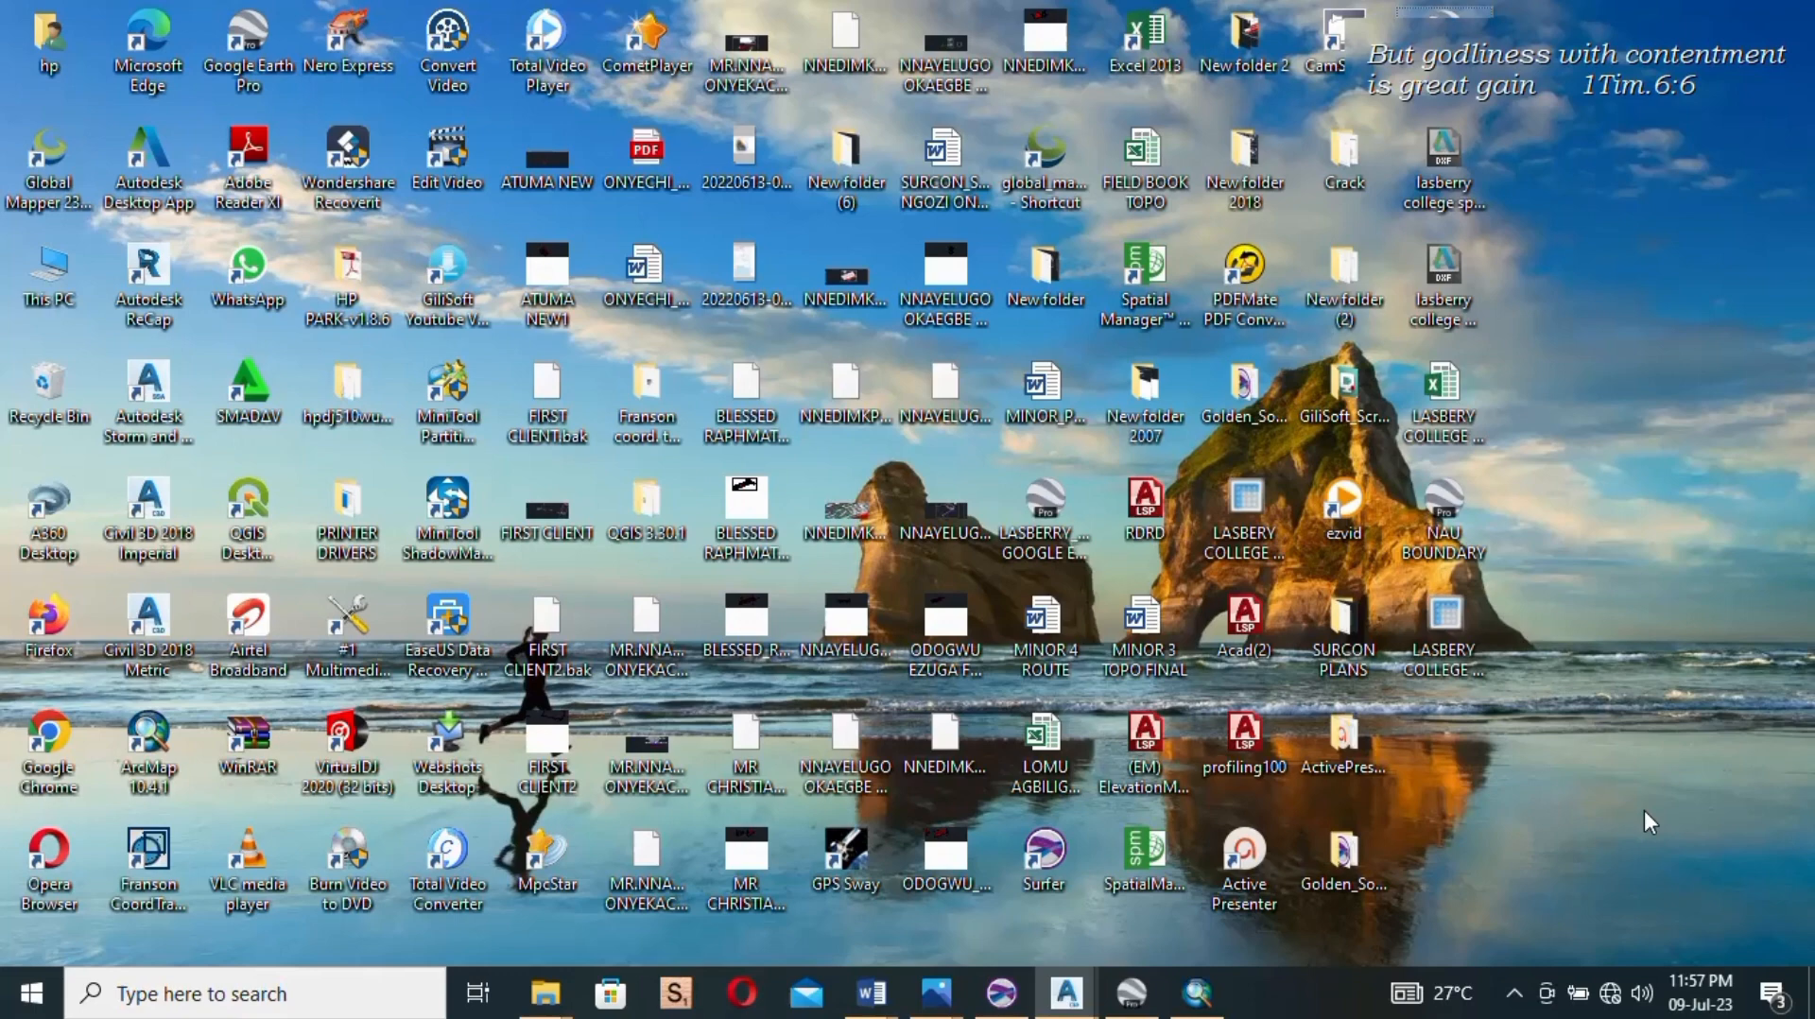
pyautogui.click(1443, 518)
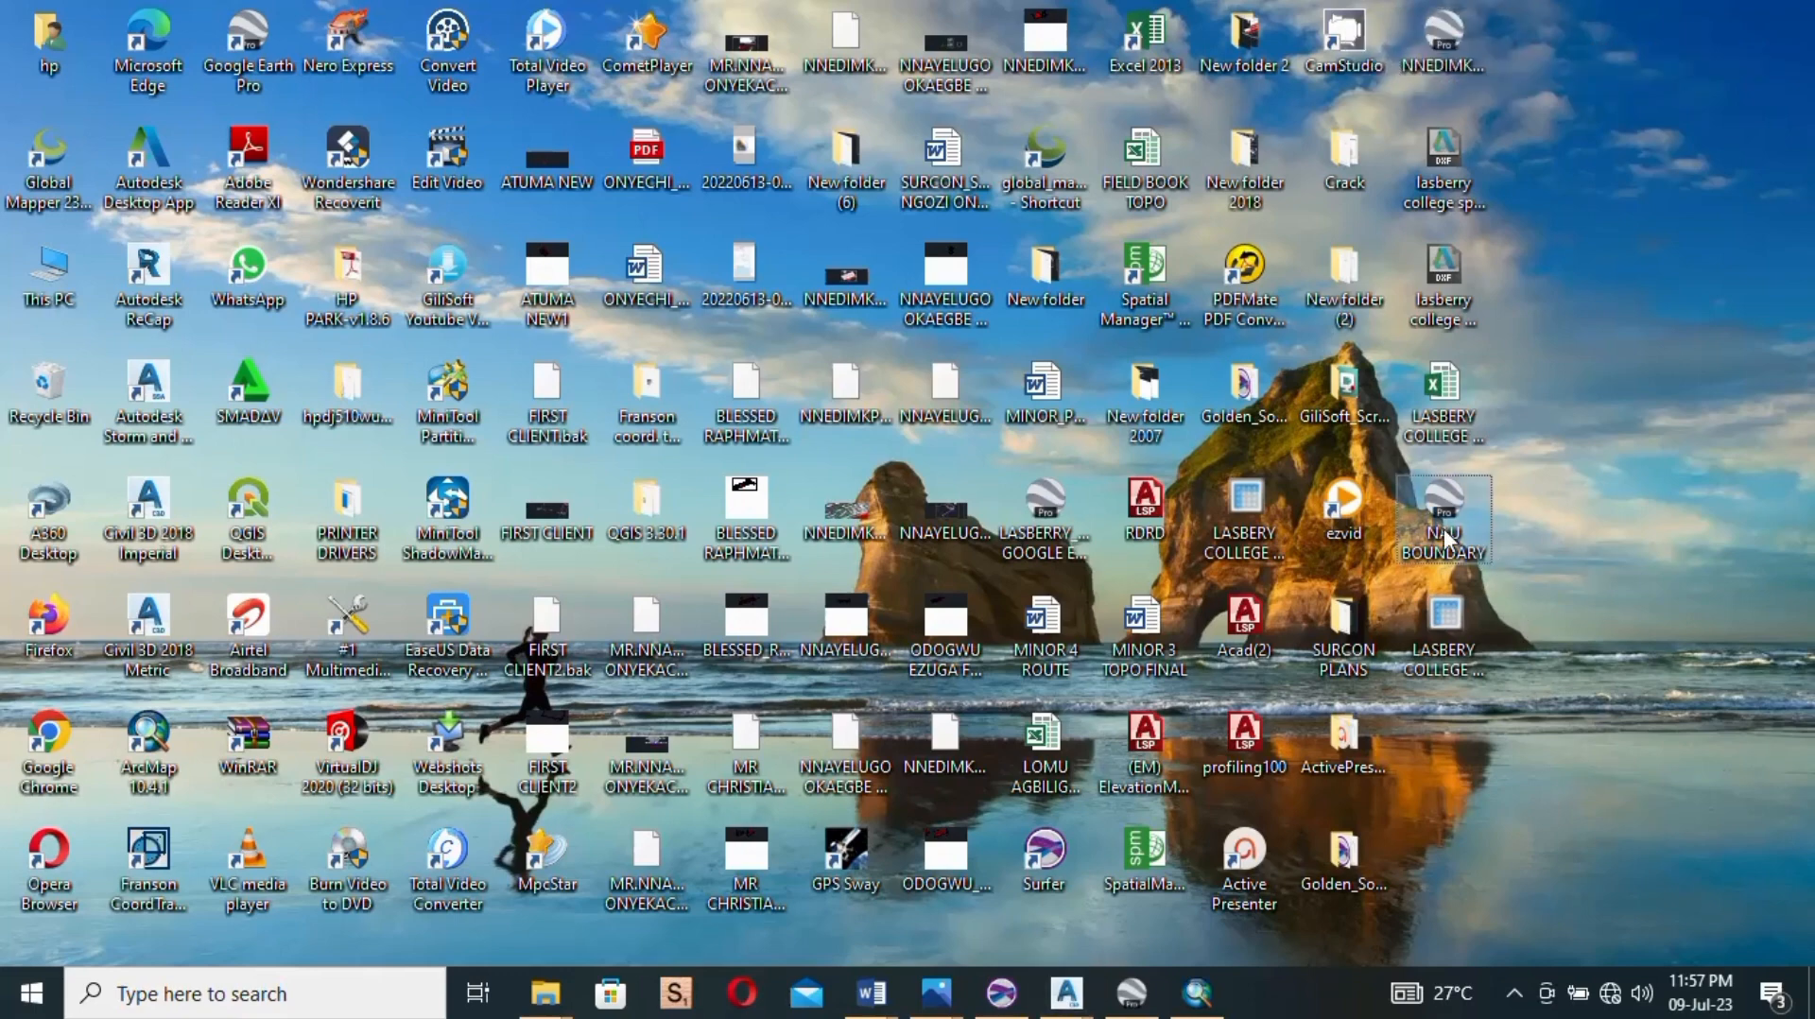
pyautogui.moveTo(1443, 515)
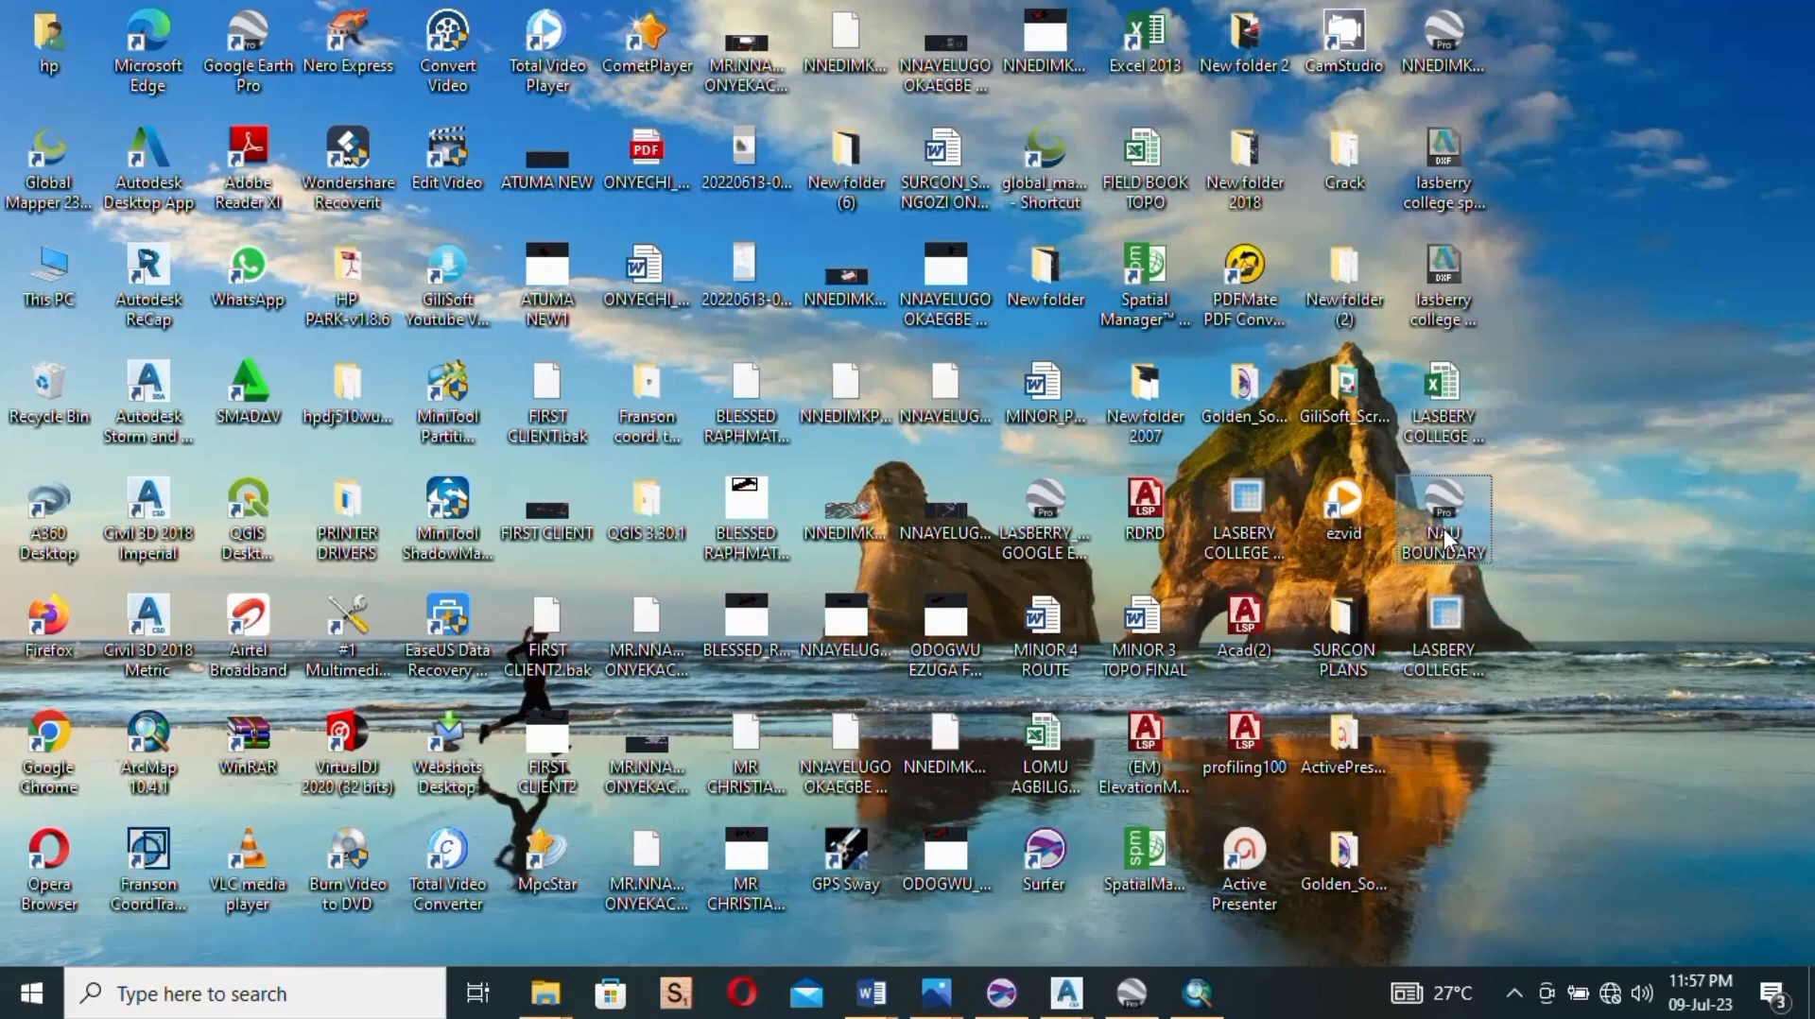
pyautogui.moveTo(1443, 521)
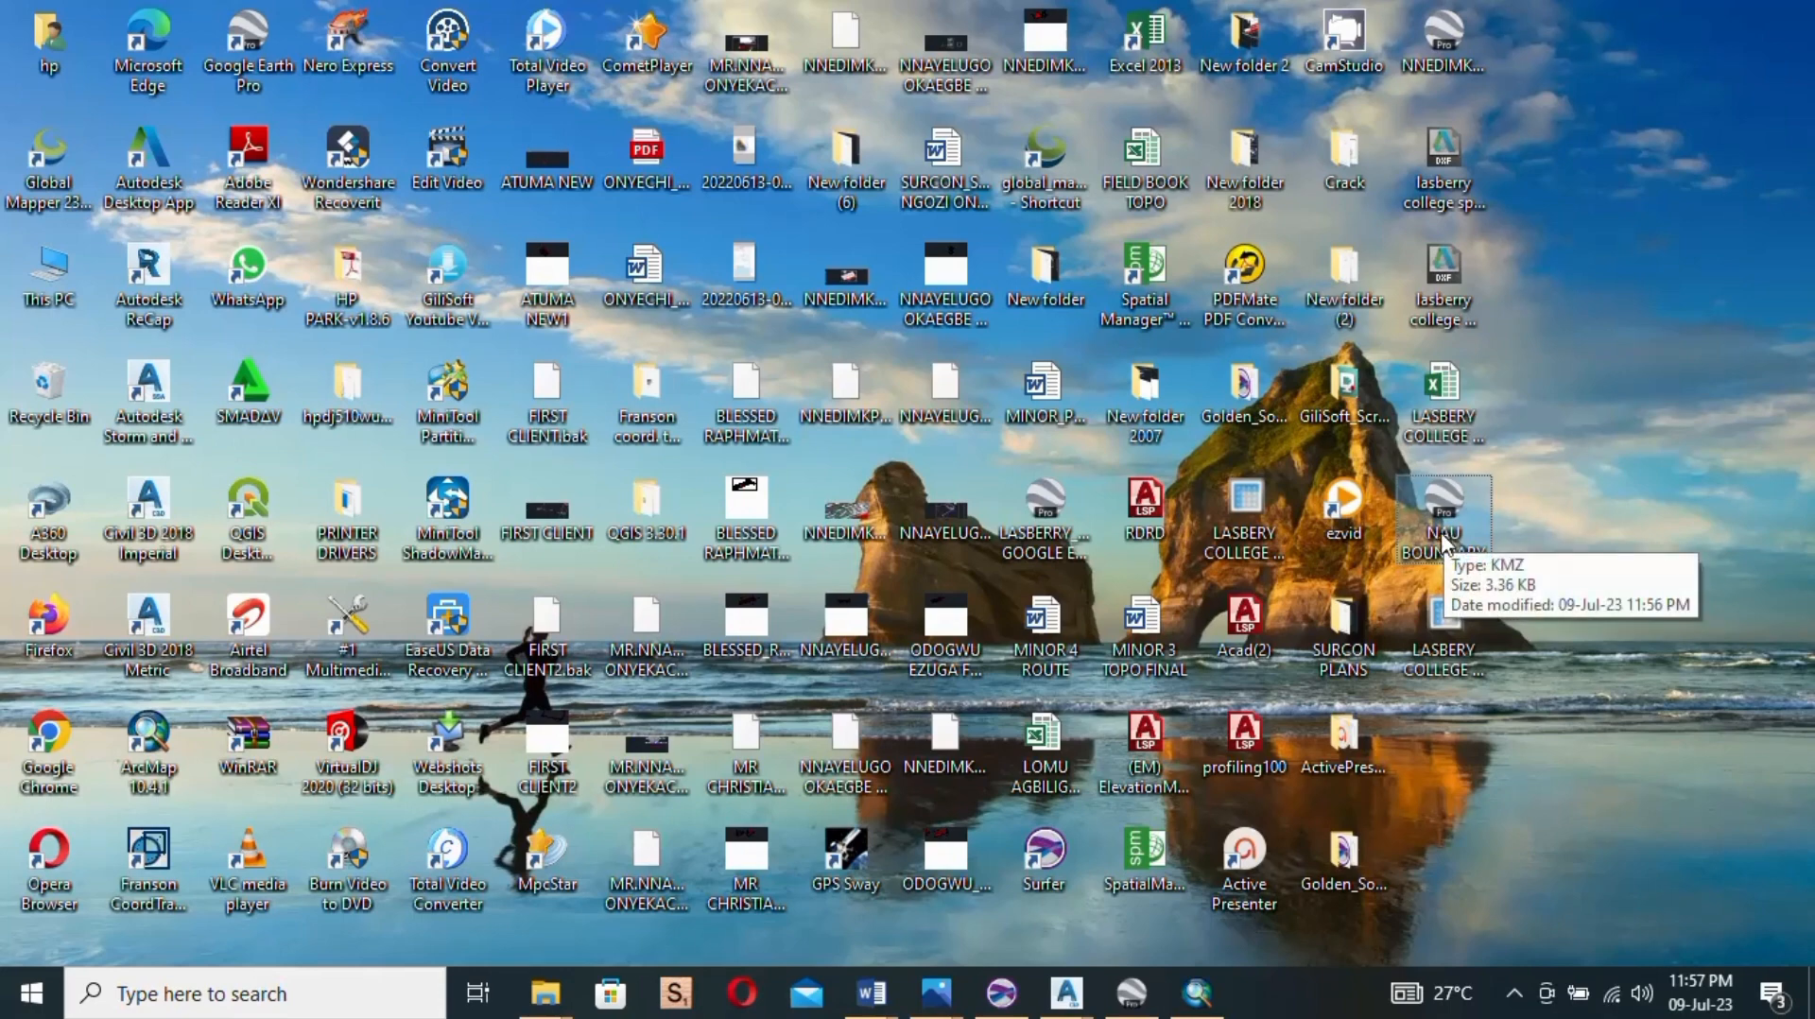
pyautogui.moveTo(1499, 521)
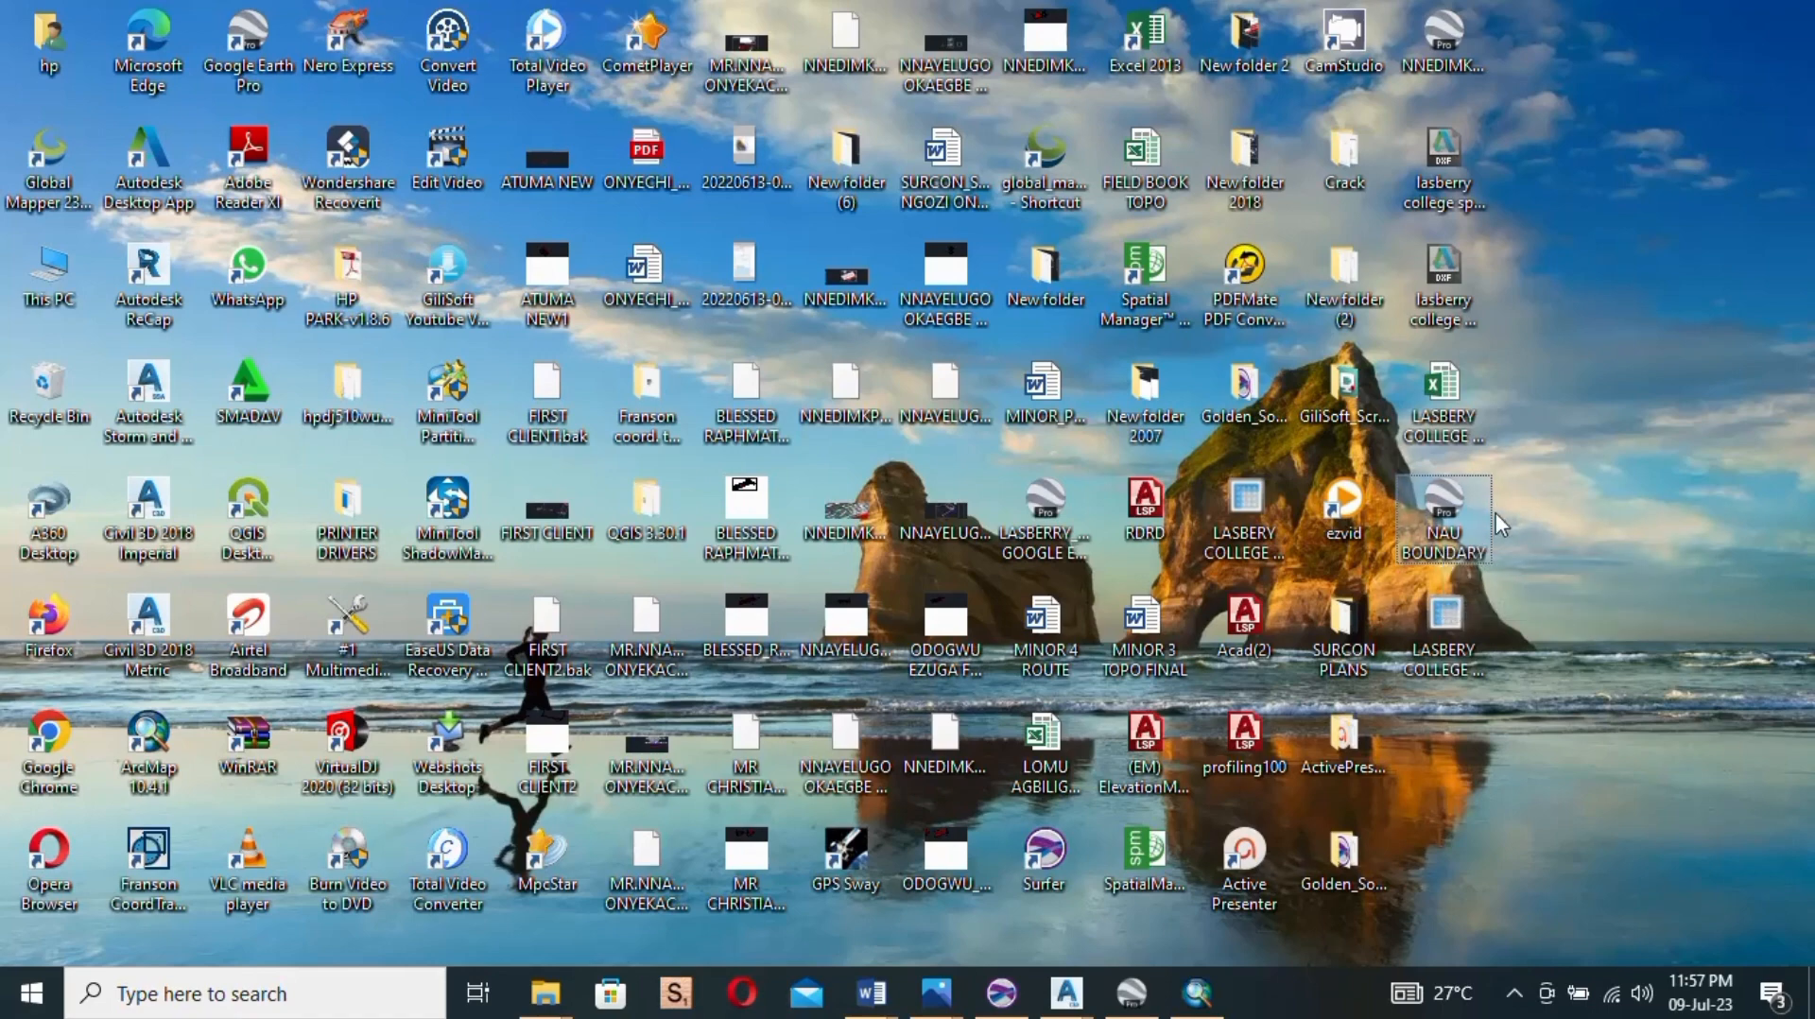
pyautogui.moveTo(1469, 735)
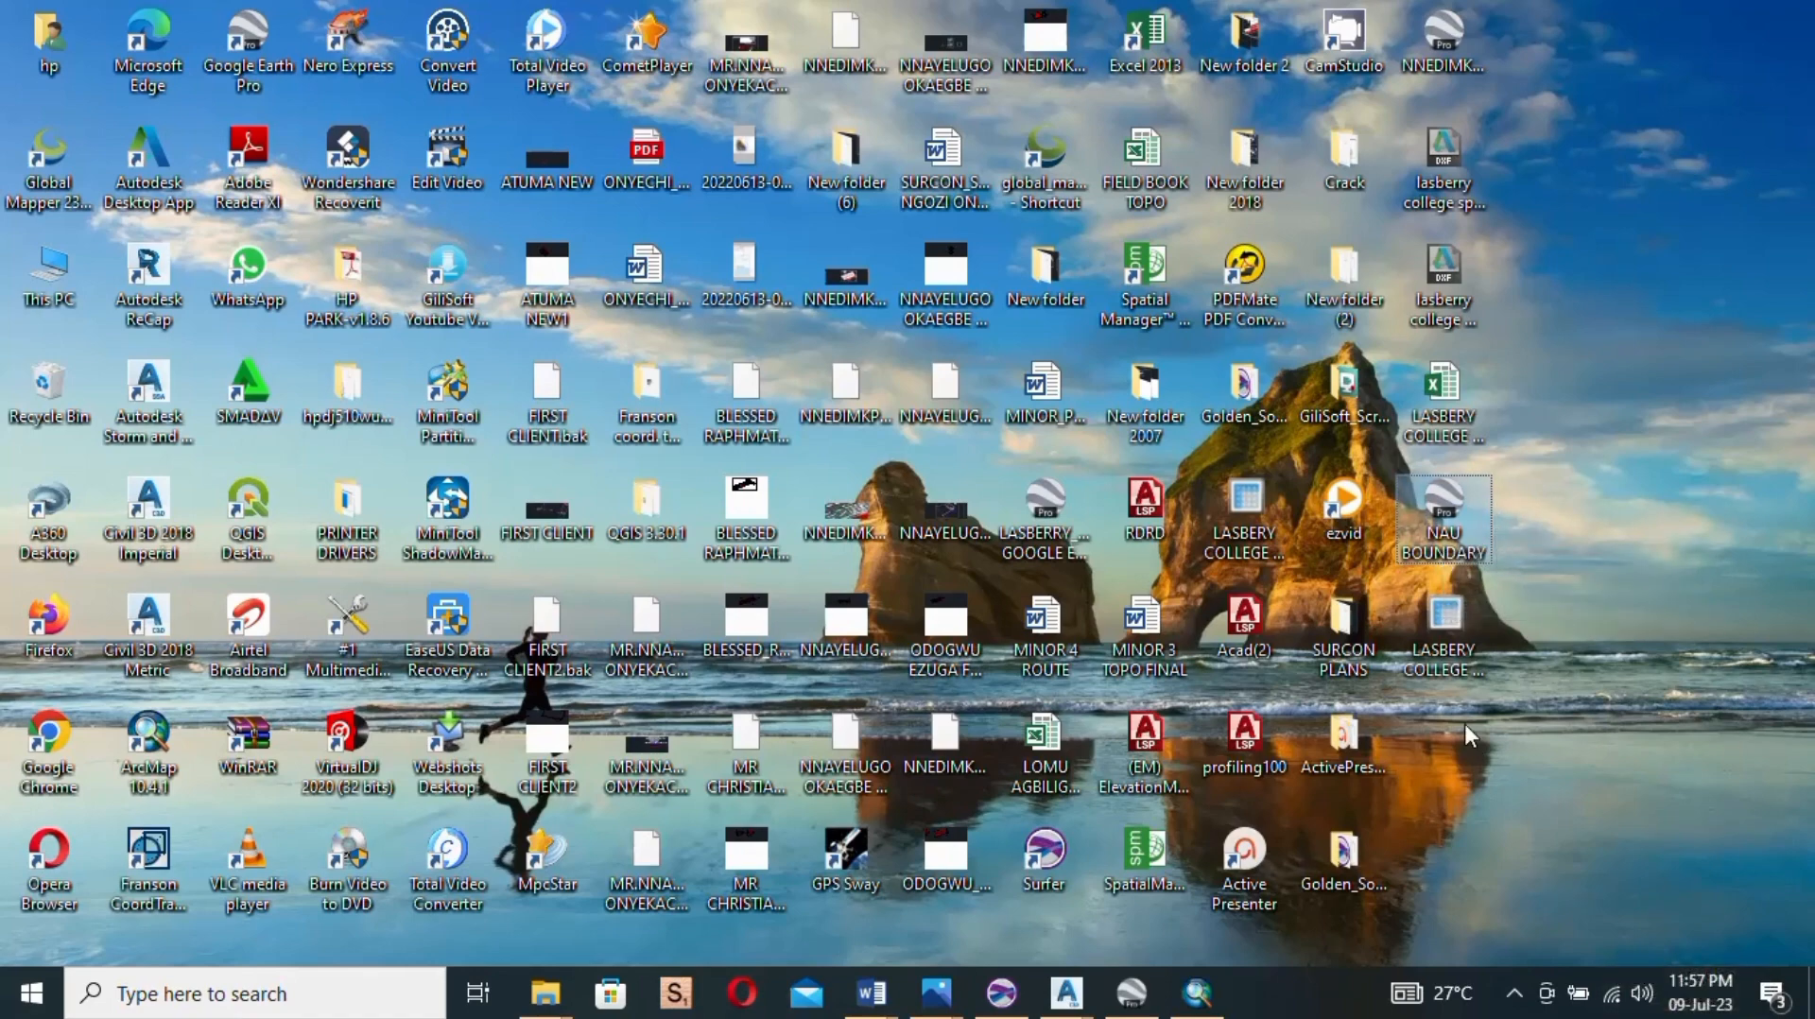
pyautogui.moveTo(1442, 544)
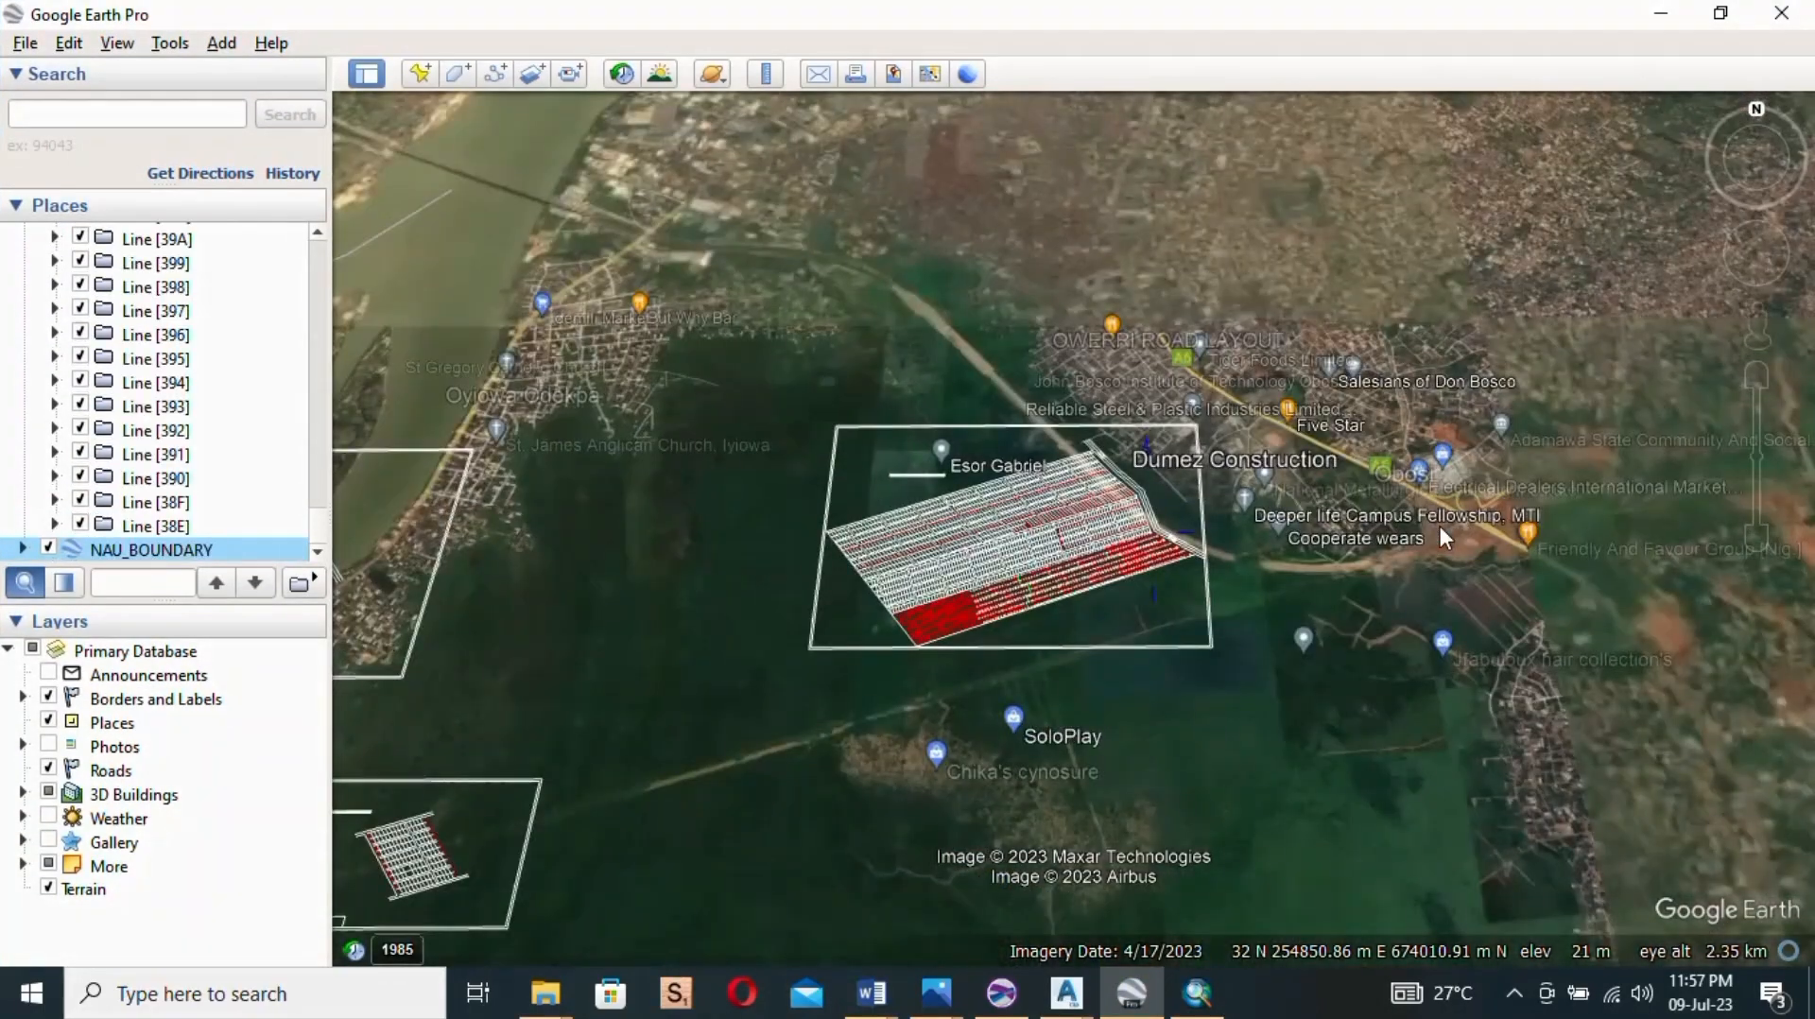
# Step: Scroll in Google Earth Pro to view the red NAU_BOUNDARY outline
pyautogui.scroll(-3)
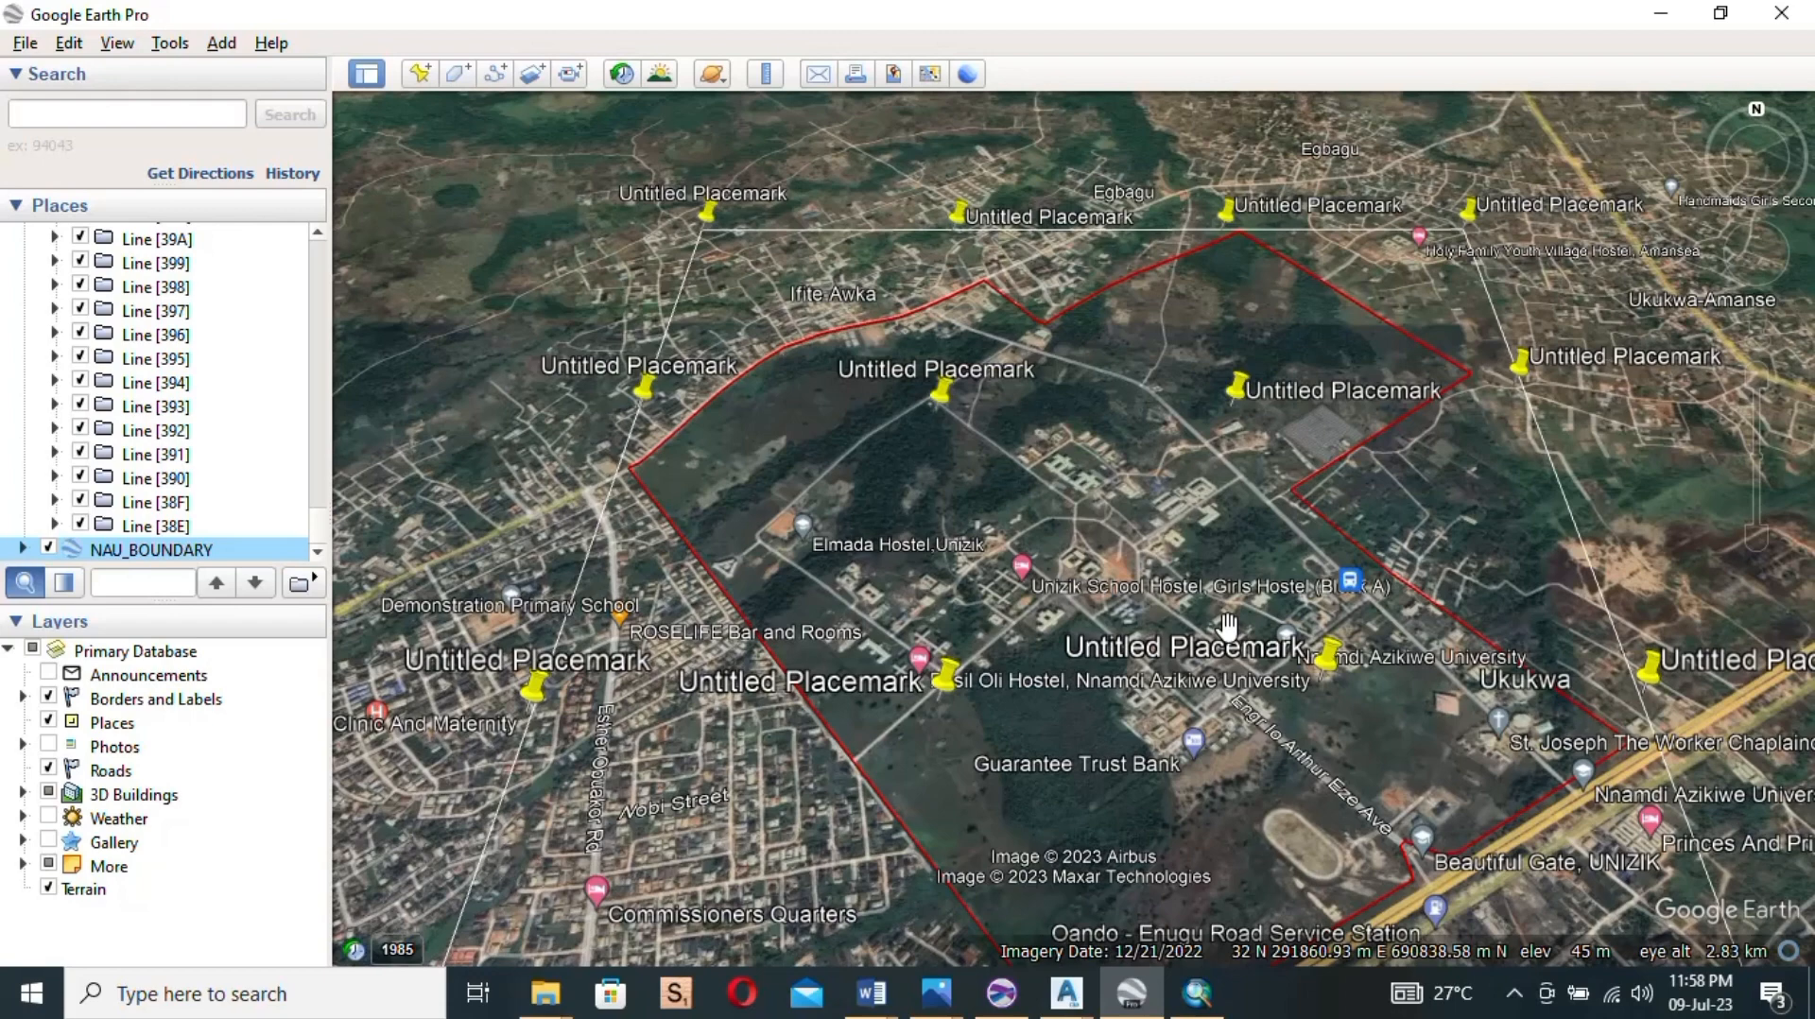
pyautogui.moveTo(1302, 593)
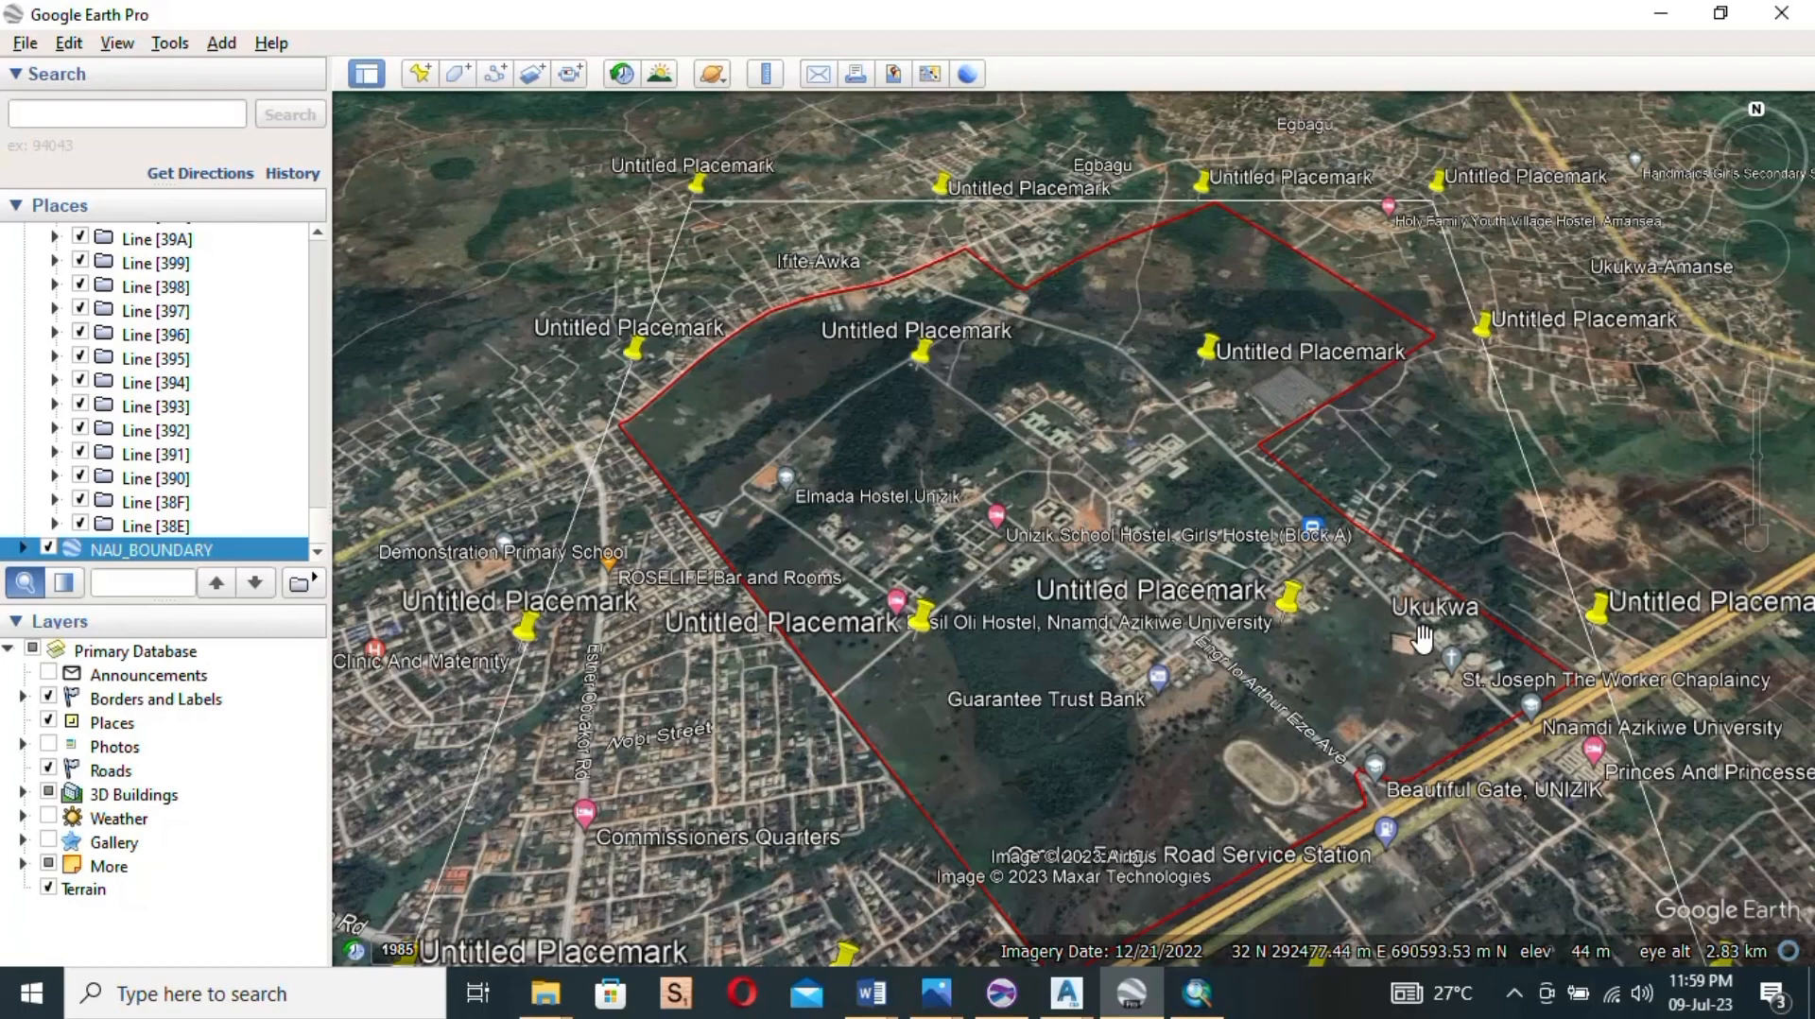
pyautogui.moveTo(1398, 822)
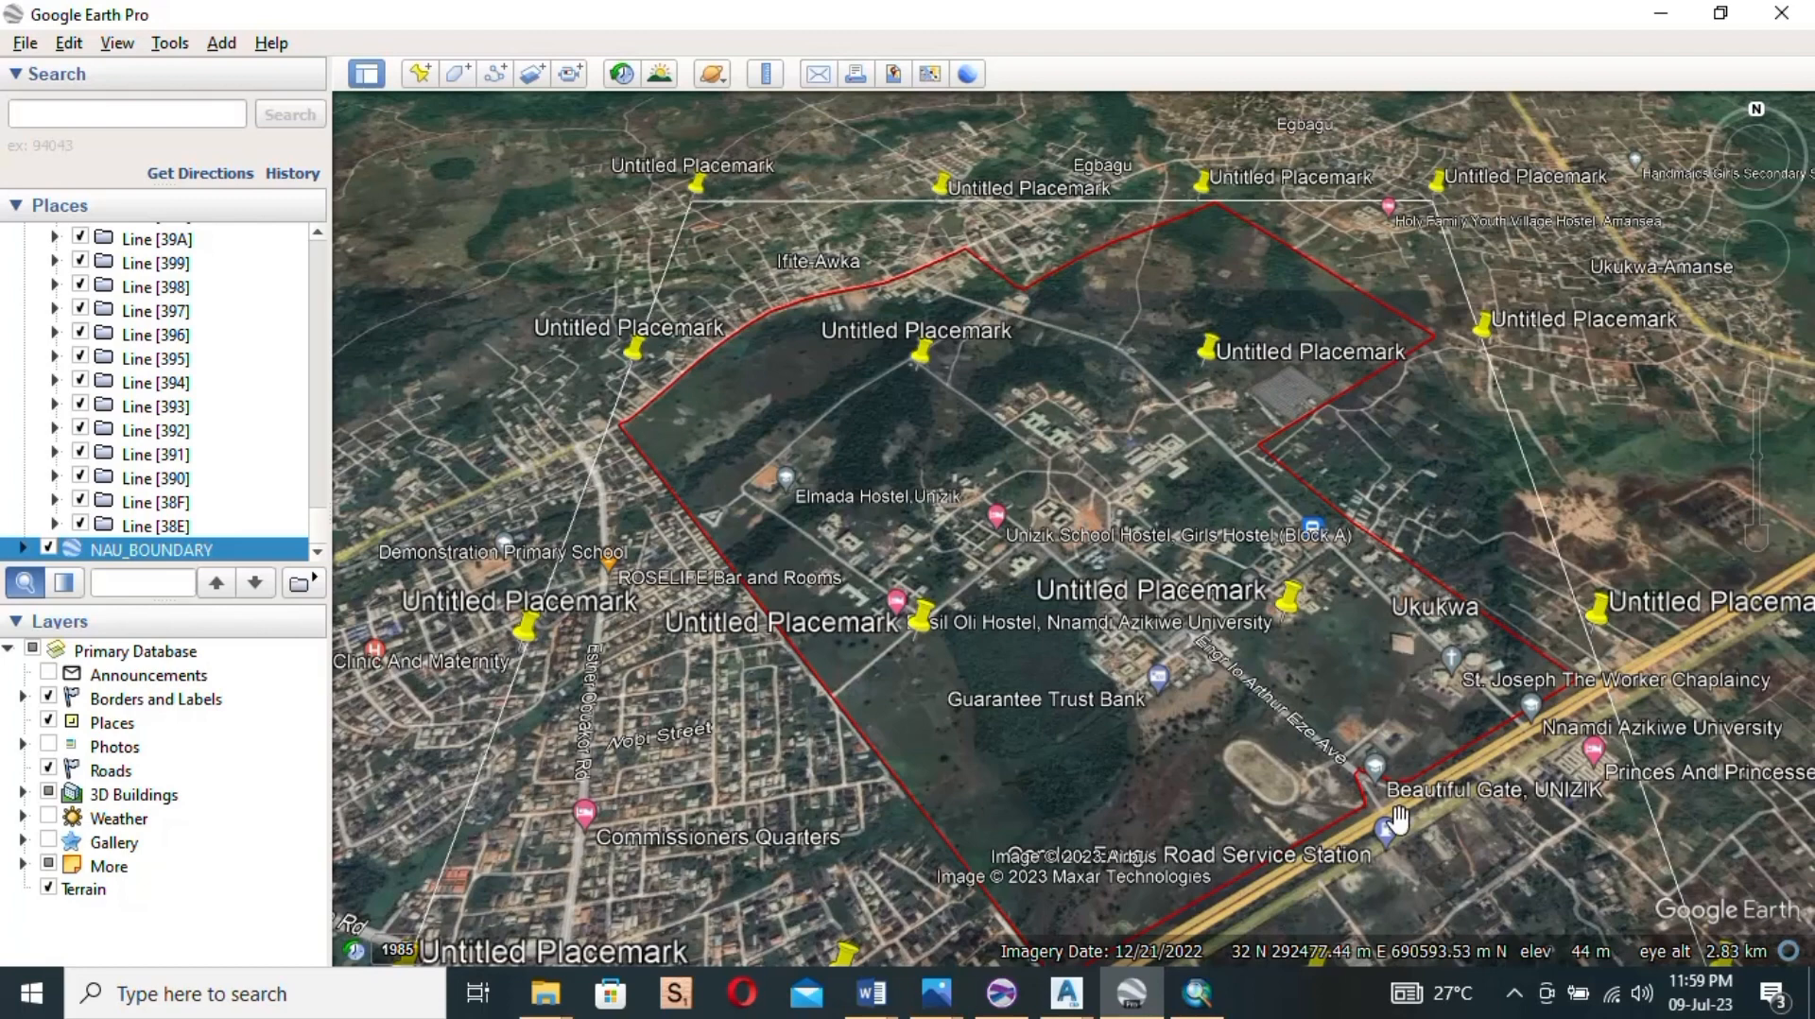